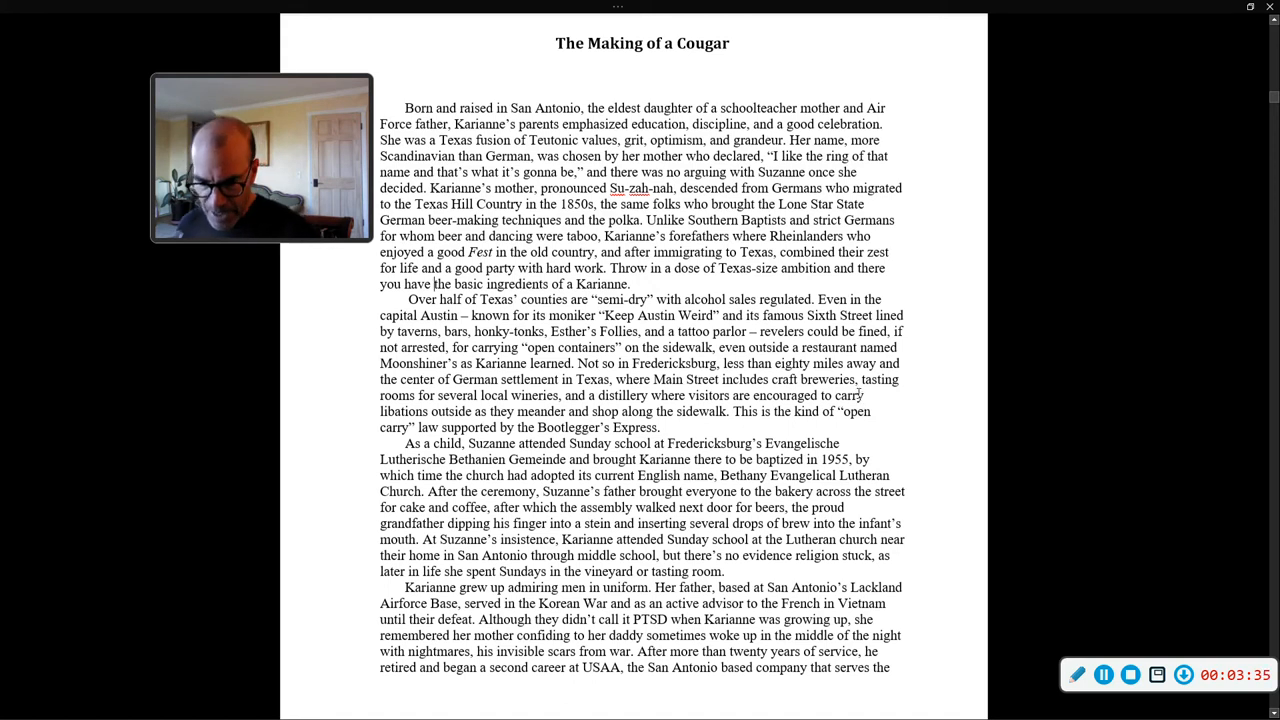
Scroll from the chapter title down to page 49's King William home and deer collision passage
scroll("down", 3)
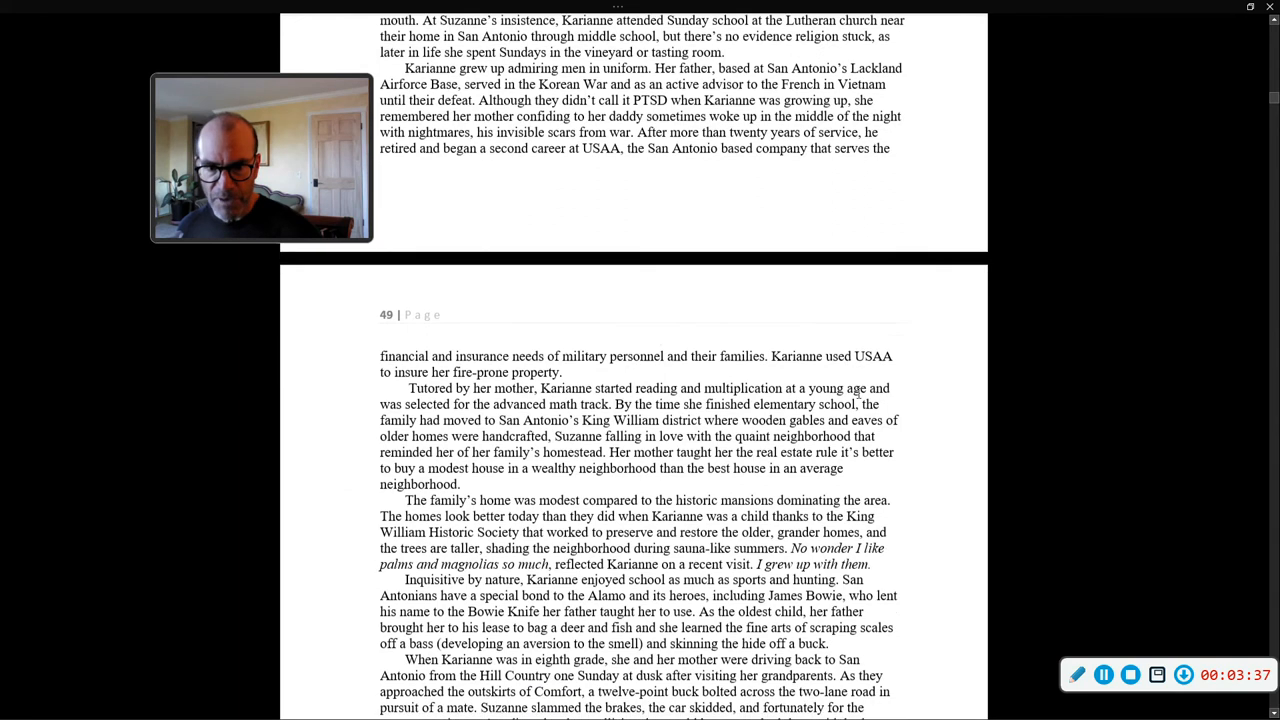
scroll("down", 3)
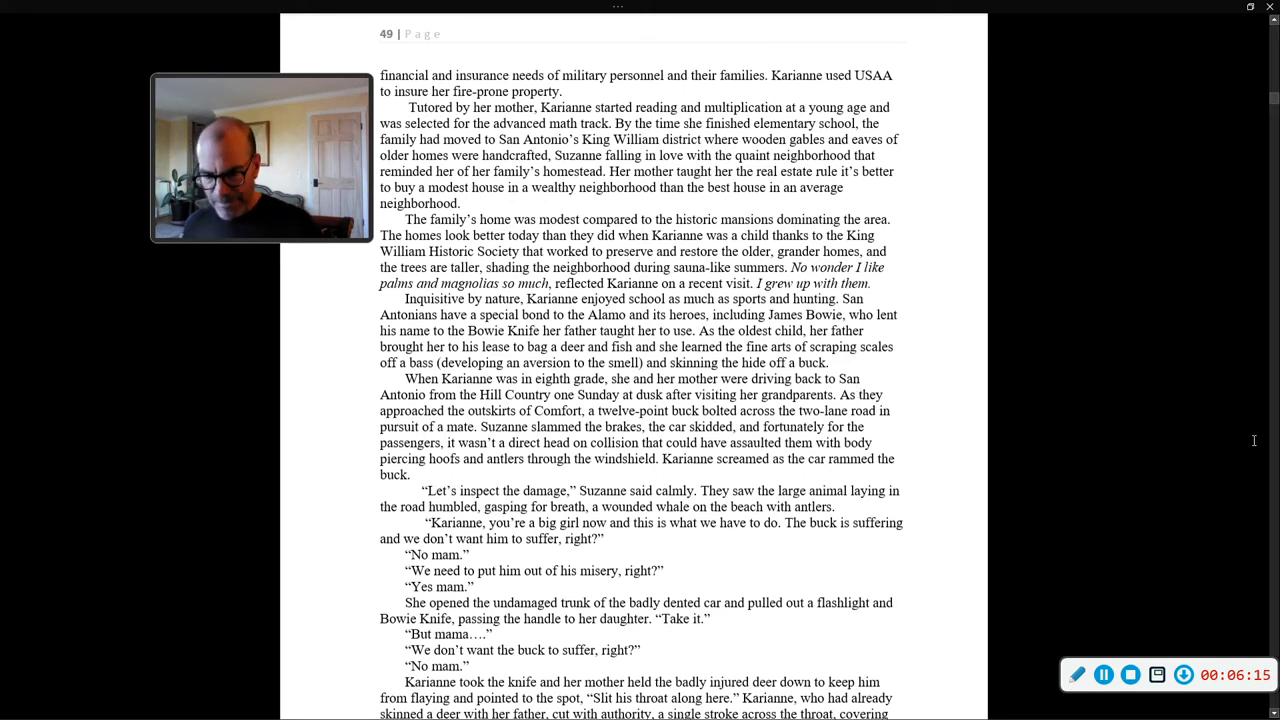
mouse_move(1272, 420)
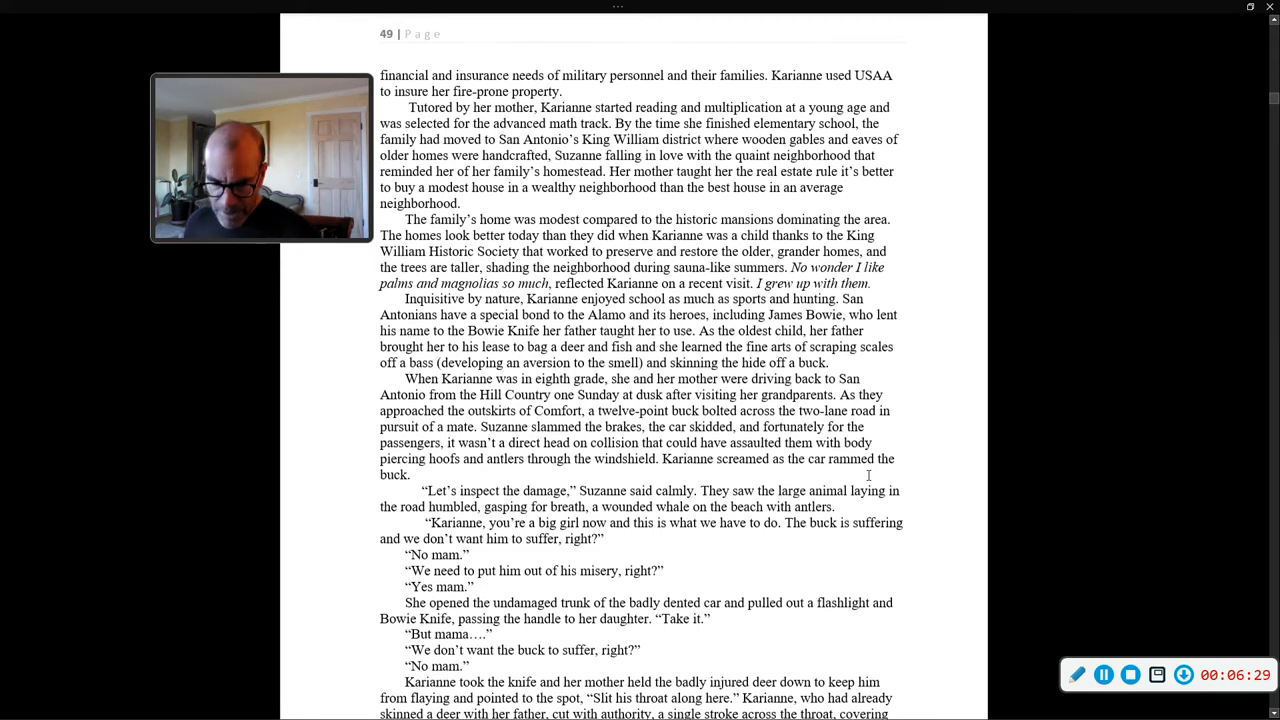
Scroll to the bottom of page 49 to reach the buck's blood, venison and red wine memory
scroll("down", 3)
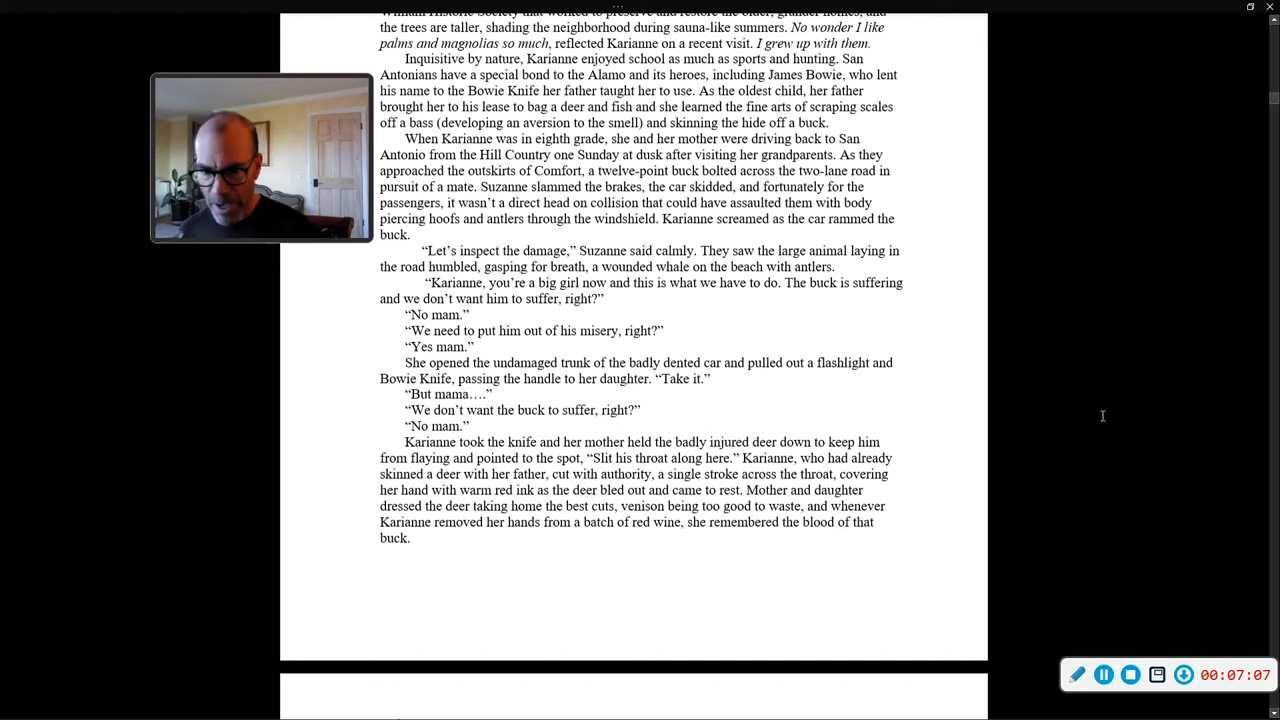
scroll("down", 3)
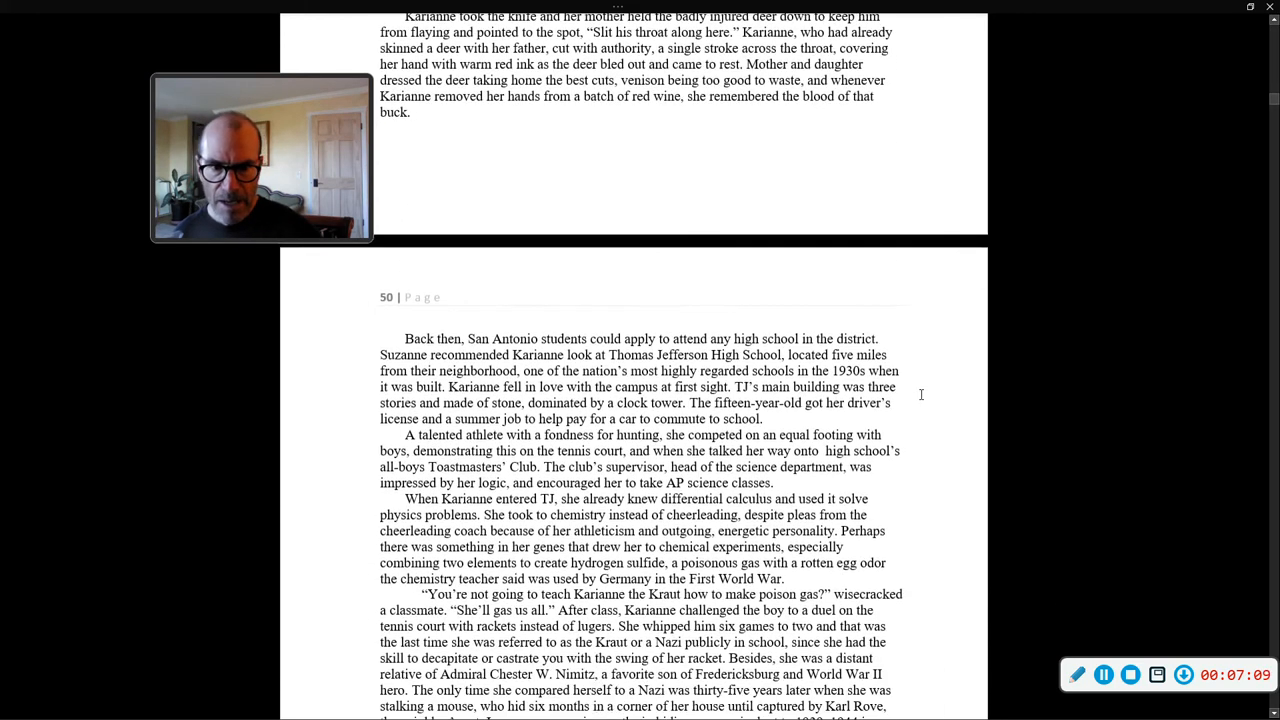
scroll("down", 3)
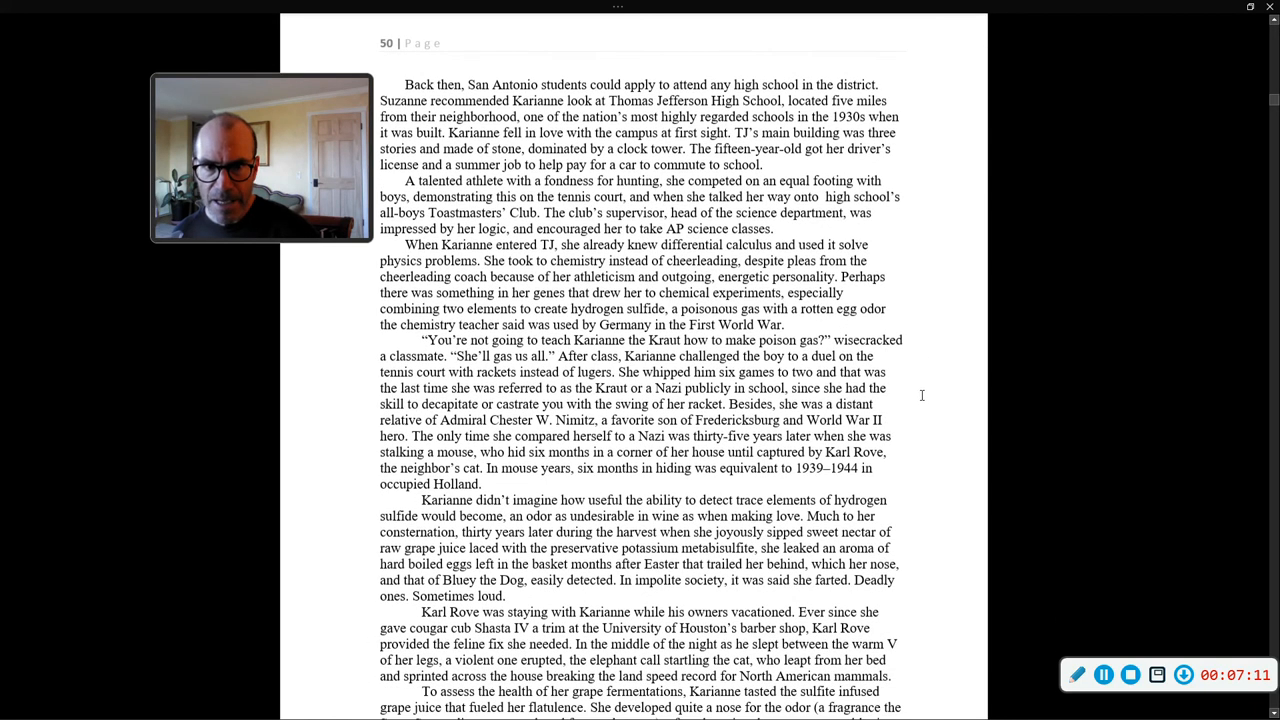
scroll("up", 3)
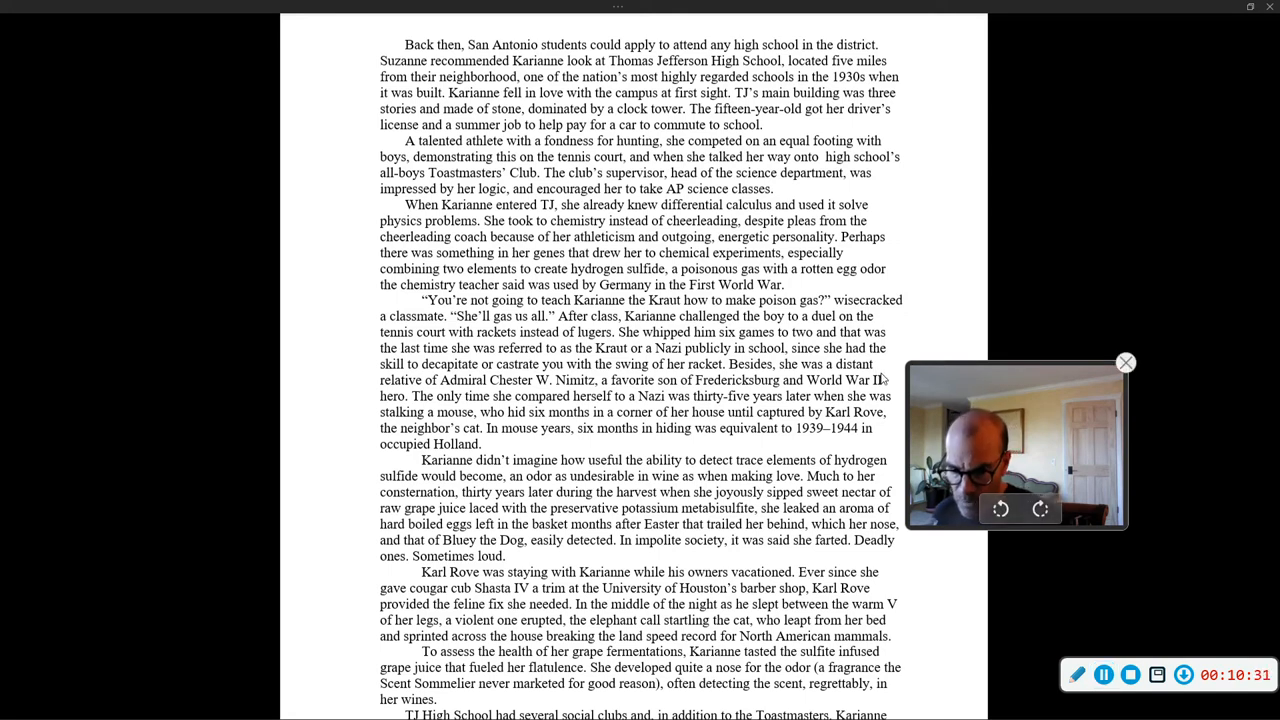
Scroll slightly down page 50 to reveal the TJ High School social clubs and Shakespeare Club paragraph
scroll("down", 3)
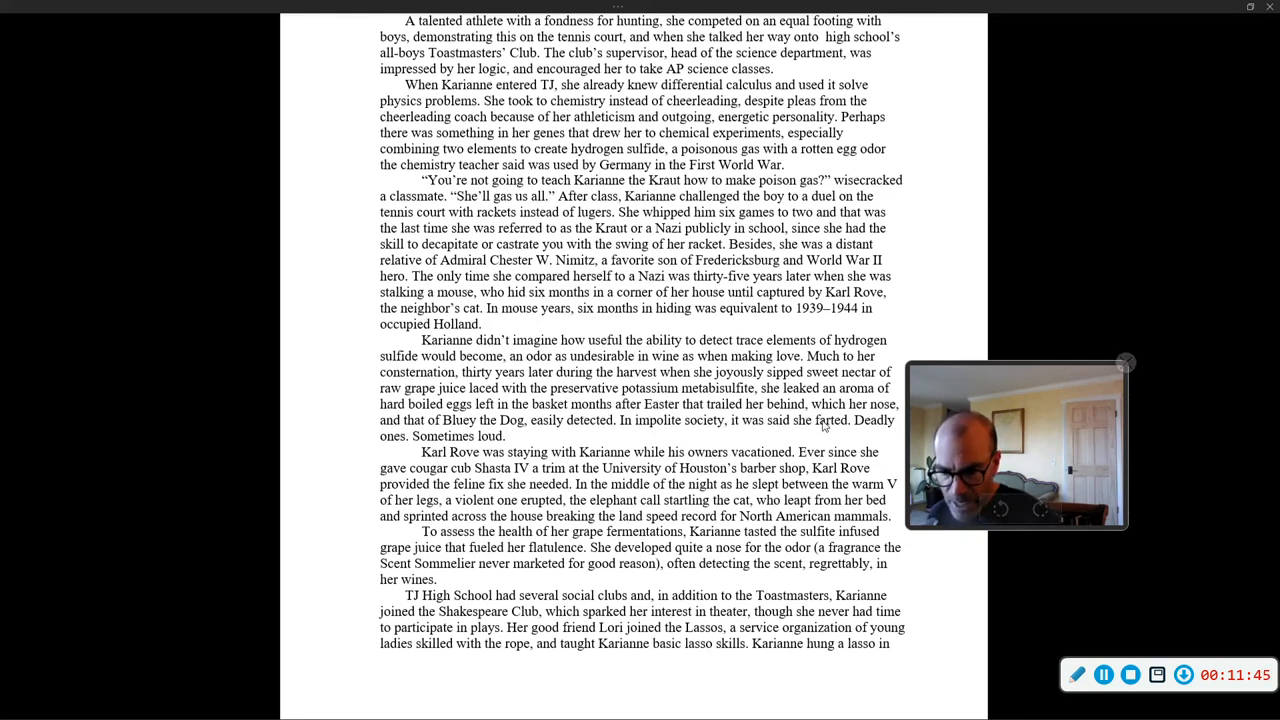
scroll("down", 3)
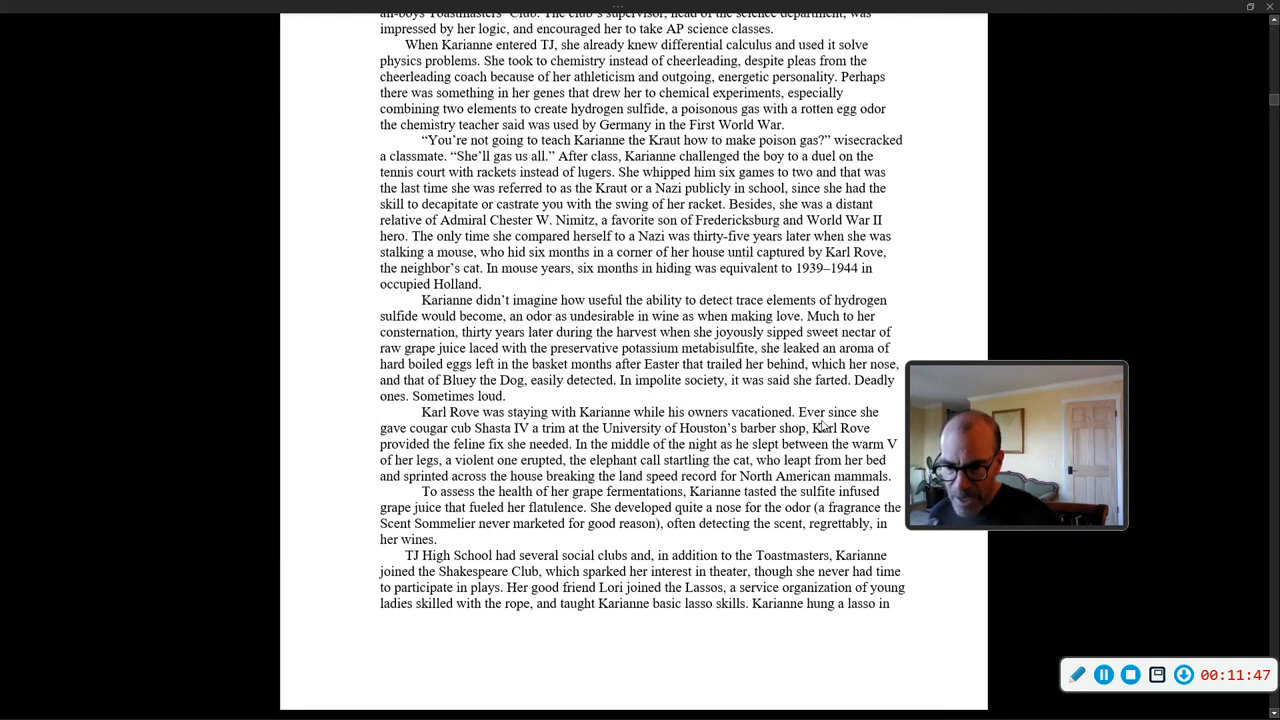
scroll("down", 3)
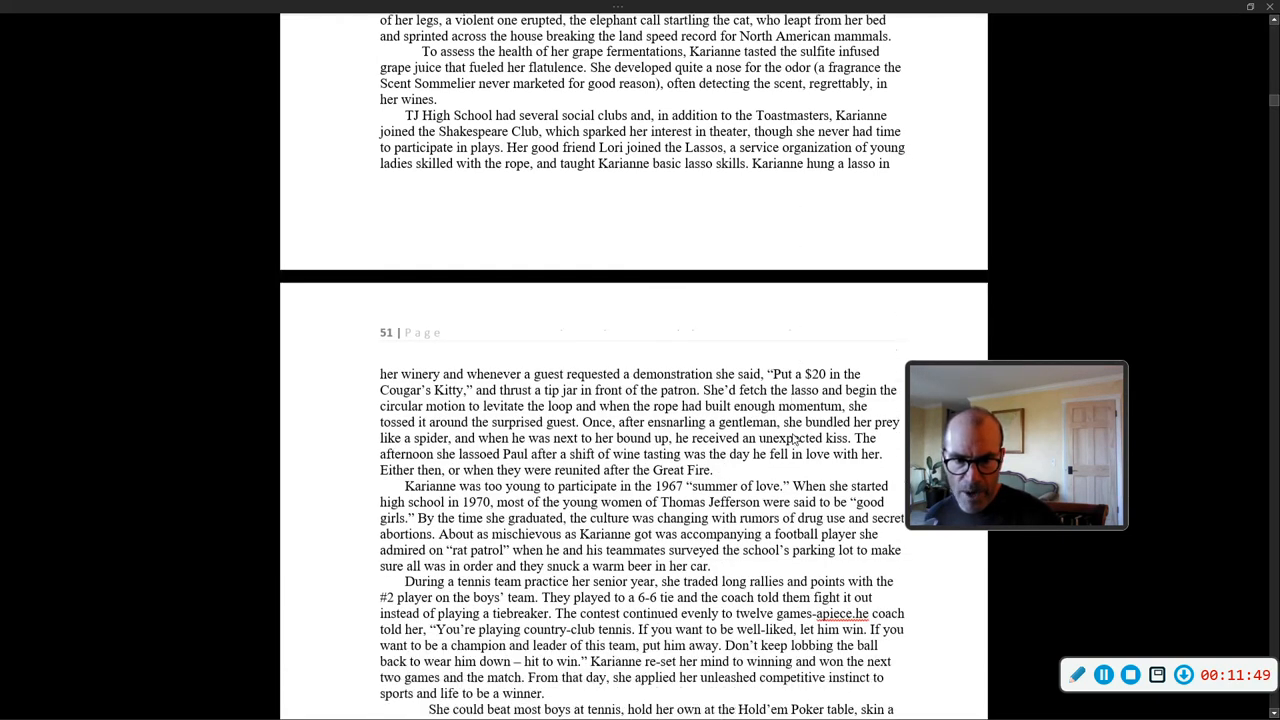
scroll("down", 3)
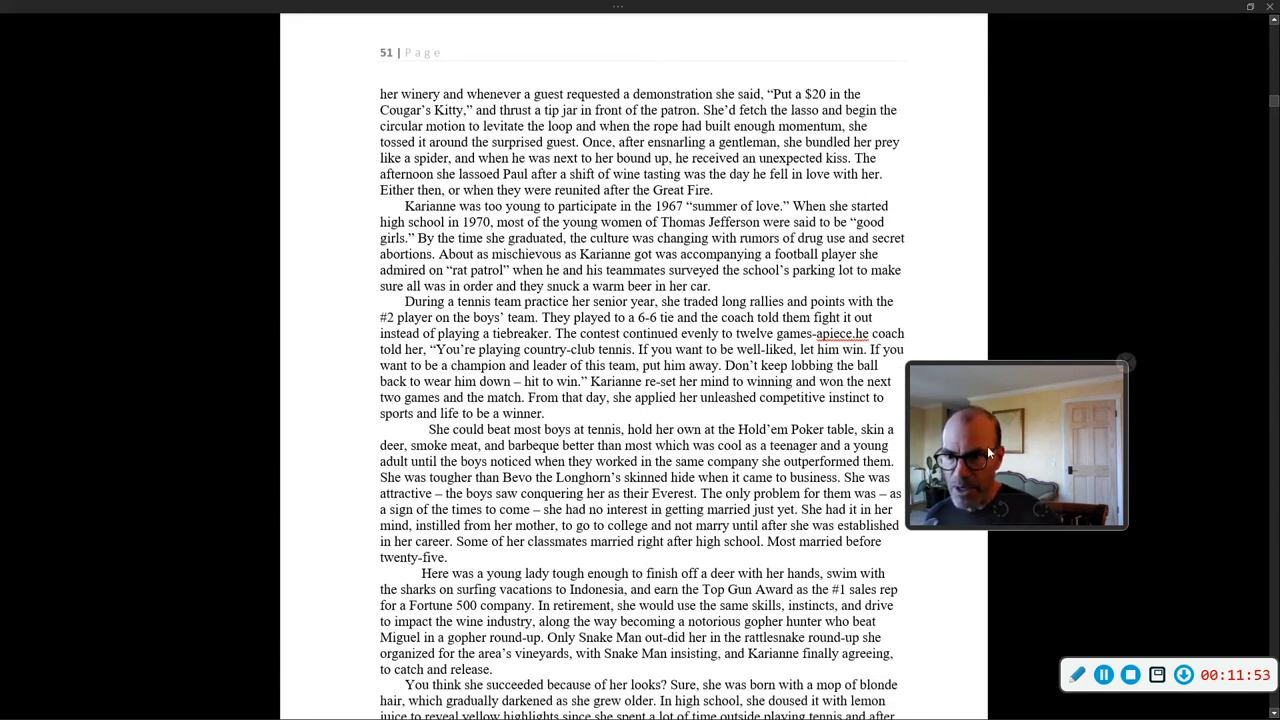
left_click_drag(1016, 444, 1030, 170)
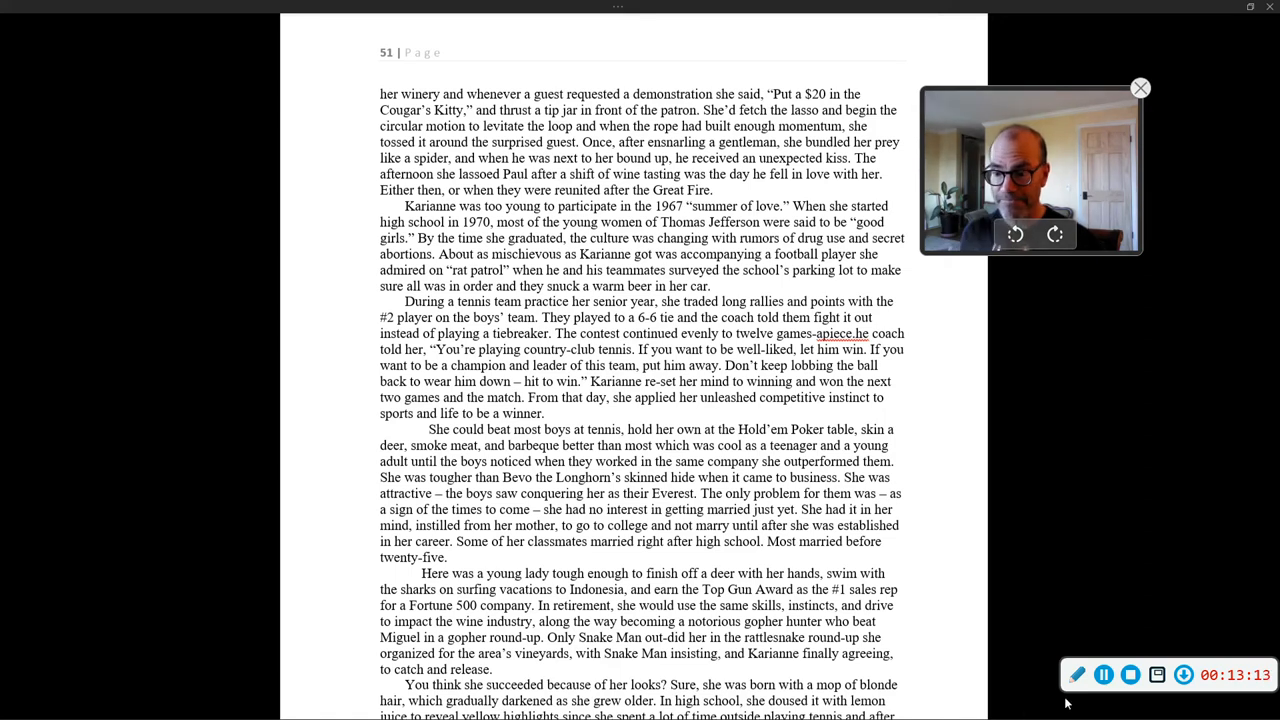
left_click(1104, 674)
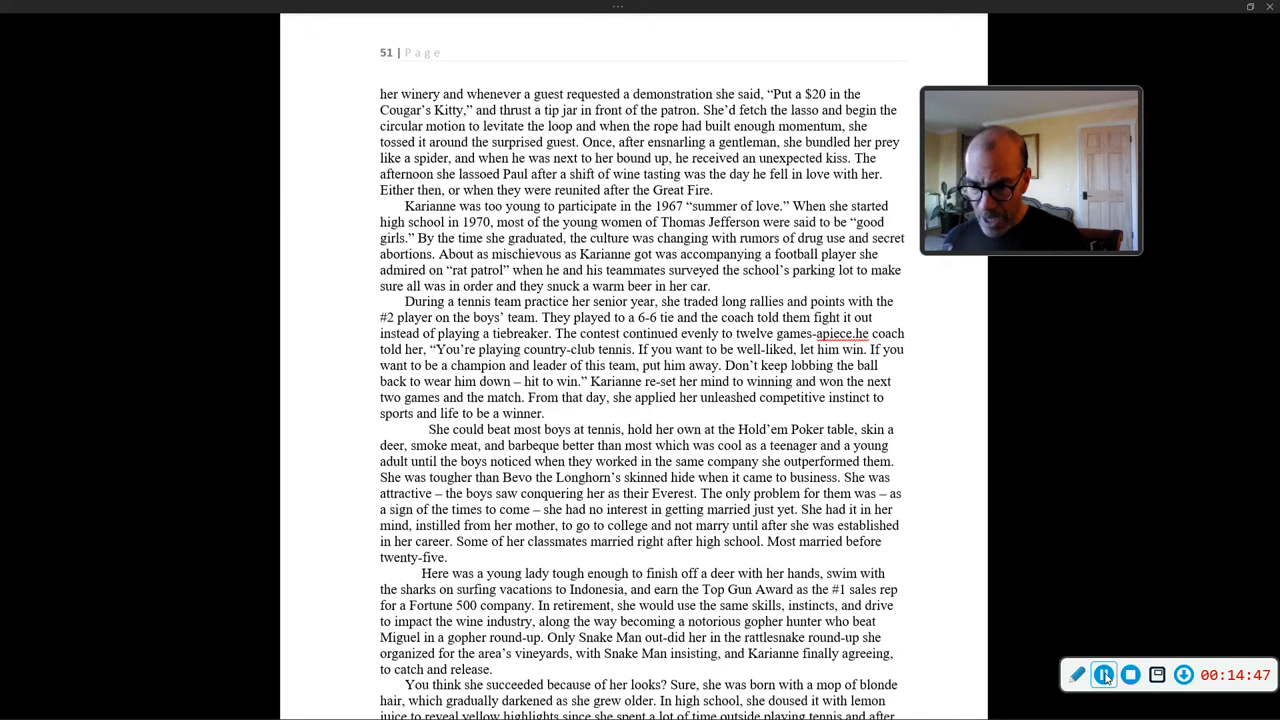
Scroll through page 51 to the paragraph on Karianne's looks and maturity, with page 52 starting below
left_click(1104, 674)
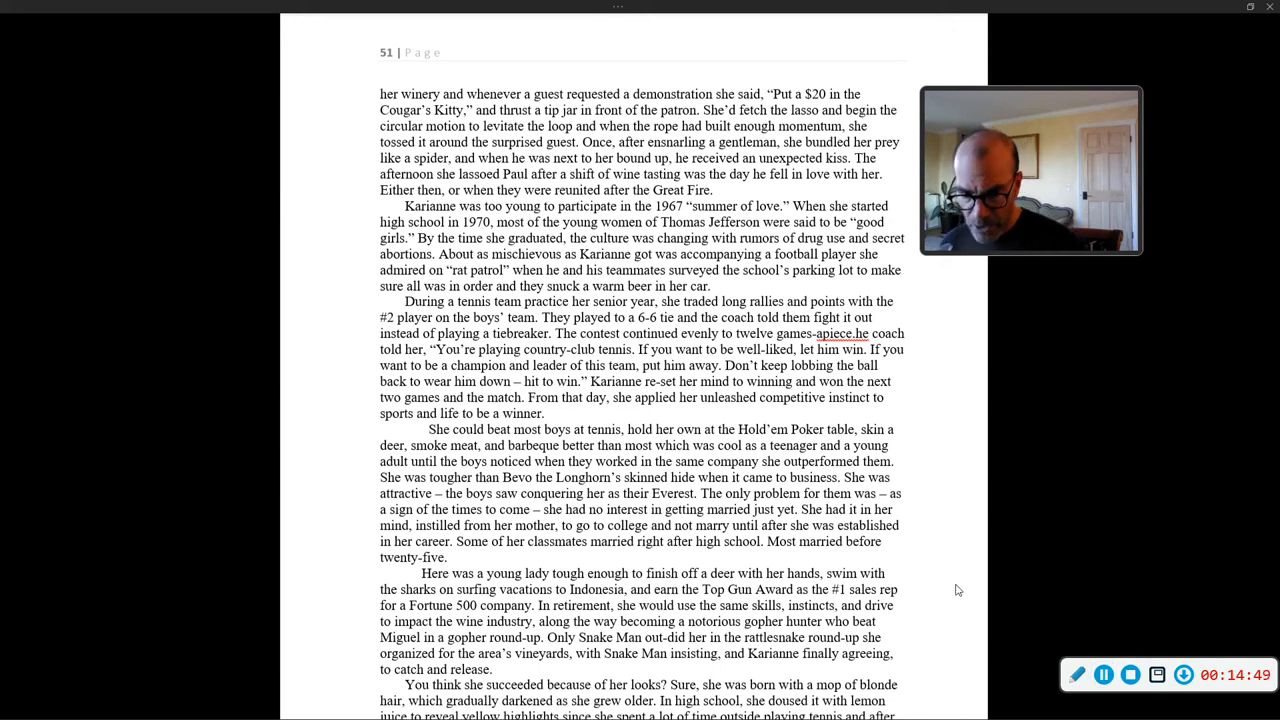
scroll("down", 3)
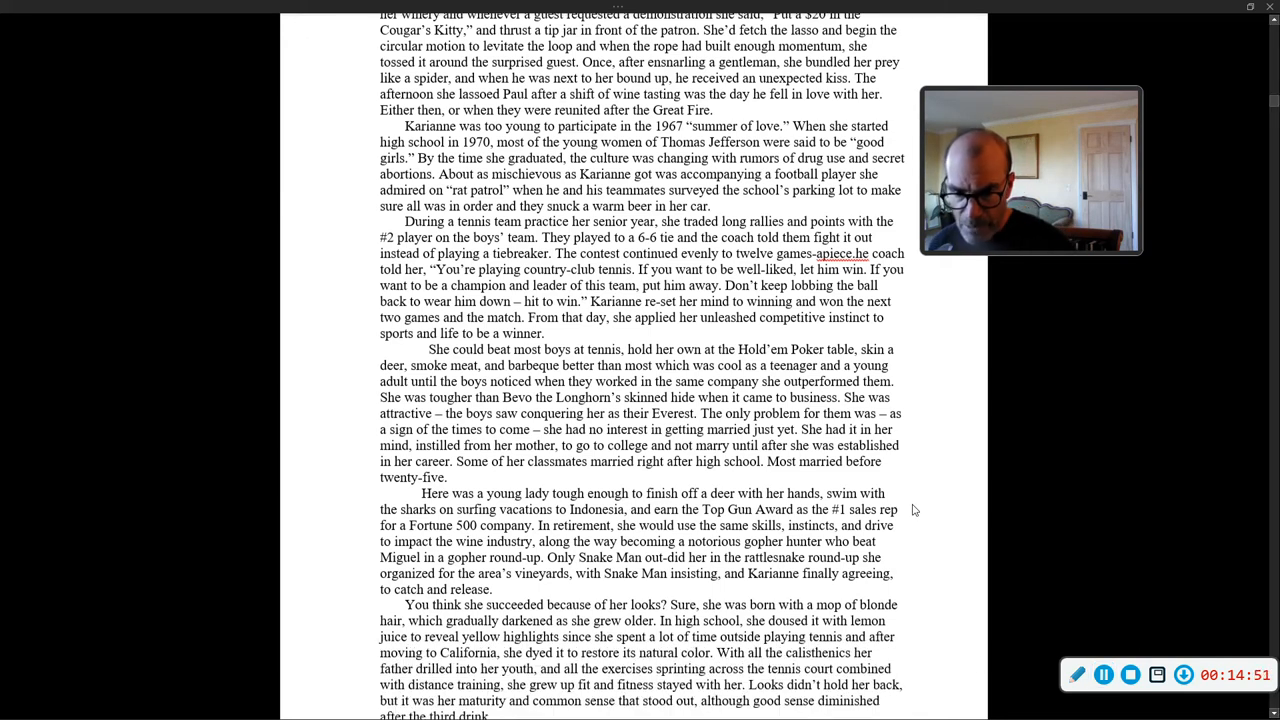
scroll("down", 3)
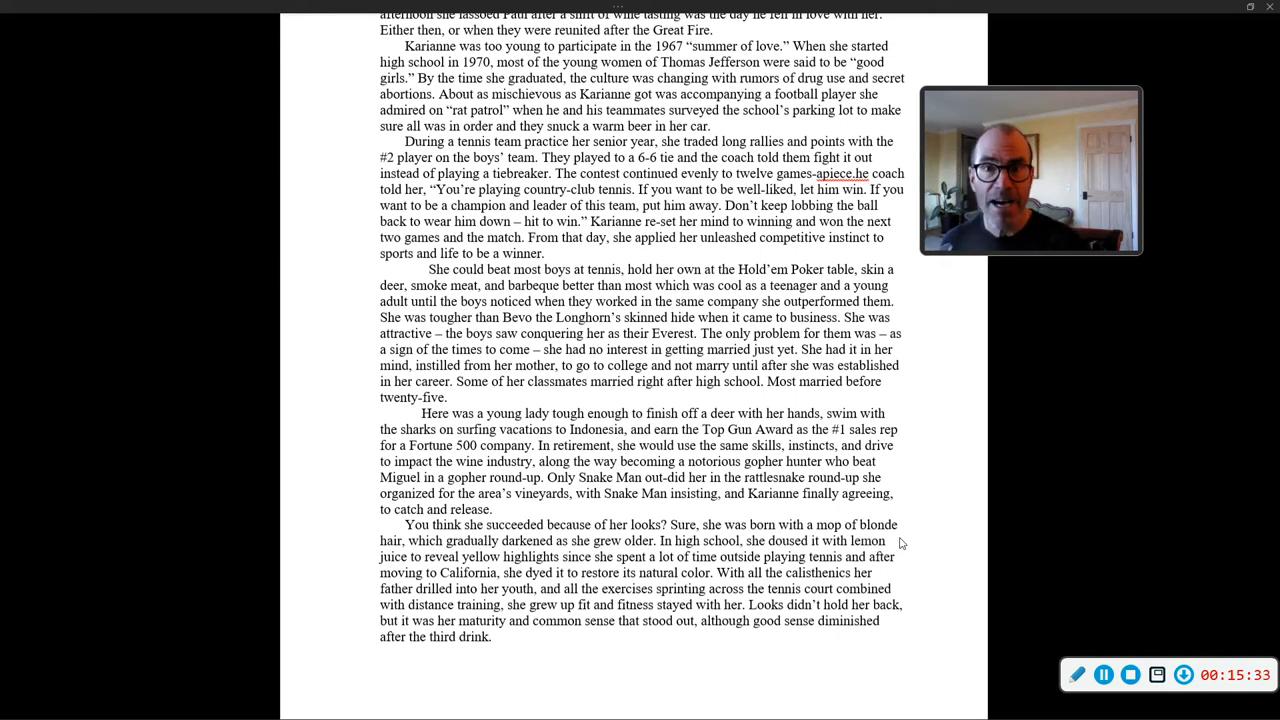
mouse_move(940, 564)
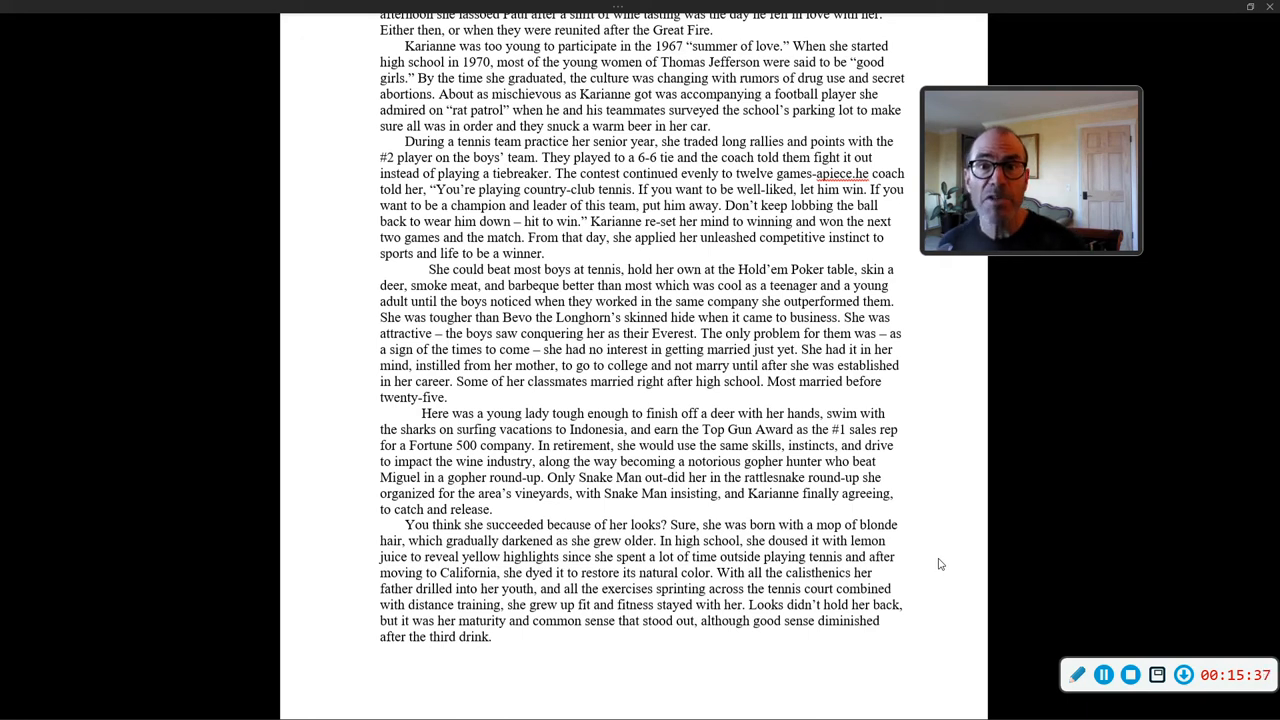
scroll("down", 3)
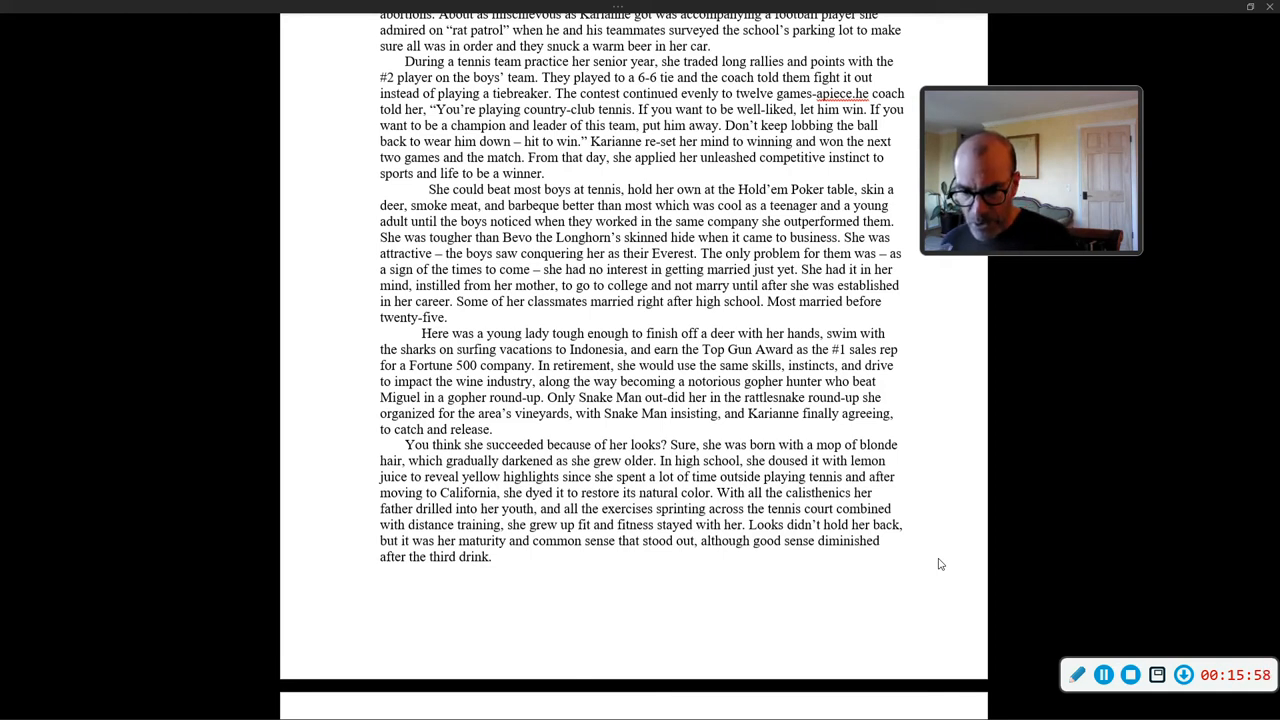
mouse_move(902, 532)
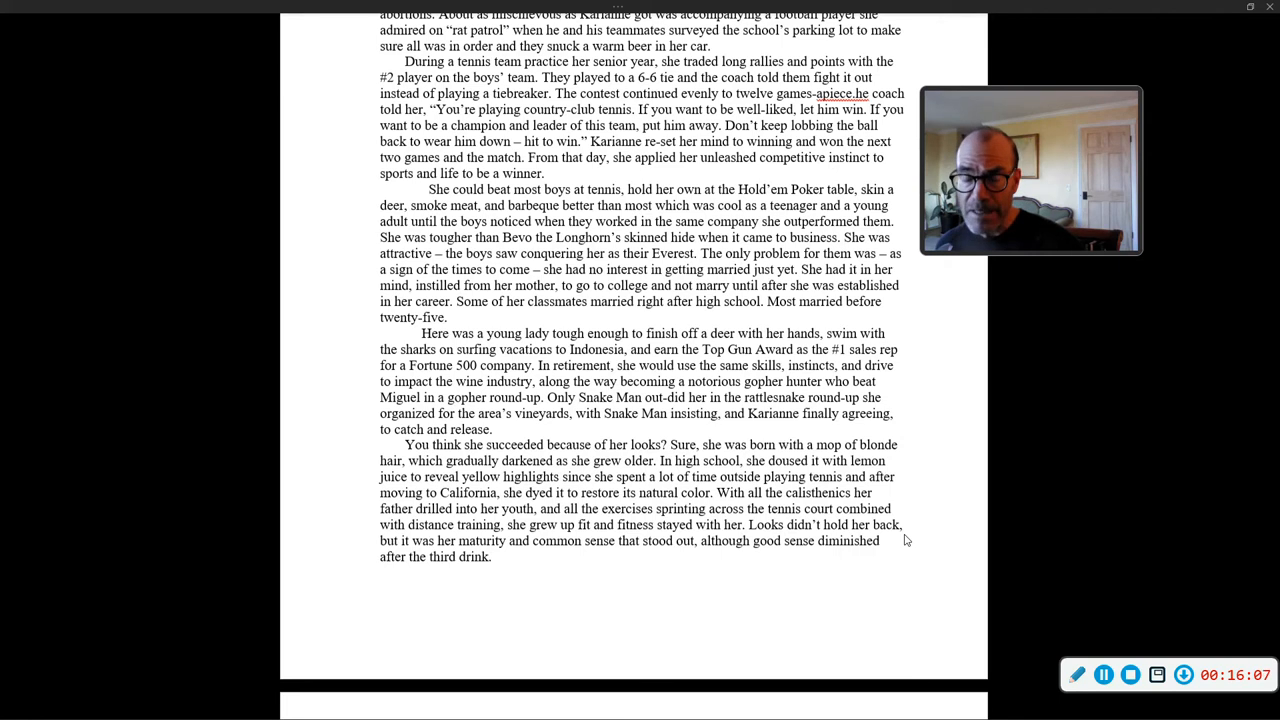
scroll("down", 3)
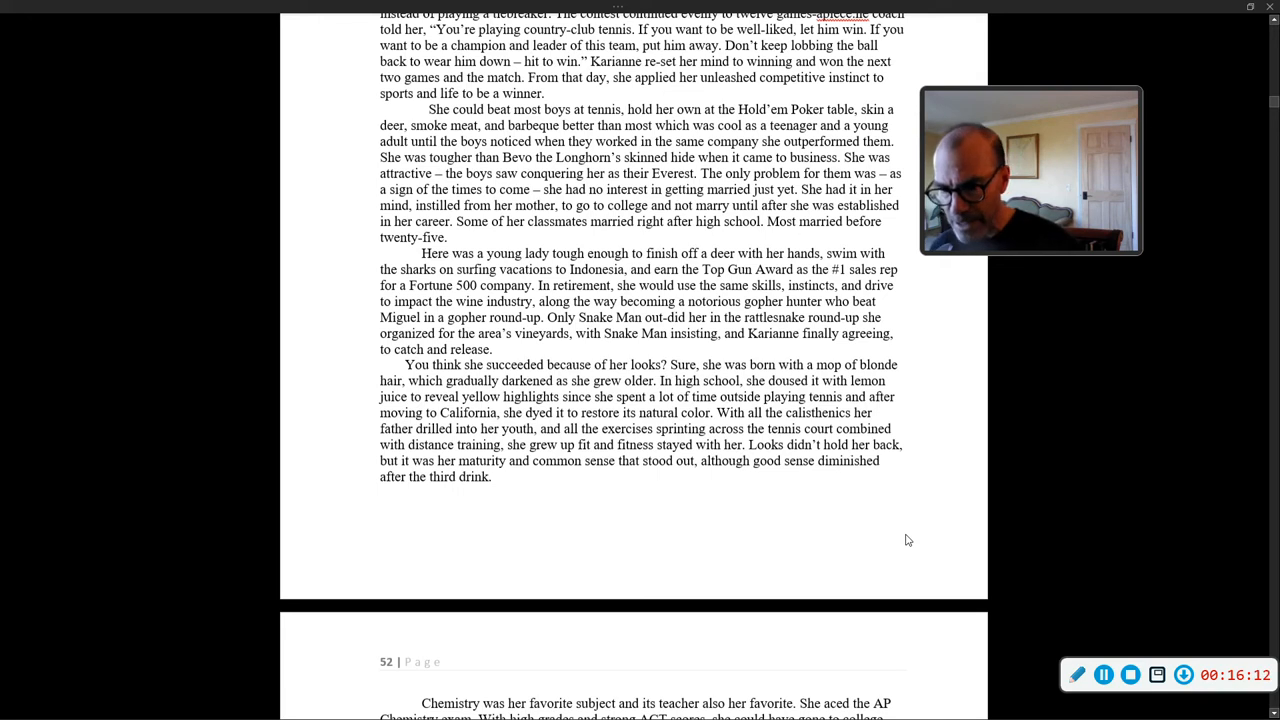
mouse_move(892, 512)
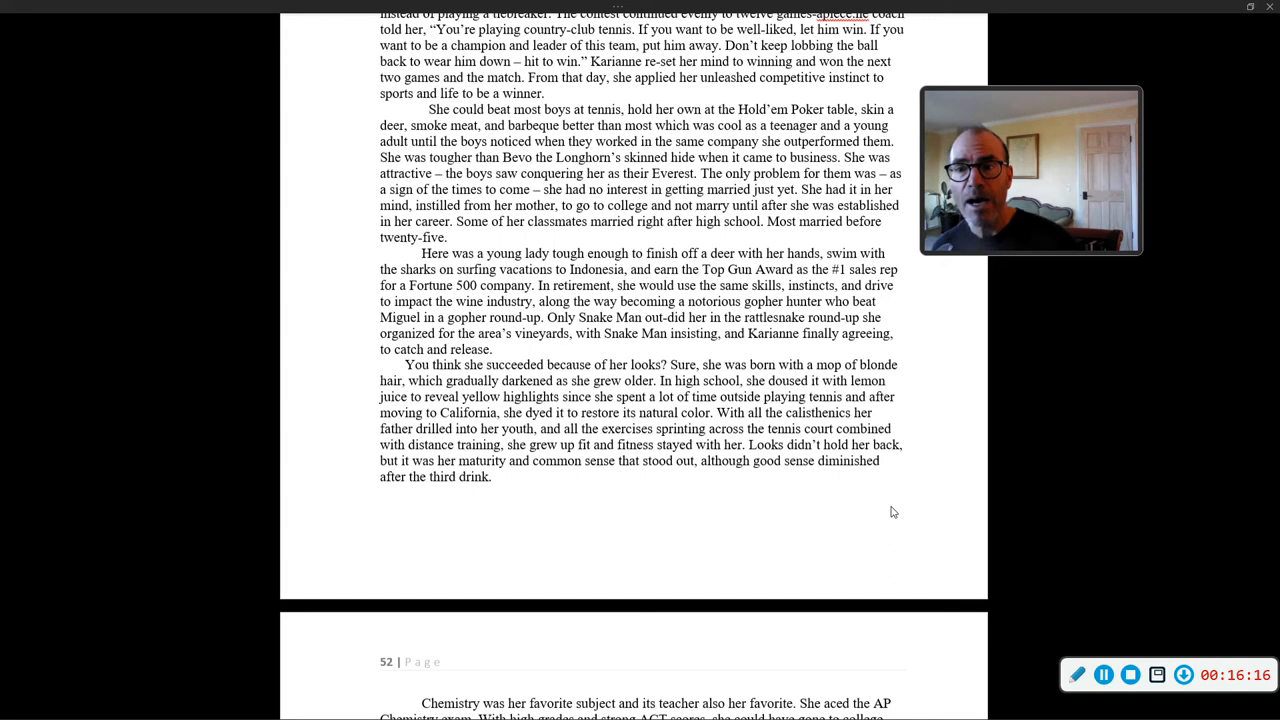
Scroll so page 52 fills the view, covering her college choice, Houston and enrolling at UH in 1974
scroll("down", 3)
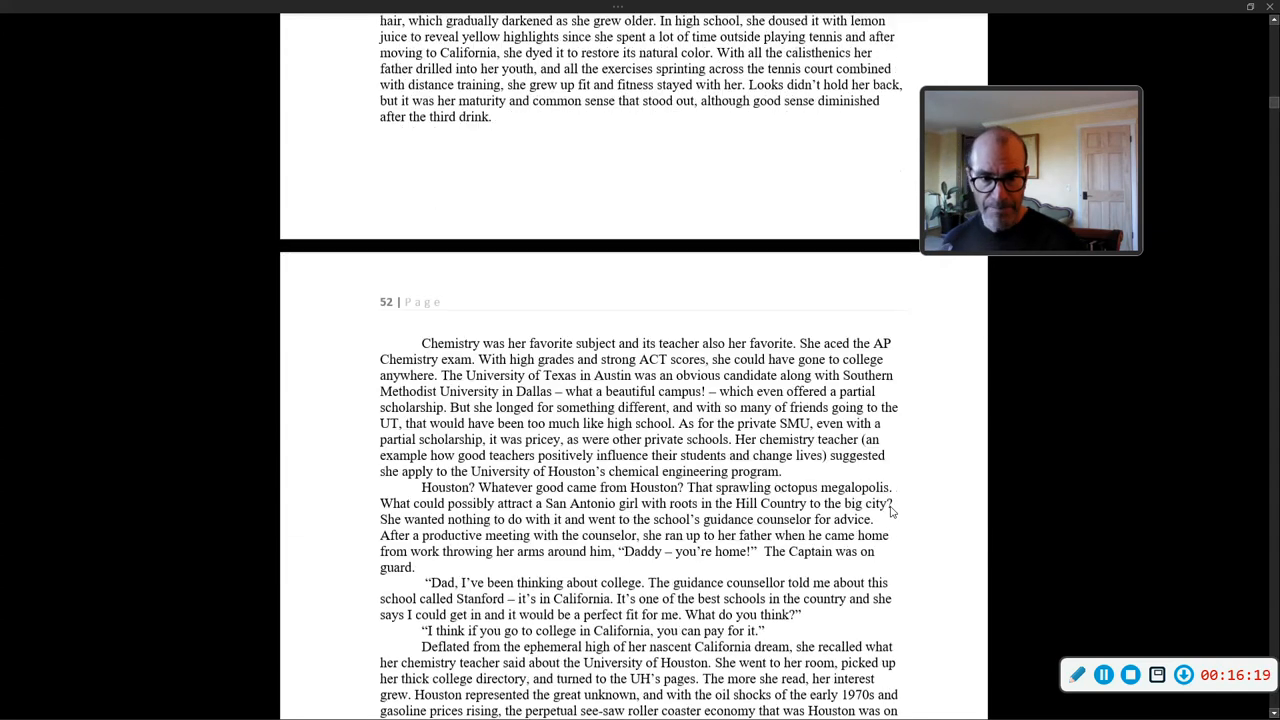
scroll("down", 3)
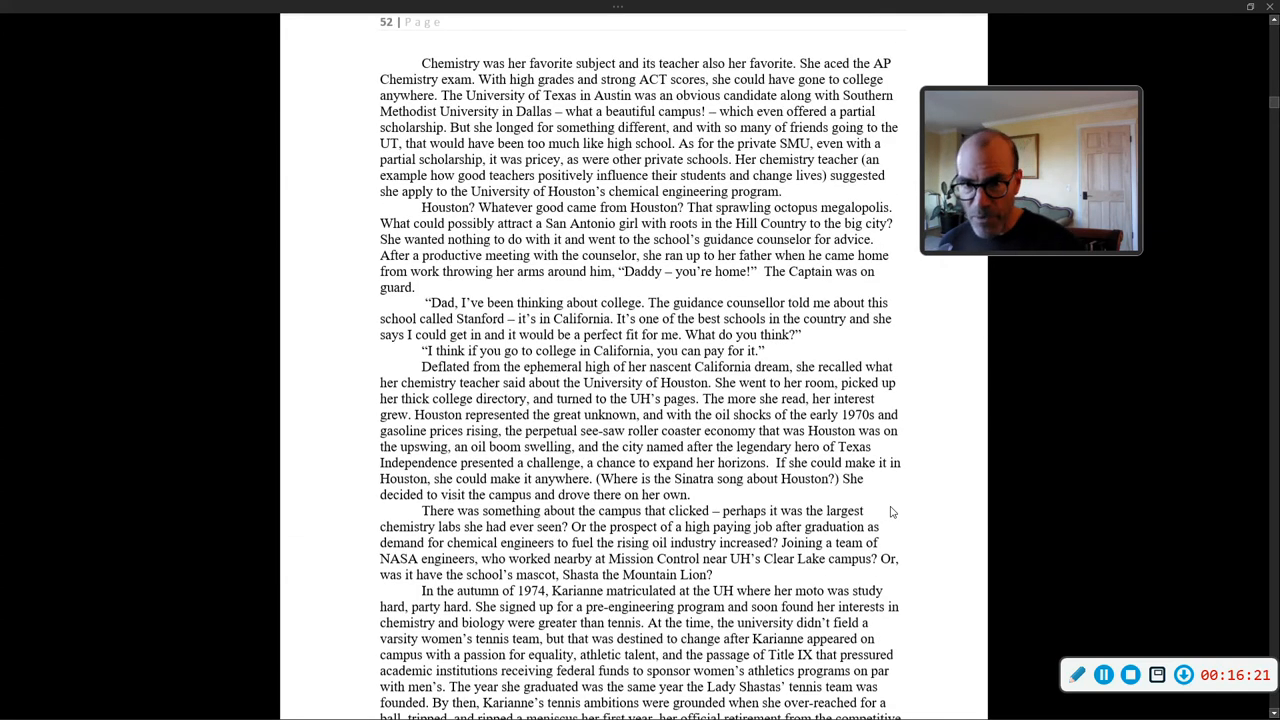
mouse_move(912, 520)
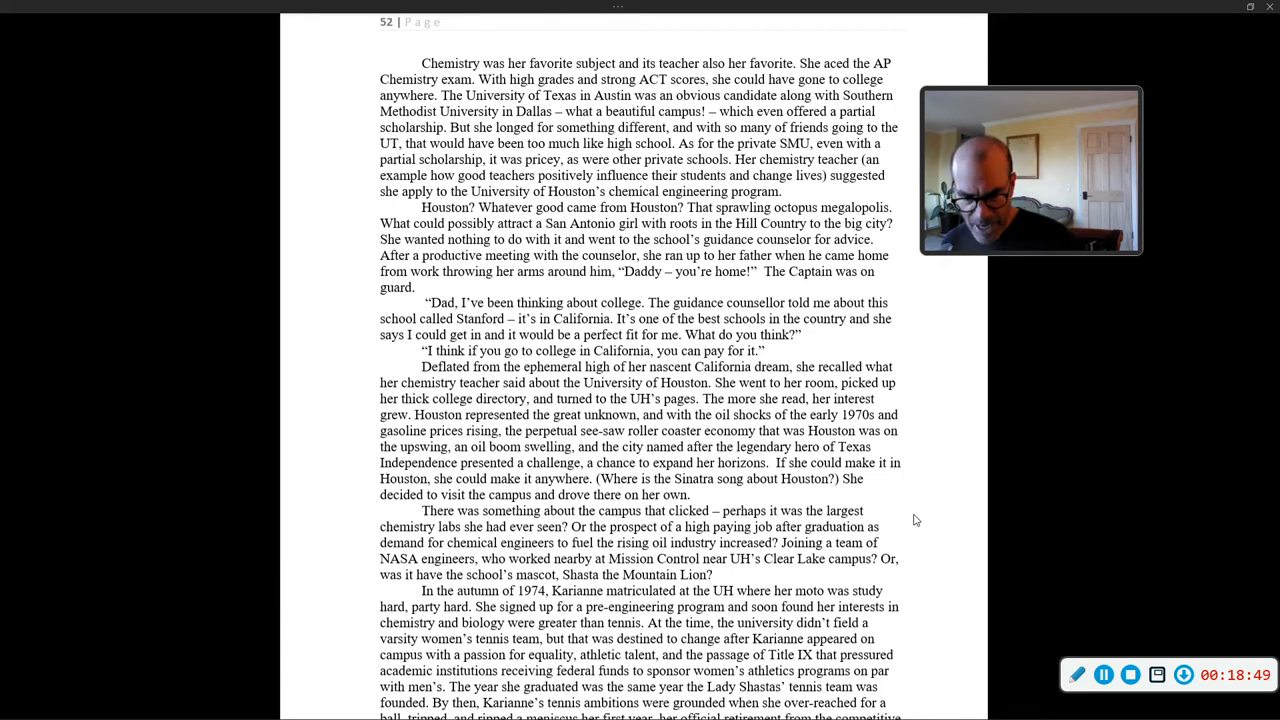
mouse_move(864, 478)
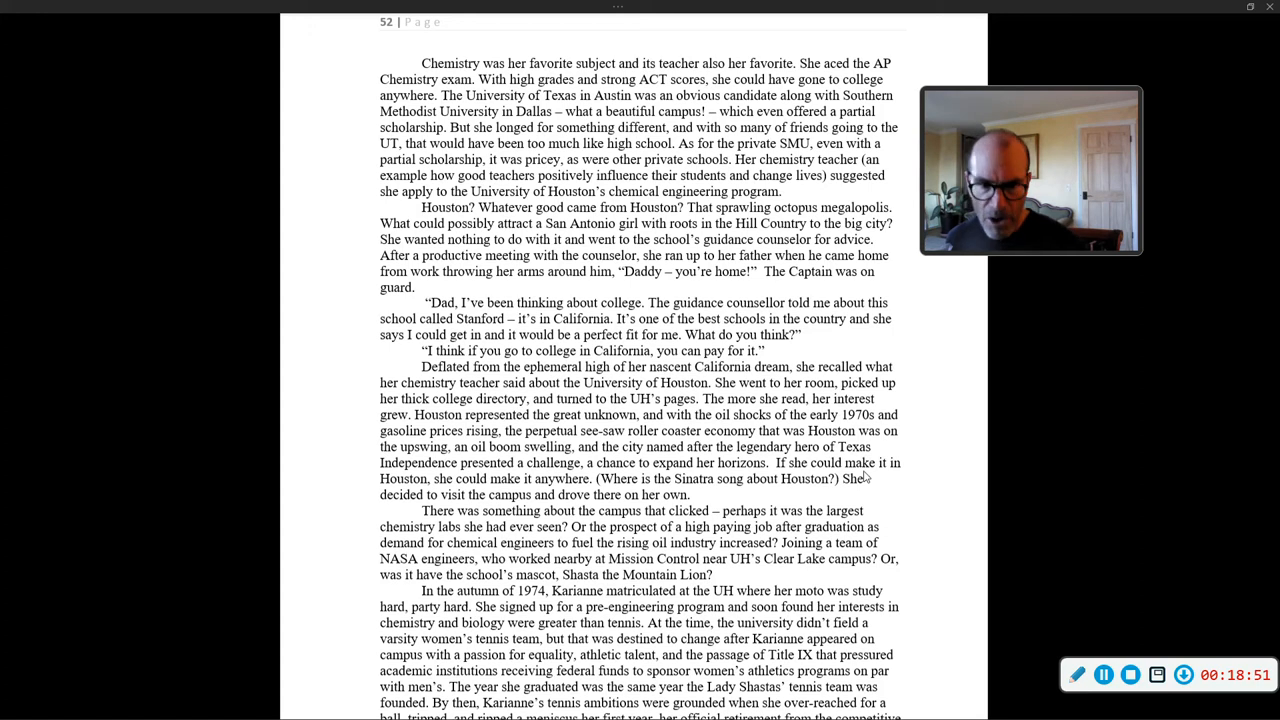
Scroll down page 52 to the Lady Shastas tennis team and meniscus injury paragraph
scroll("down", 3)
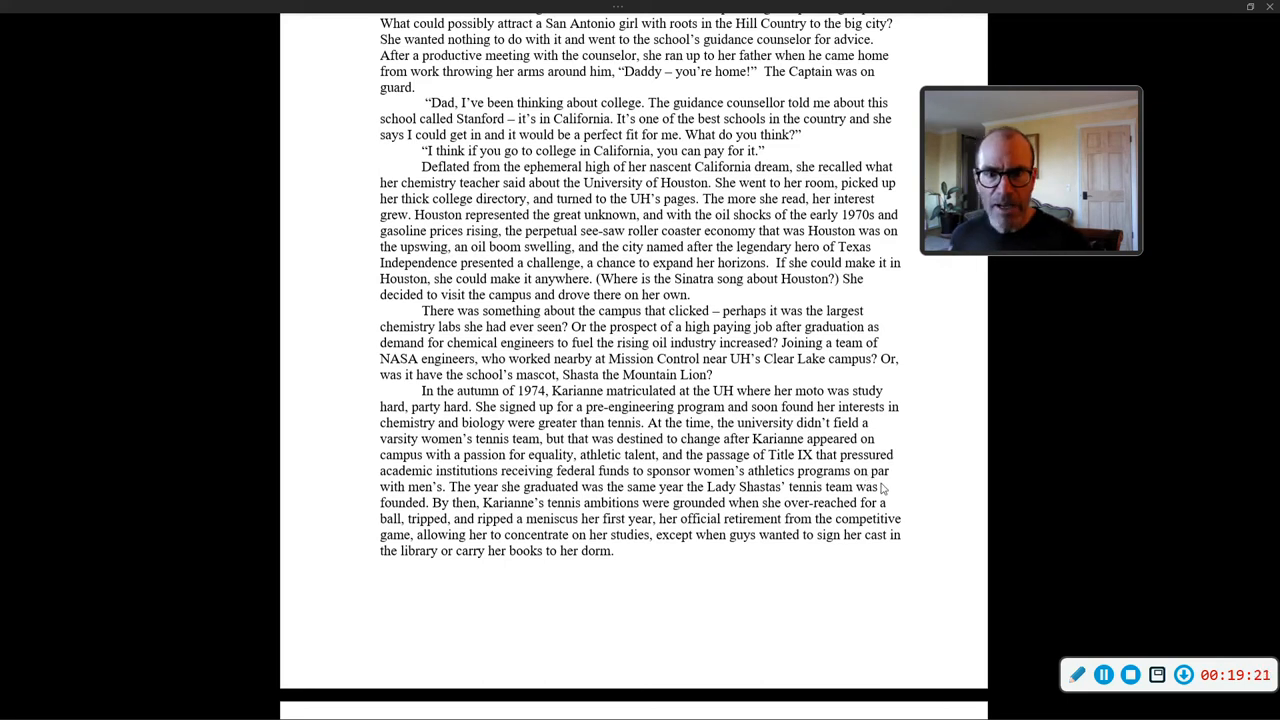
mouse_move(1116, 596)
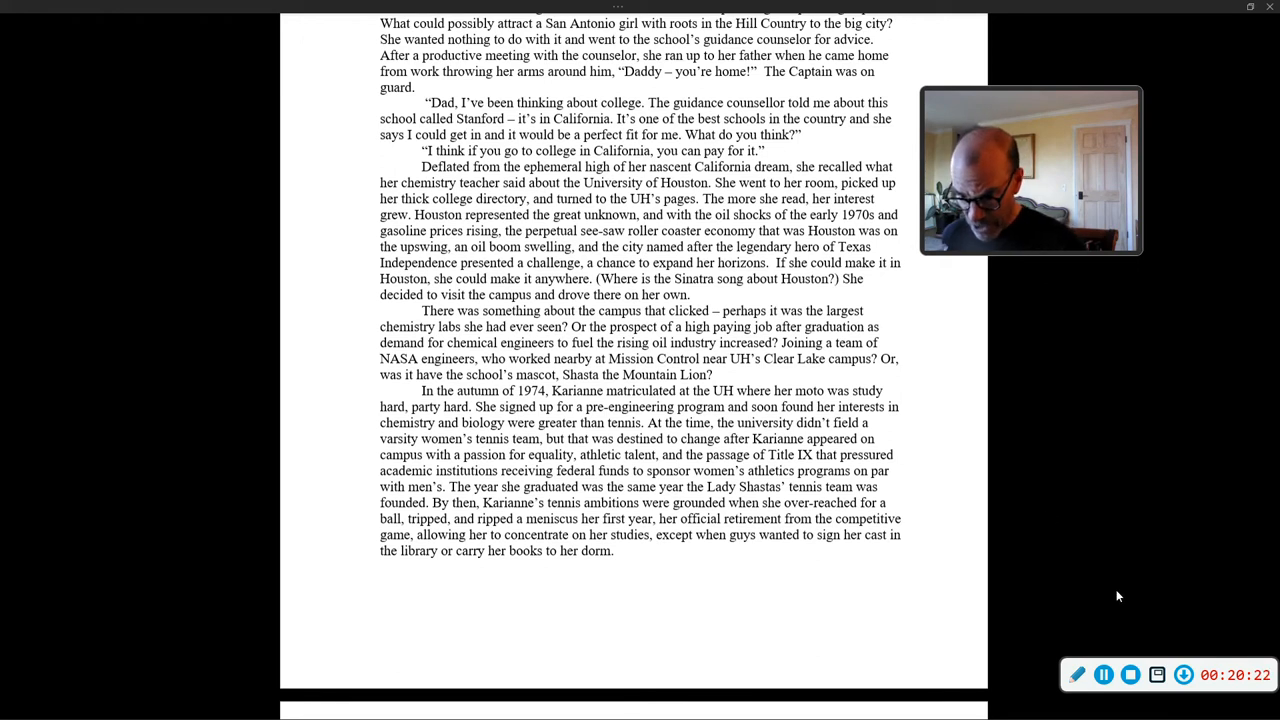
mouse_move(1030, 464)
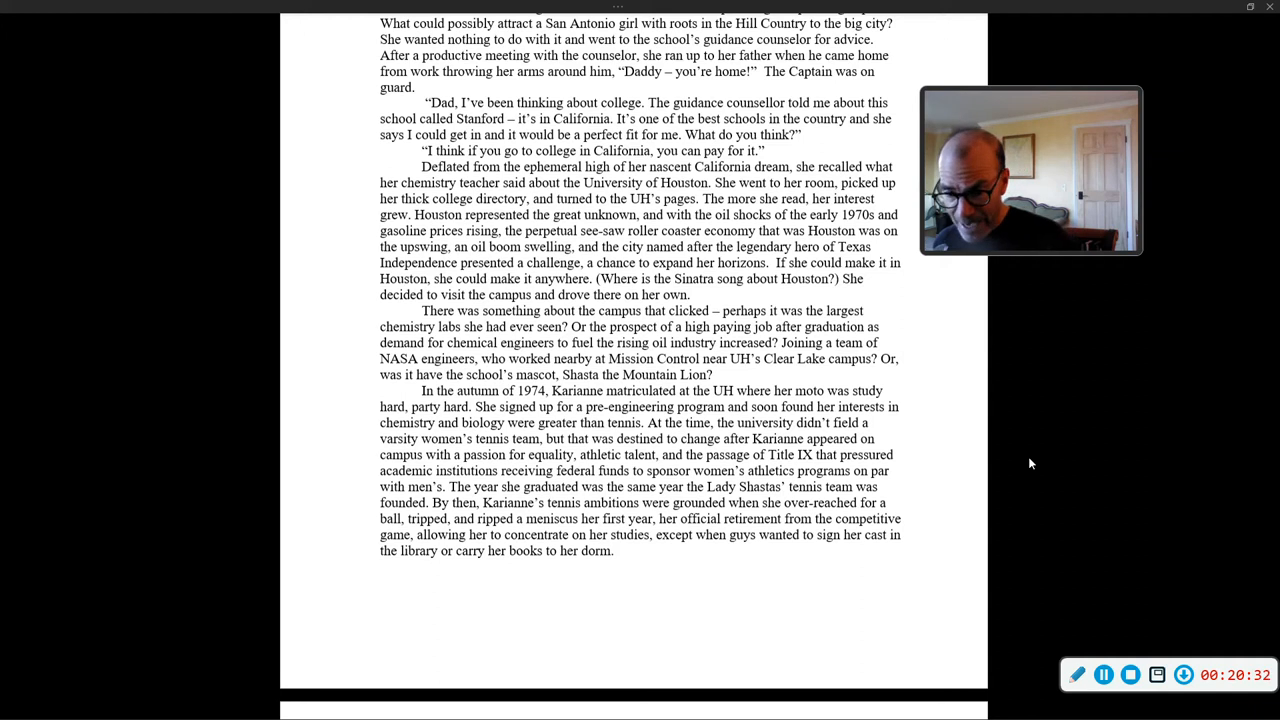
mouse_move(984, 400)
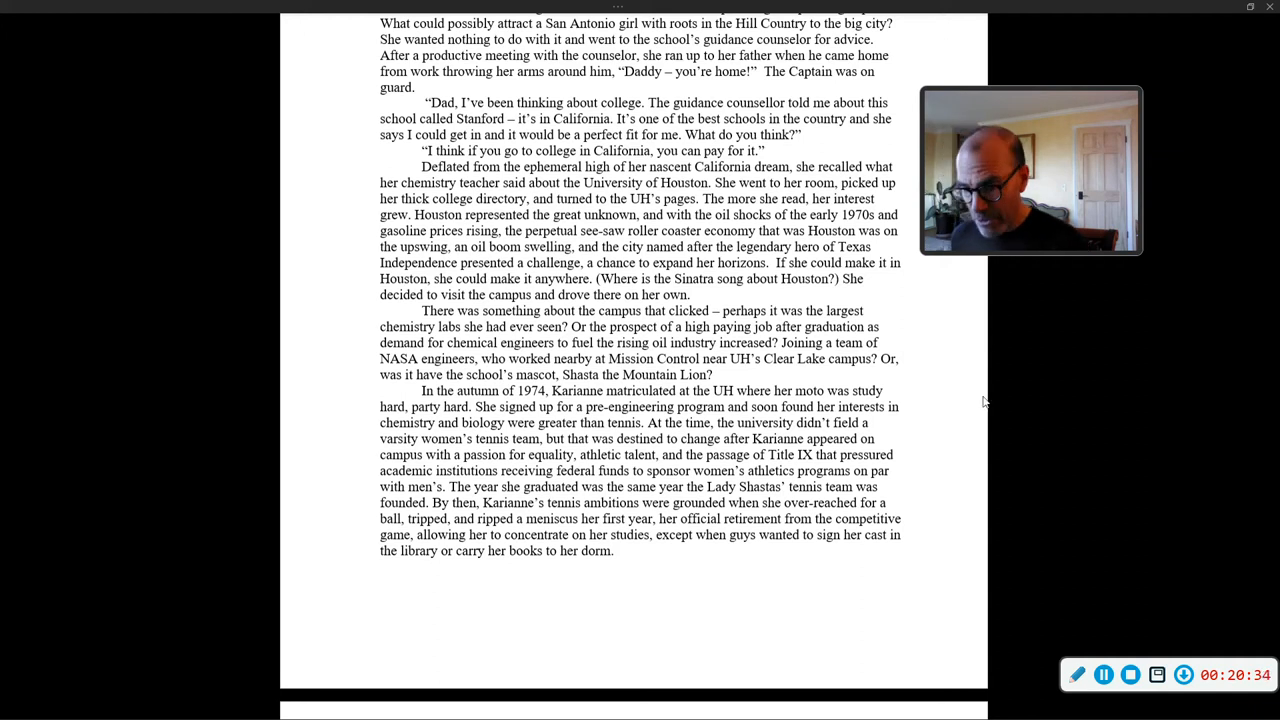
Scroll past the page break to page 53's hanging plants, Jenny Lea and Austin road-trip tattoo story
scroll("down", 3)
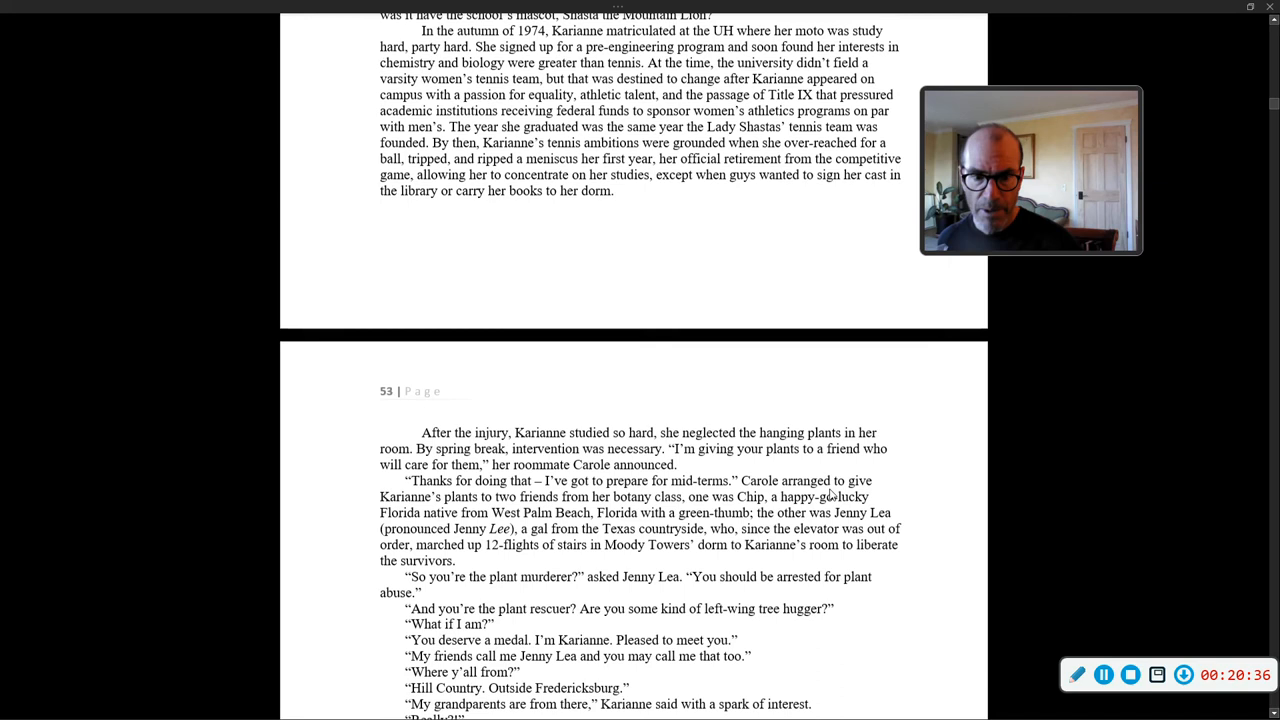
scroll("down", 3)
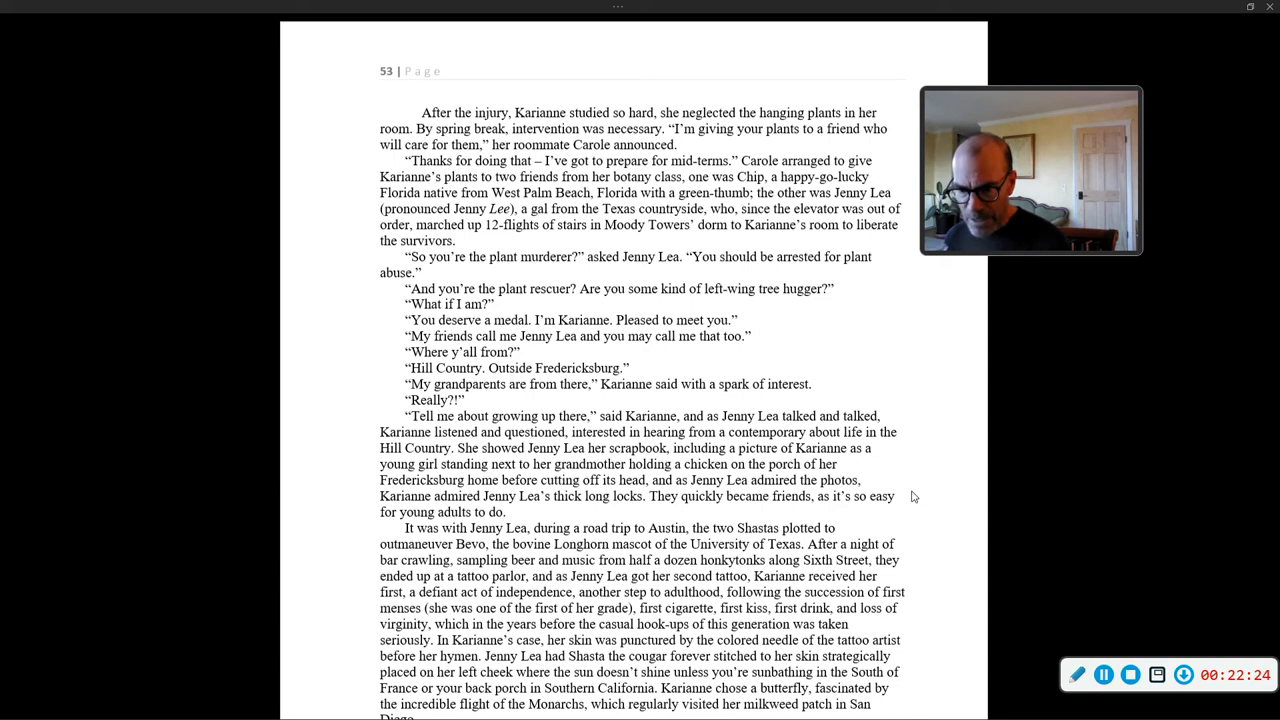
mouse_move(830, 364)
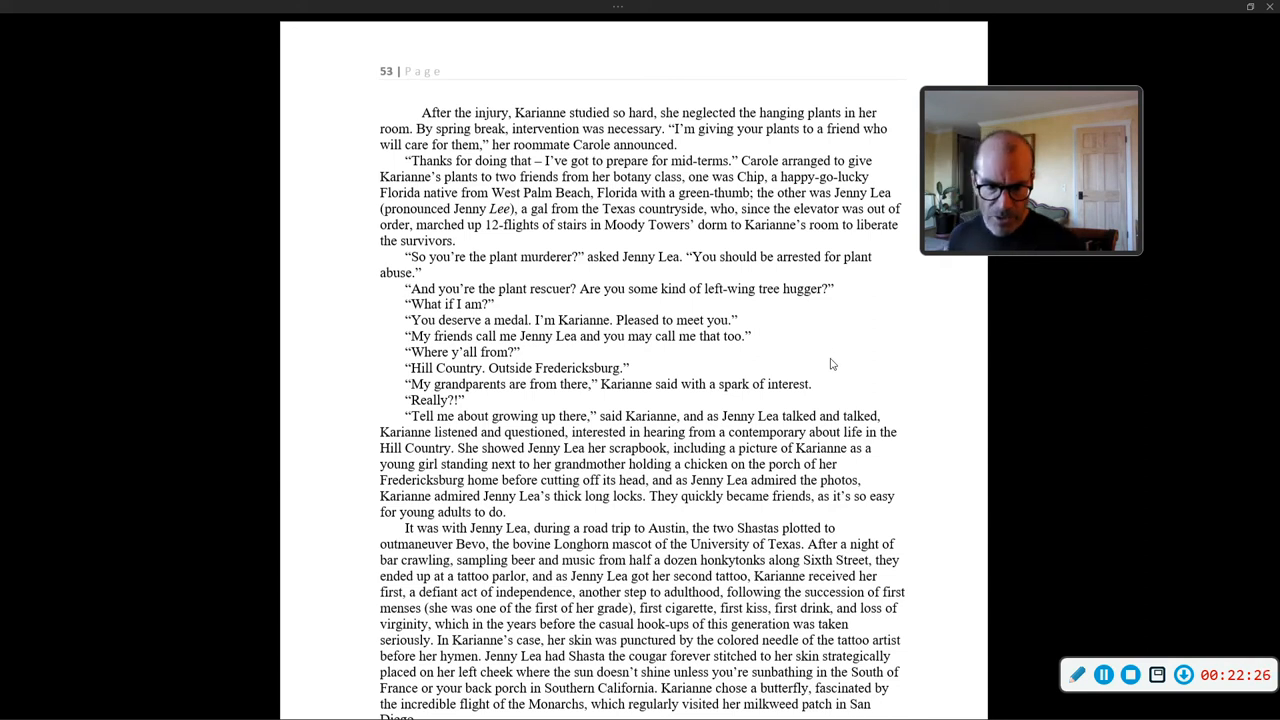
Scroll down page 53 to the tattoo-parlor passage and the dialogue about Karianne's tattoo and her mom
scroll("down", 3)
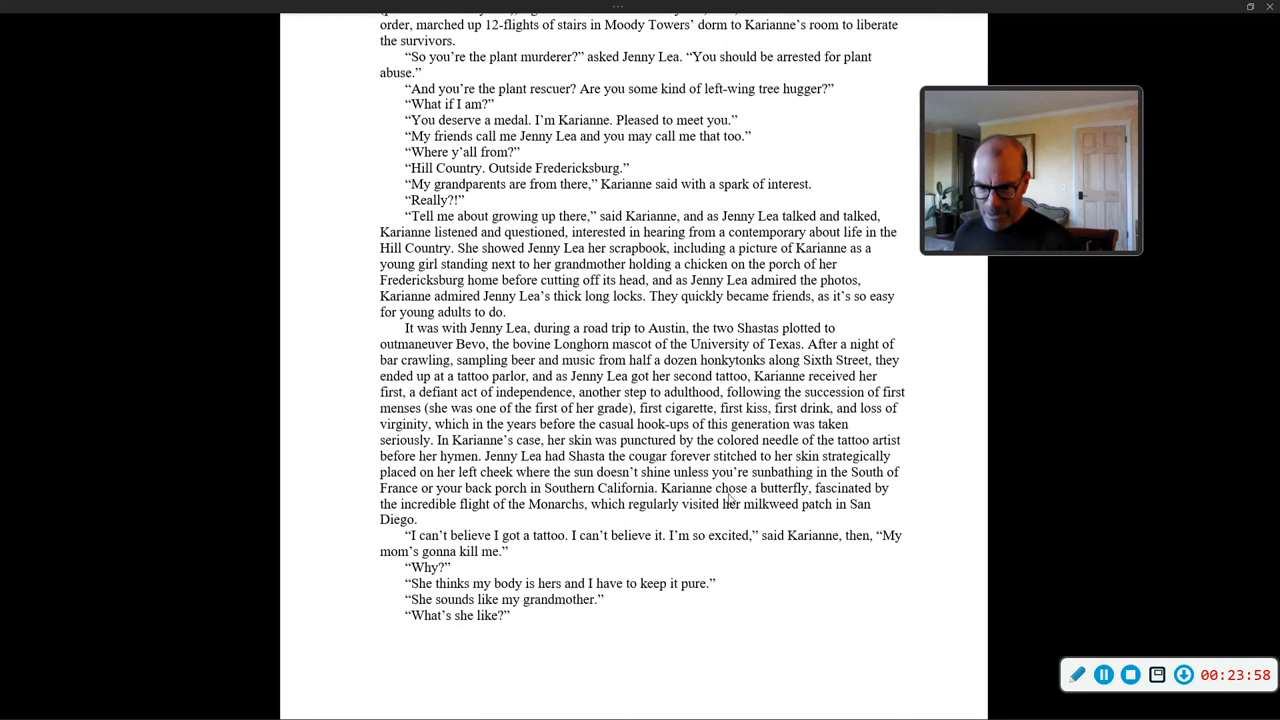
Scroll to page 54, from "She's a hoot" through Jenny Lea's background to the Yellow Rose paragraph
scroll("down", 3)
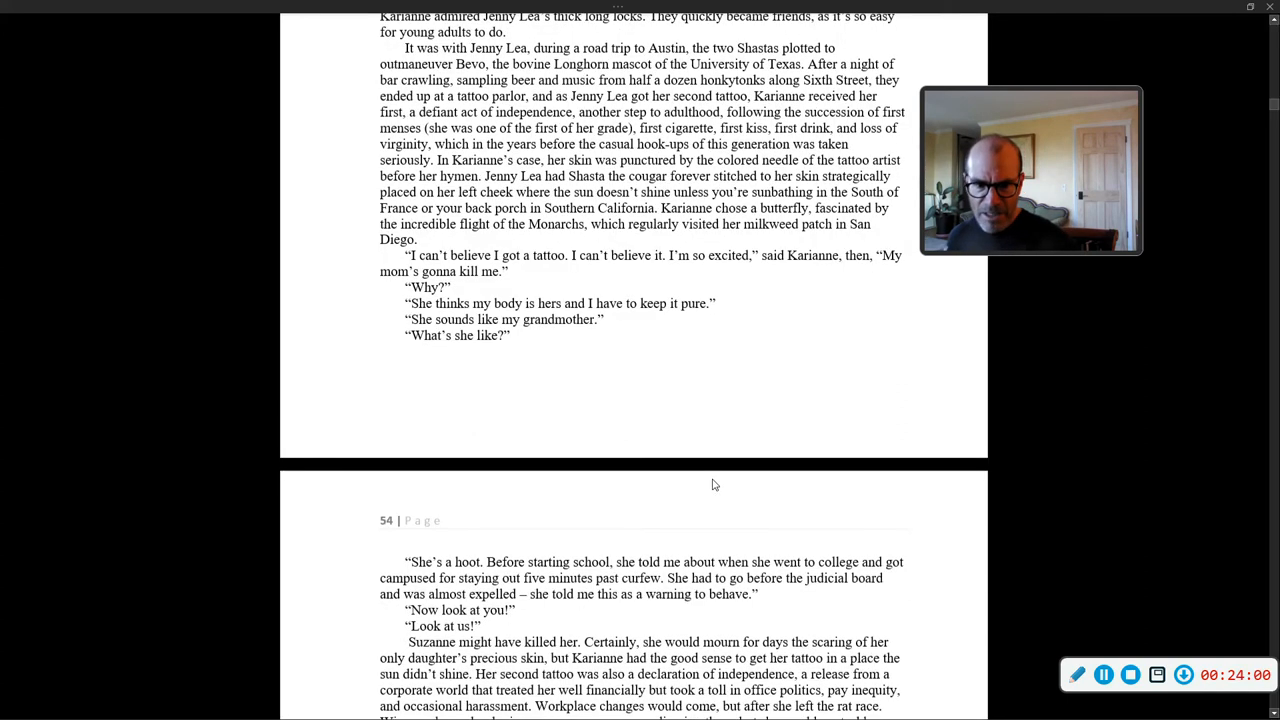
scroll("down", 3)
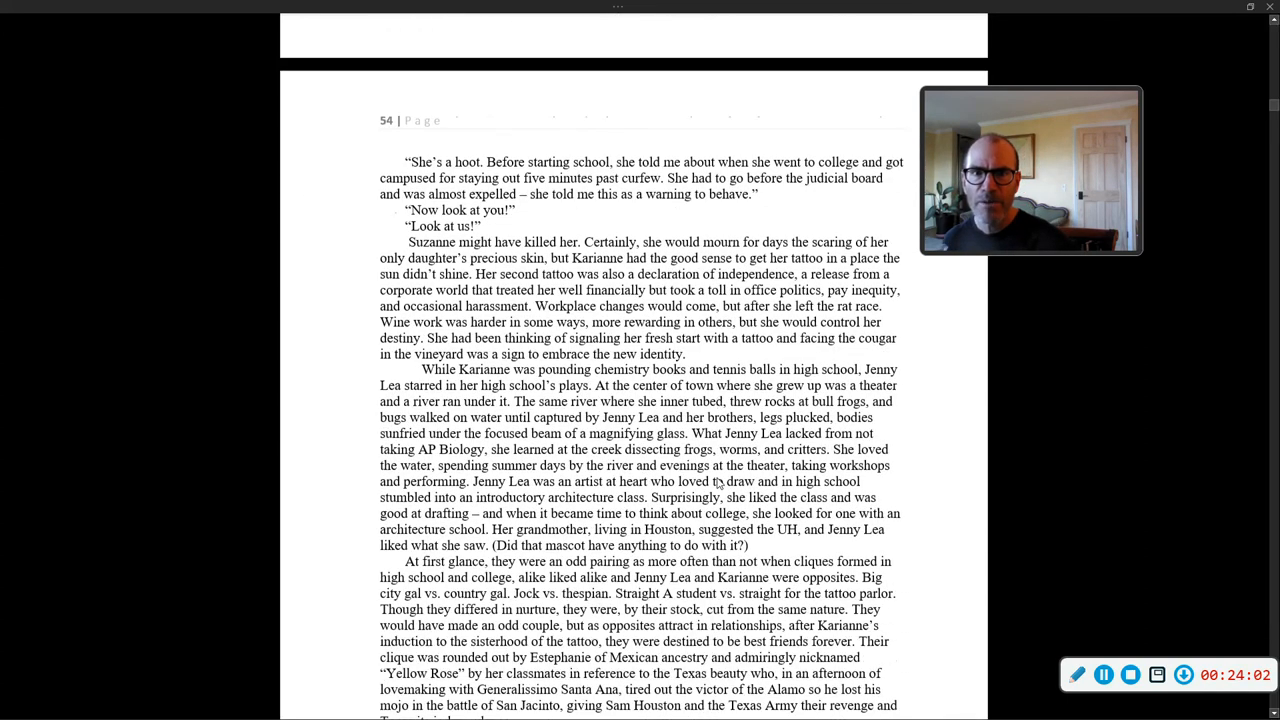
scroll("down", 3)
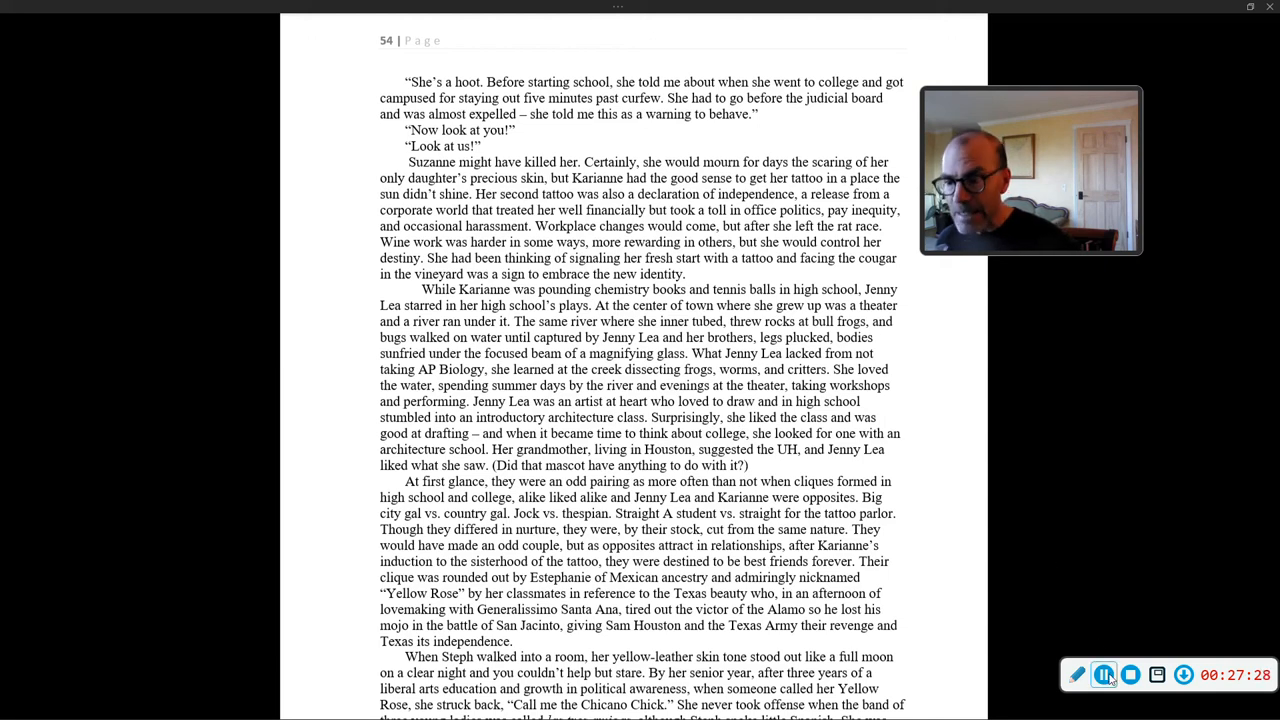
Scroll down page 54 so Yellow Rose's closing paragraph ending "except, I married her." is readable
scroll("down", 3)
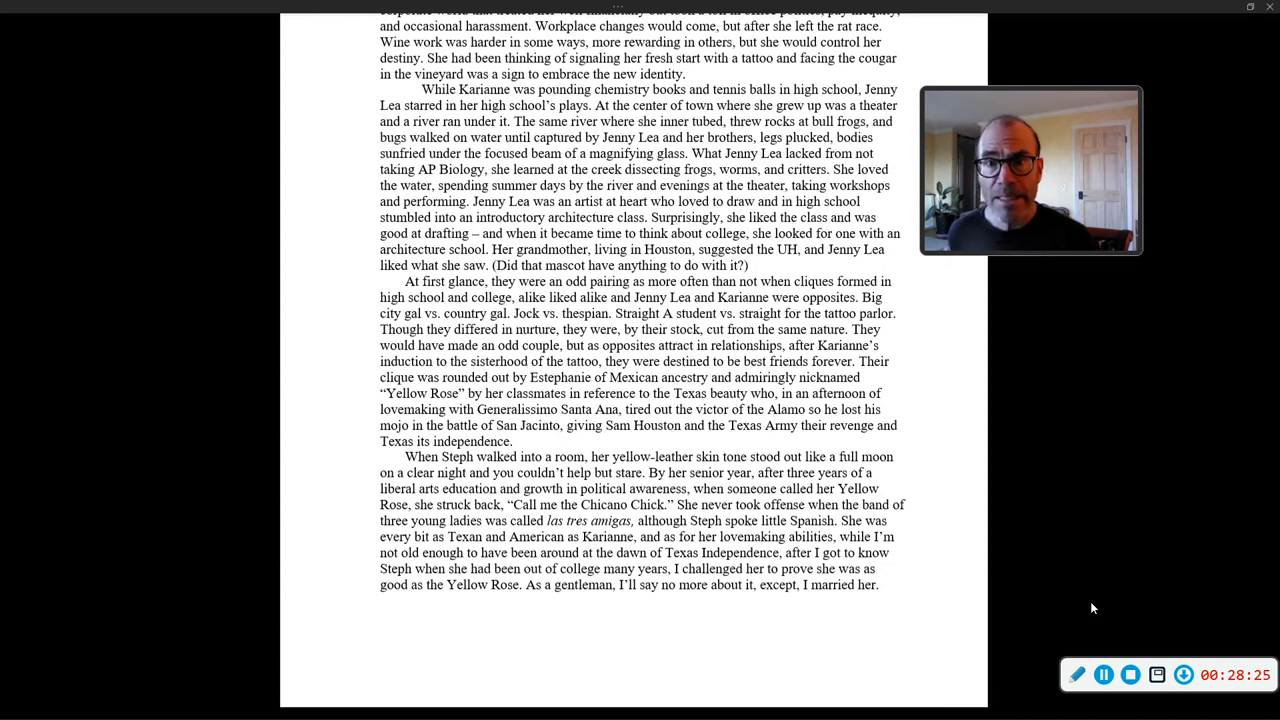
Scroll to the top of page 55 and the opening of the italic 'Dearest Jenny Lea and Karianne' letter
scroll("down", 3)
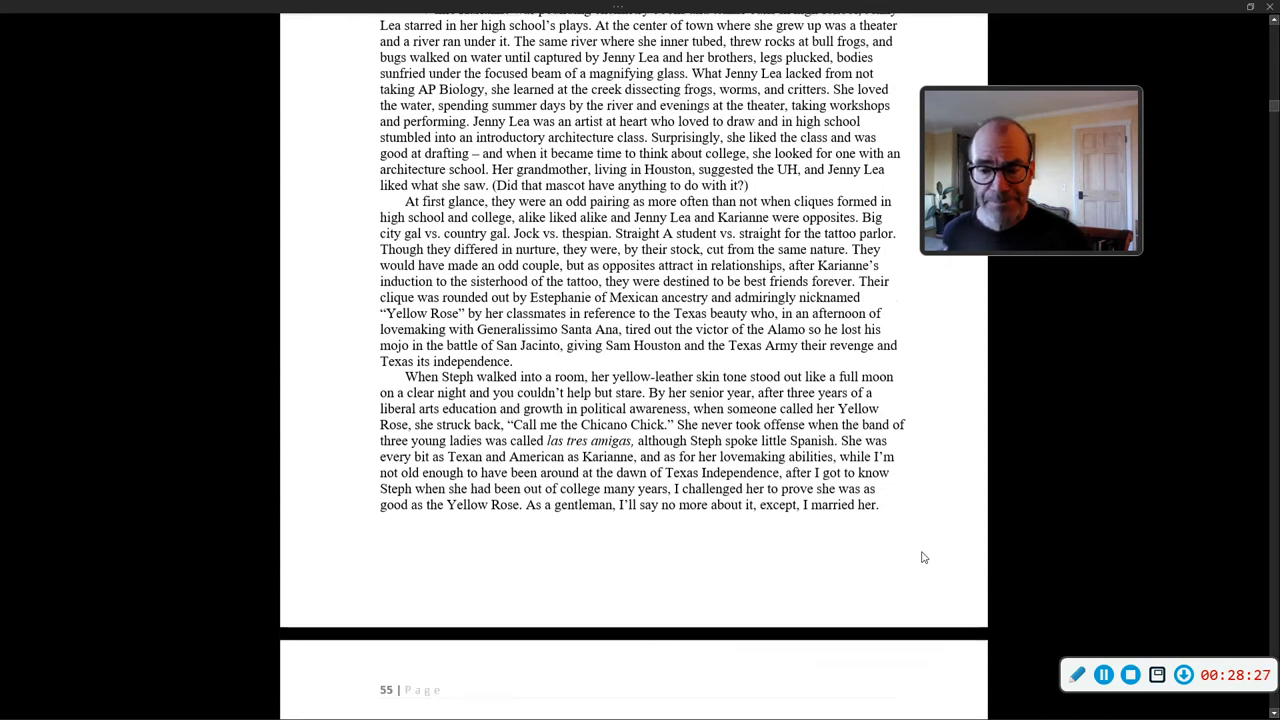
scroll("down", 3)
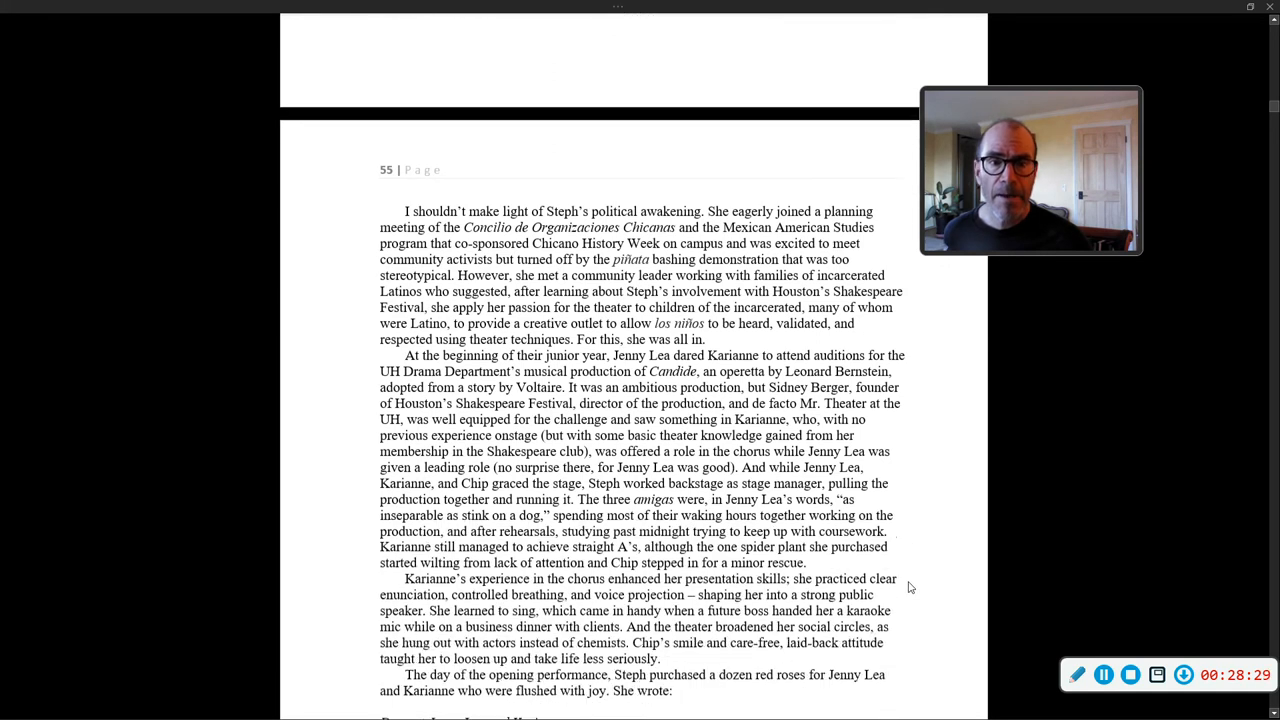
scroll("down", 3)
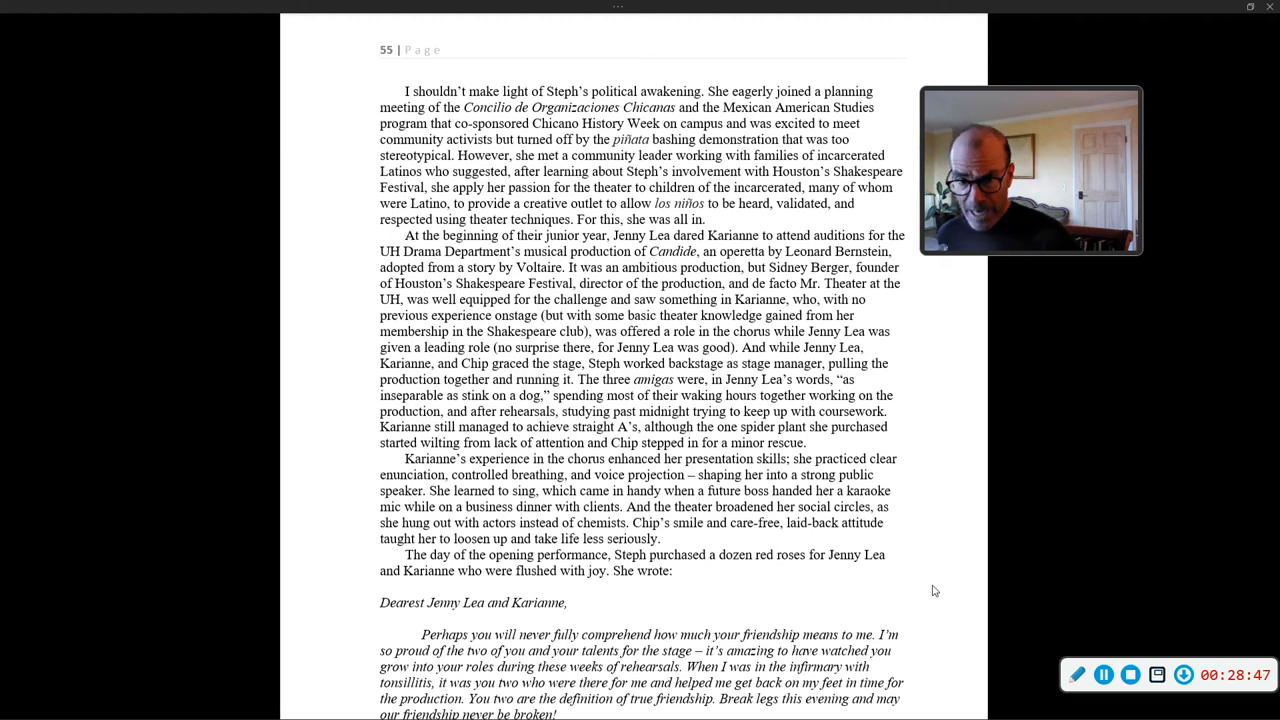
mouse_move(940, 588)
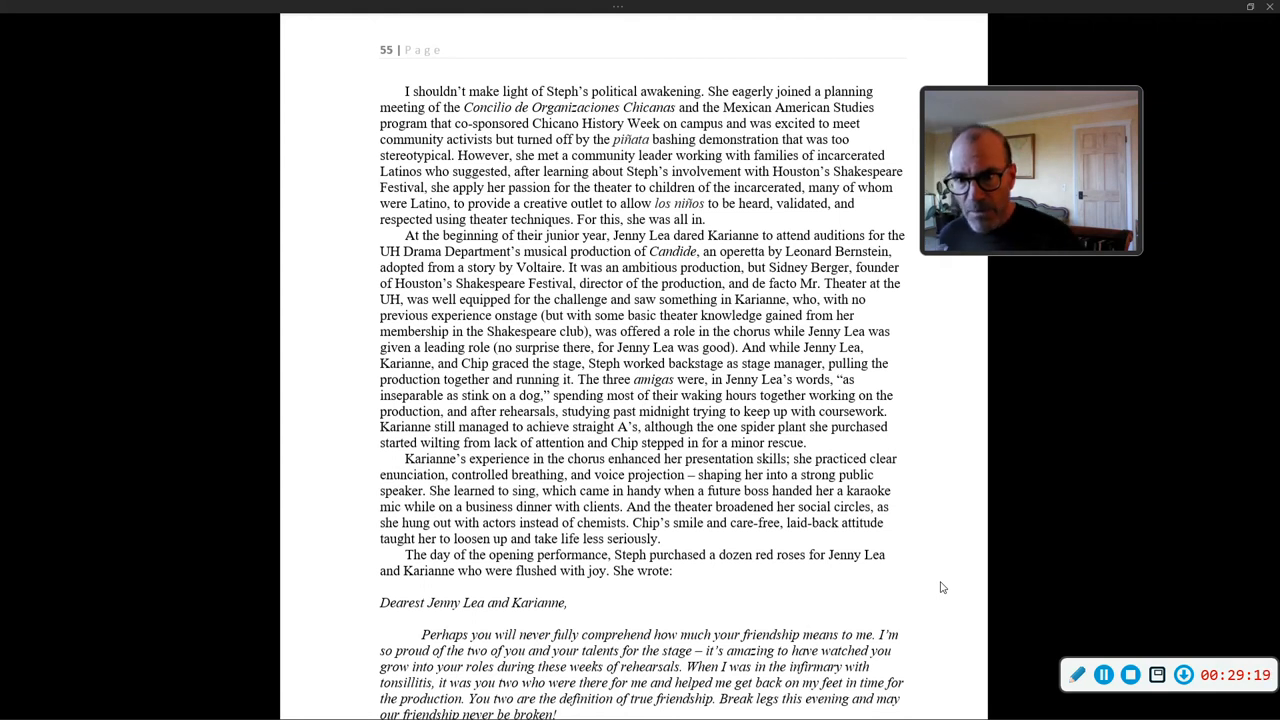
mouse_move(948, 592)
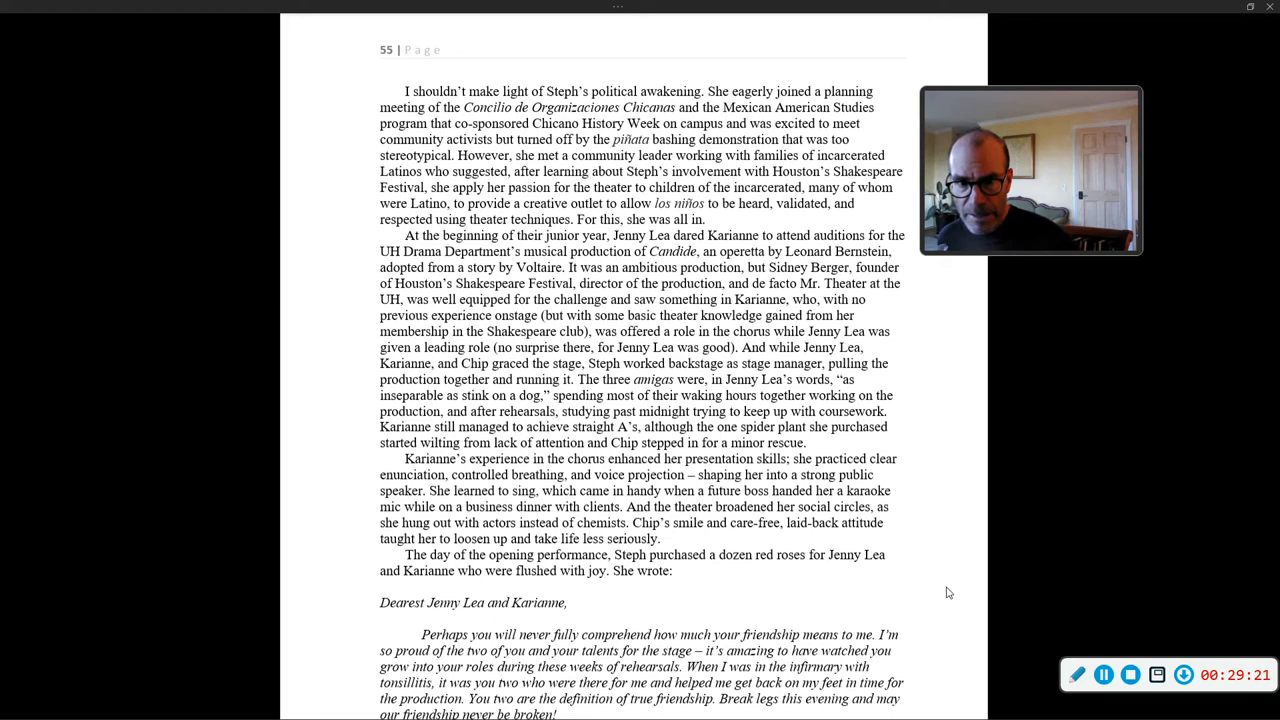
mouse_move(958, 596)
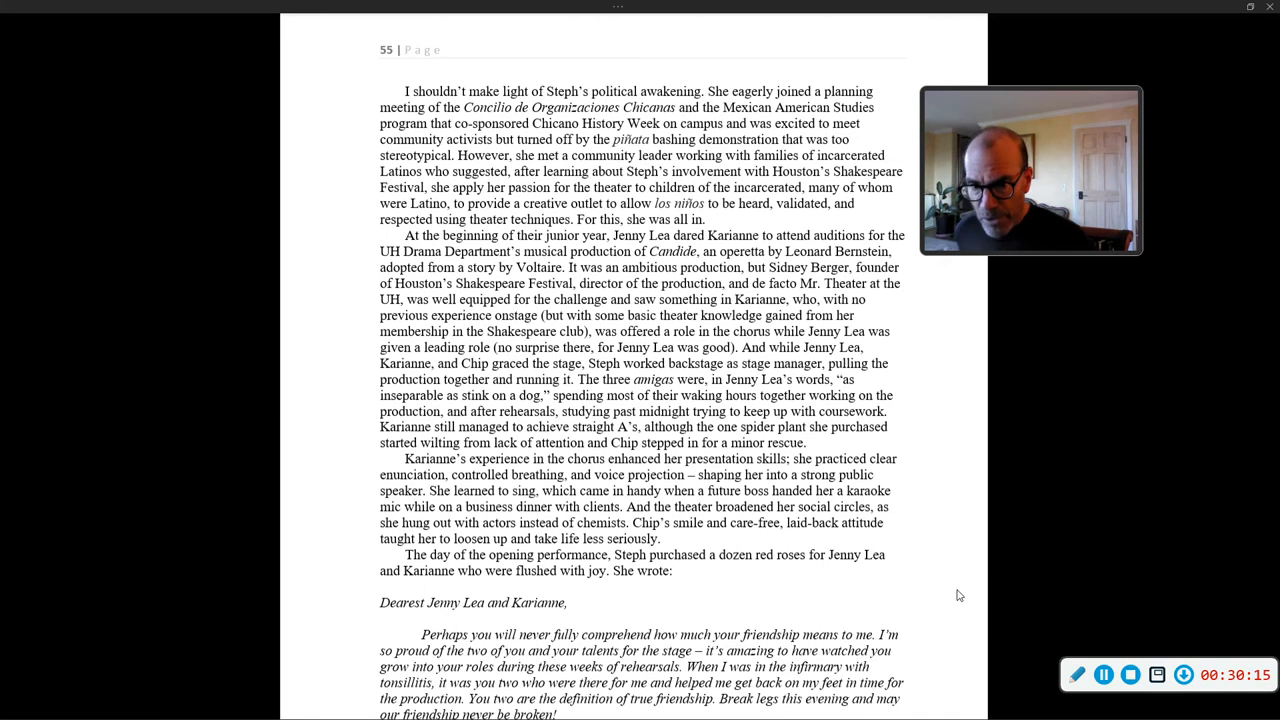
mouse_move(948, 560)
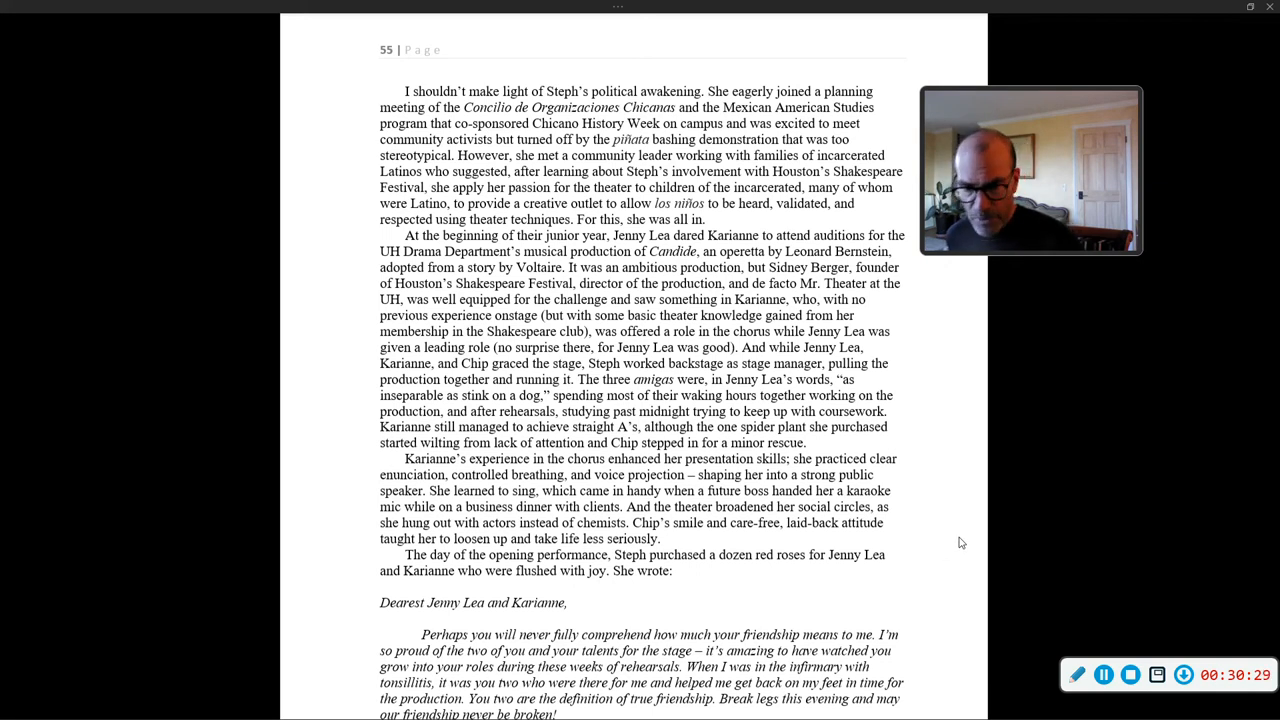
mouse_move(974, 540)
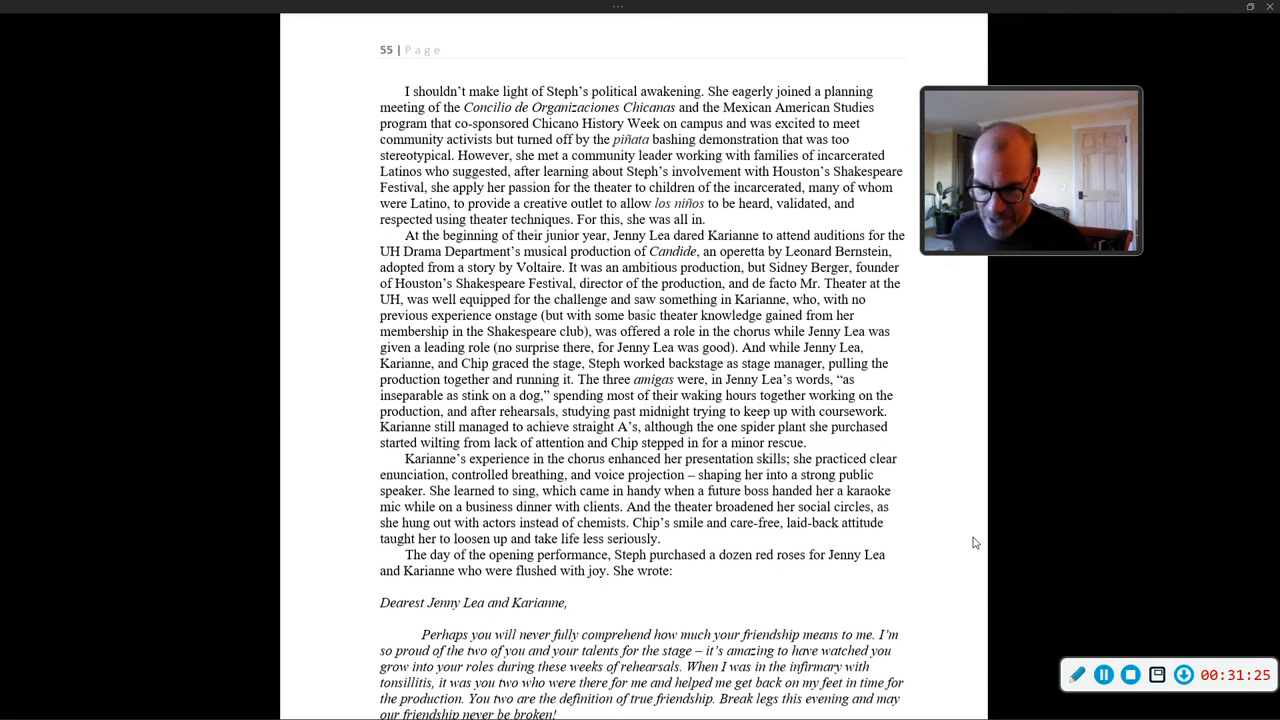
Scroll past the 'Love and Friends Forever' letter to the page beginning 'Karianne exerted her German-gene will power'
scroll("down", 3)
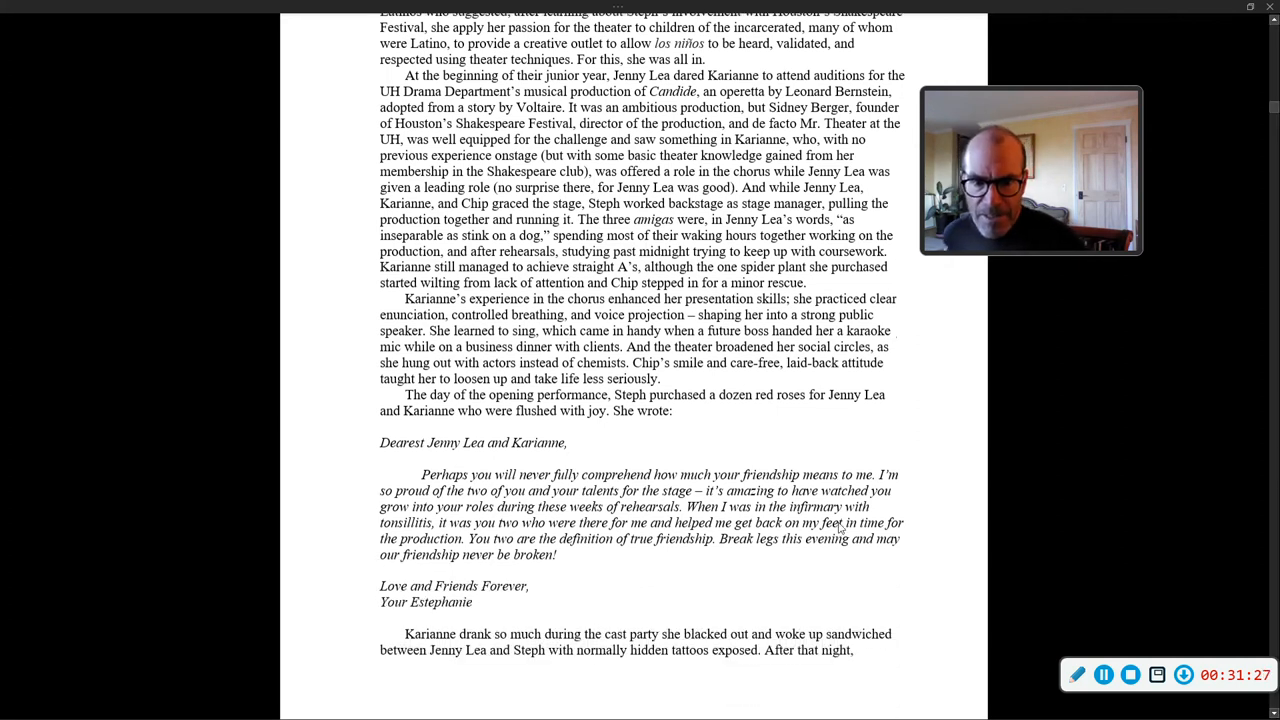
scroll("down", 3)
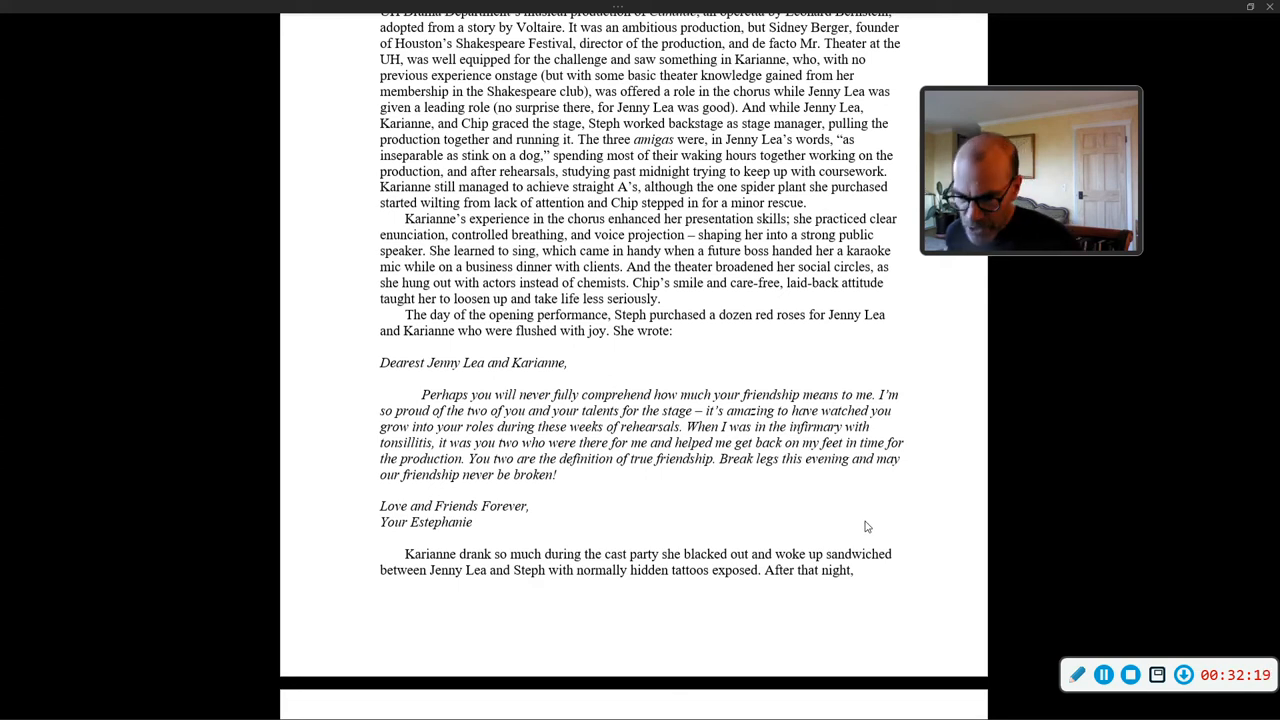
scroll("down", 3)
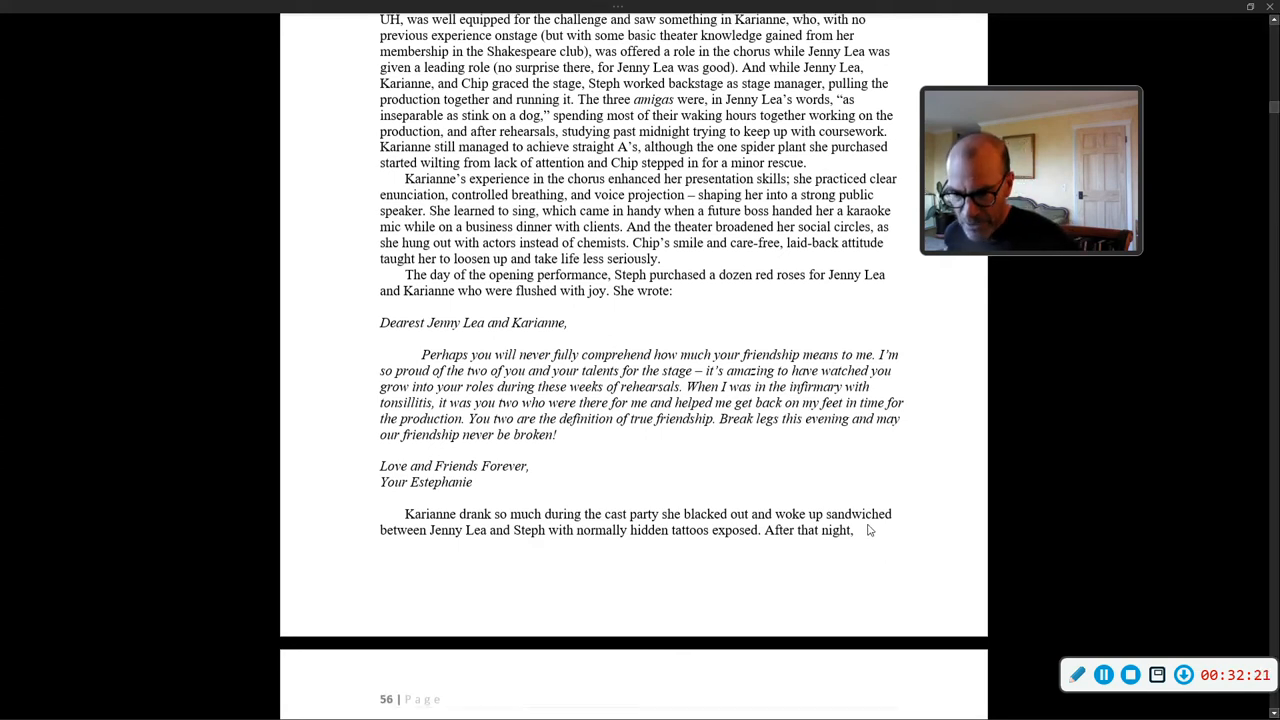
mouse_move(848, 488)
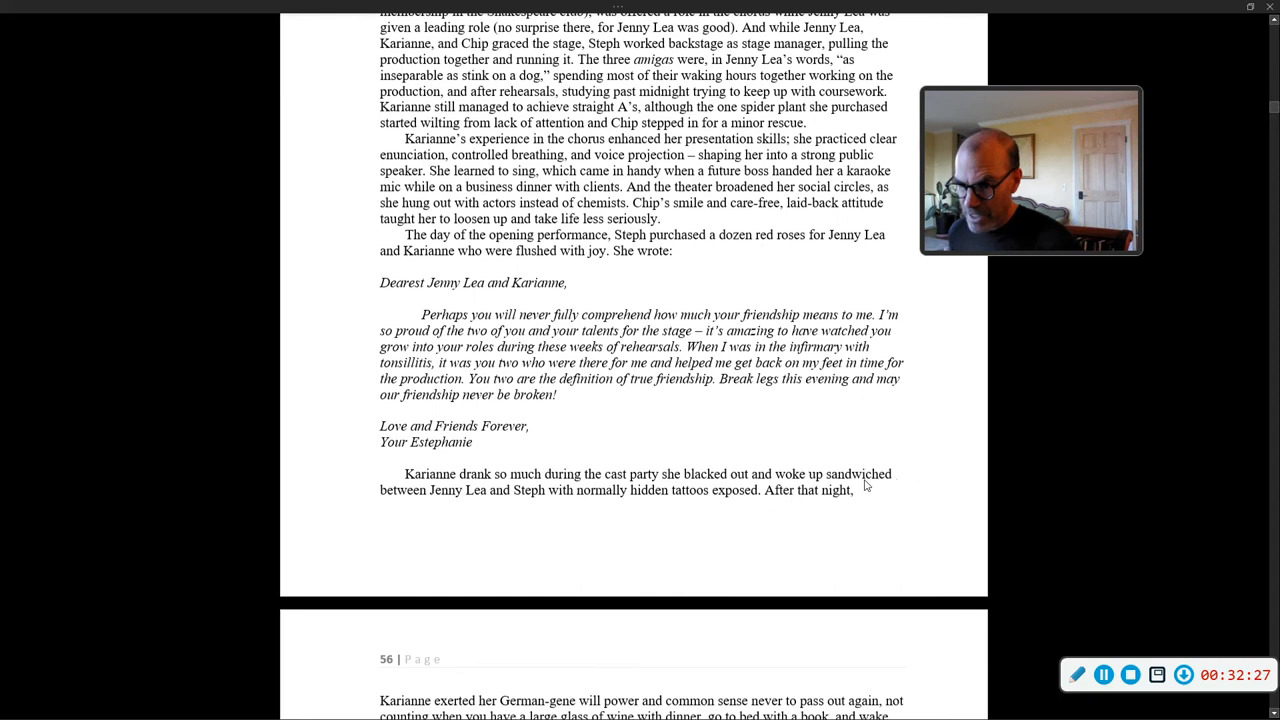
scroll("down", 3)
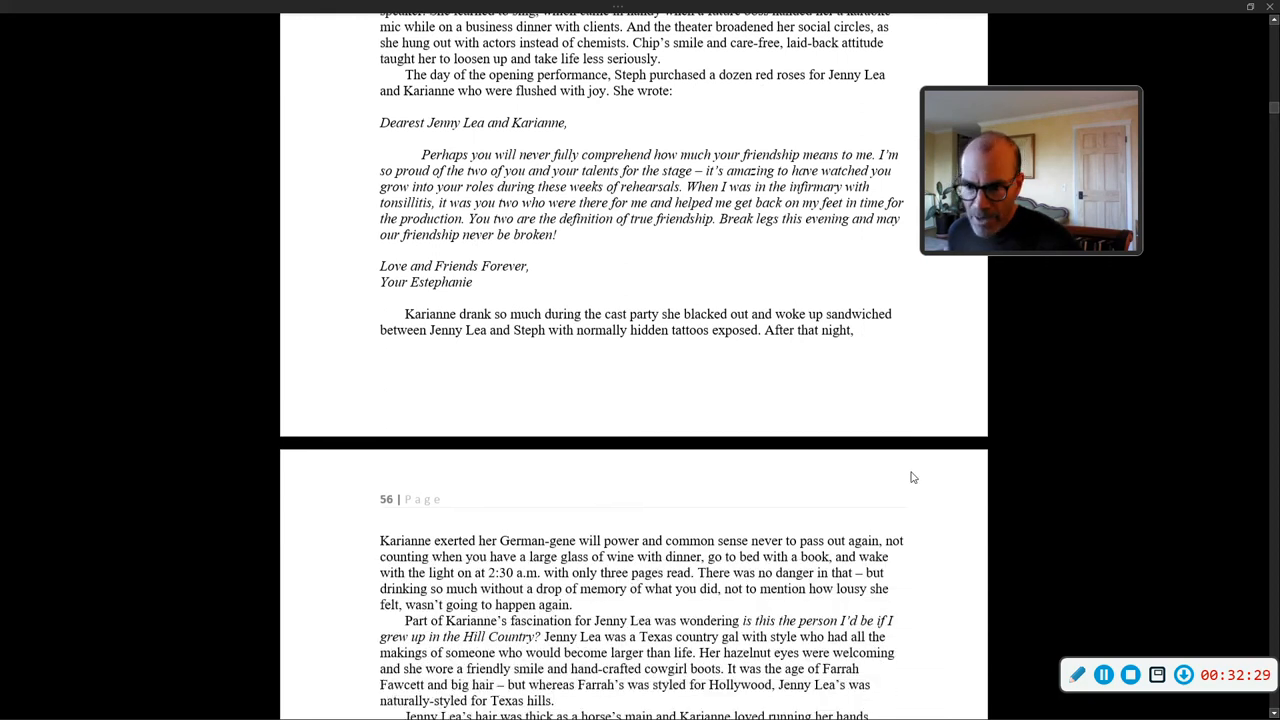
Scroll down page 56 to the 'Drill an oil well' line and the Huntsville State Penitentiary paragraph
scroll("down", 3)
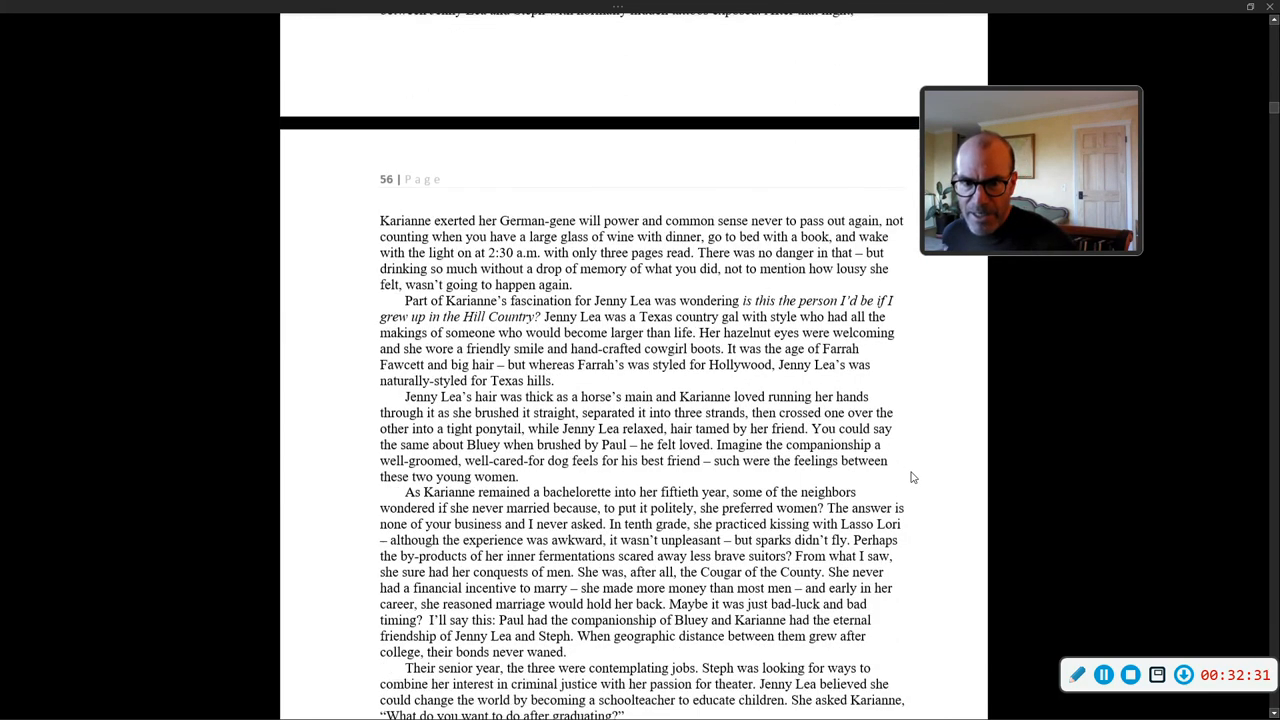
scroll("down", 3)
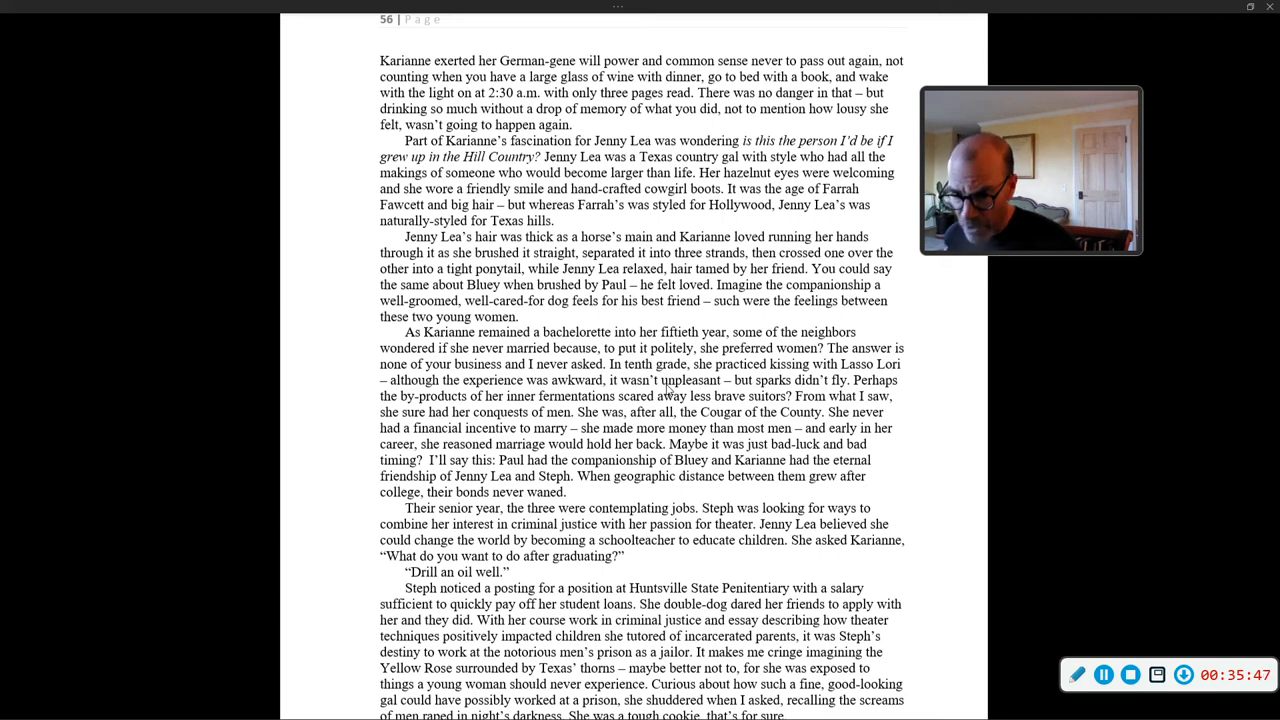
Scroll to the closing Chevron paragraph and the first lines of the following page
scroll("down", 3)
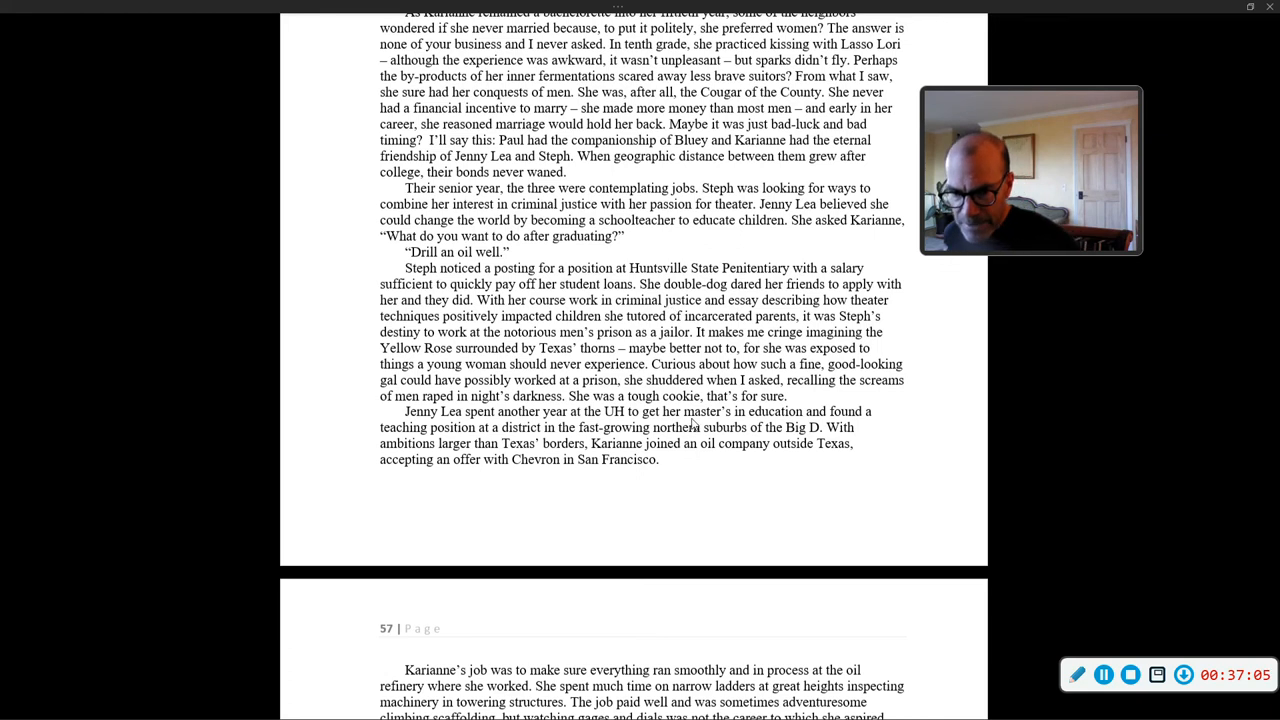
Scroll down page 57 to the Napa wineries and Jenny Lea meeting Harlan paragraphs
scroll("down", 3)
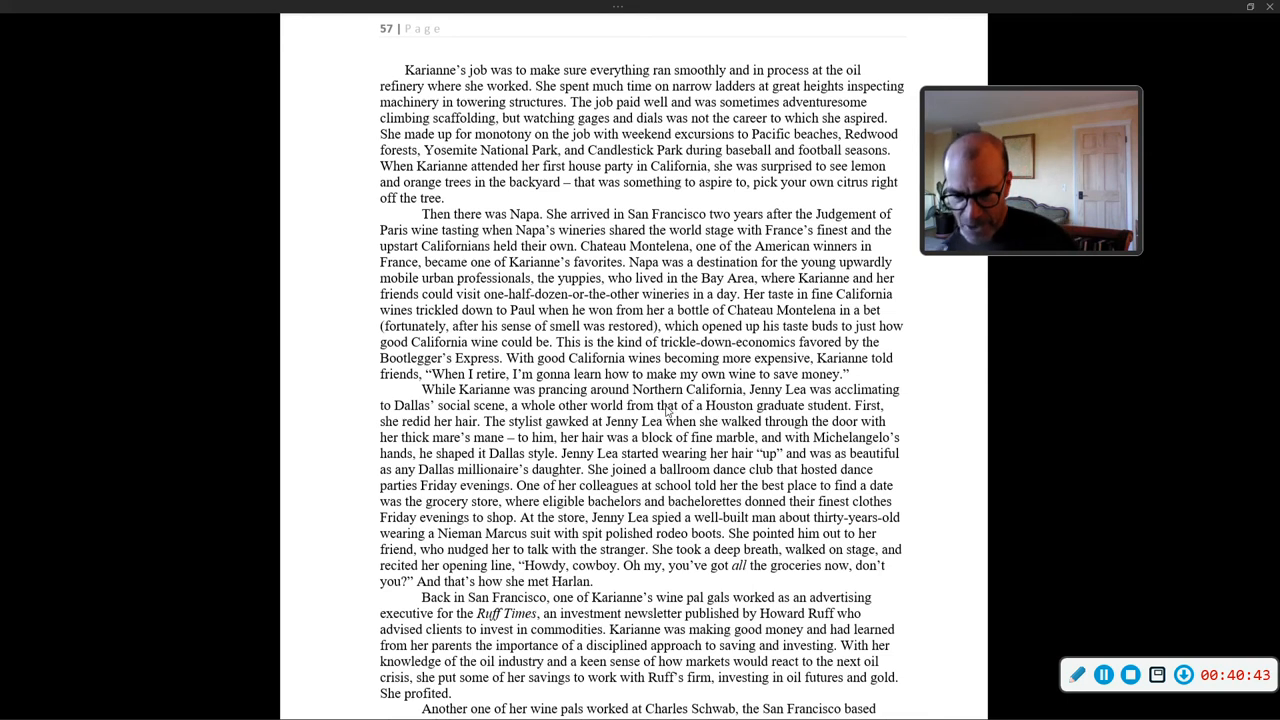
scroll("down", 3)
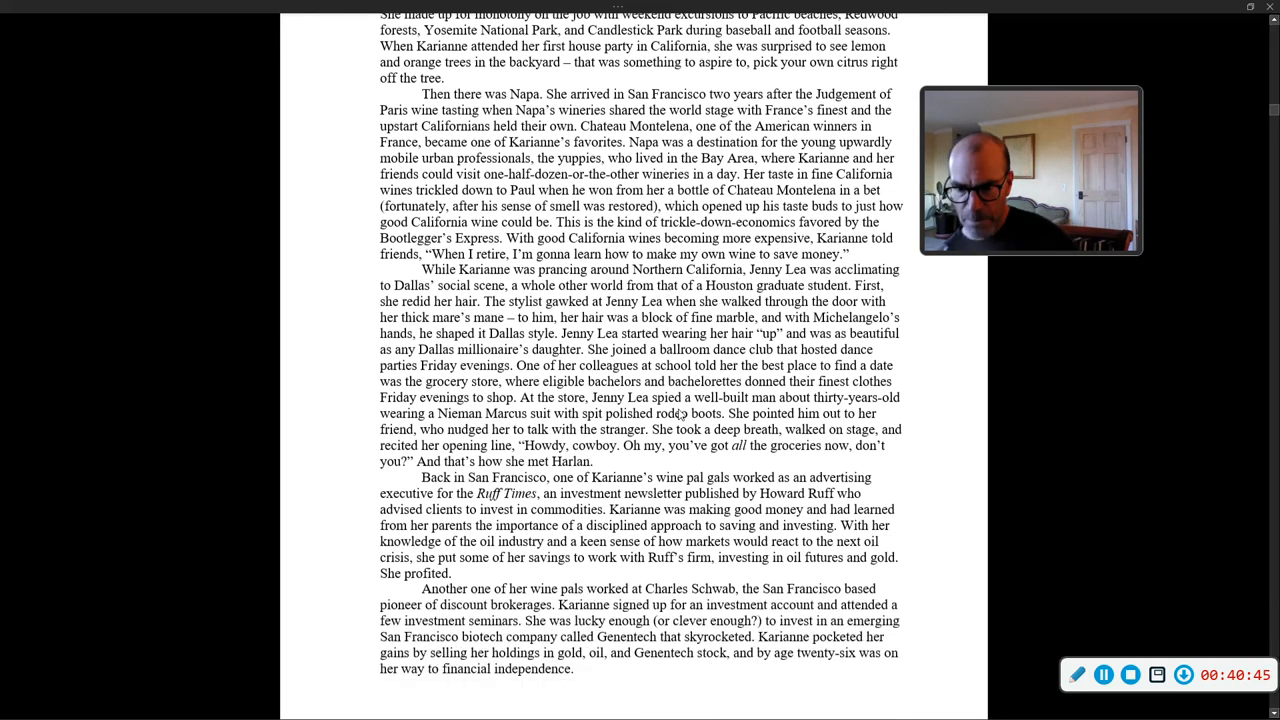
Scroll to the bottom of page 57 and the Charles Schwab financial-independence paragraph
scroll("down", 3)
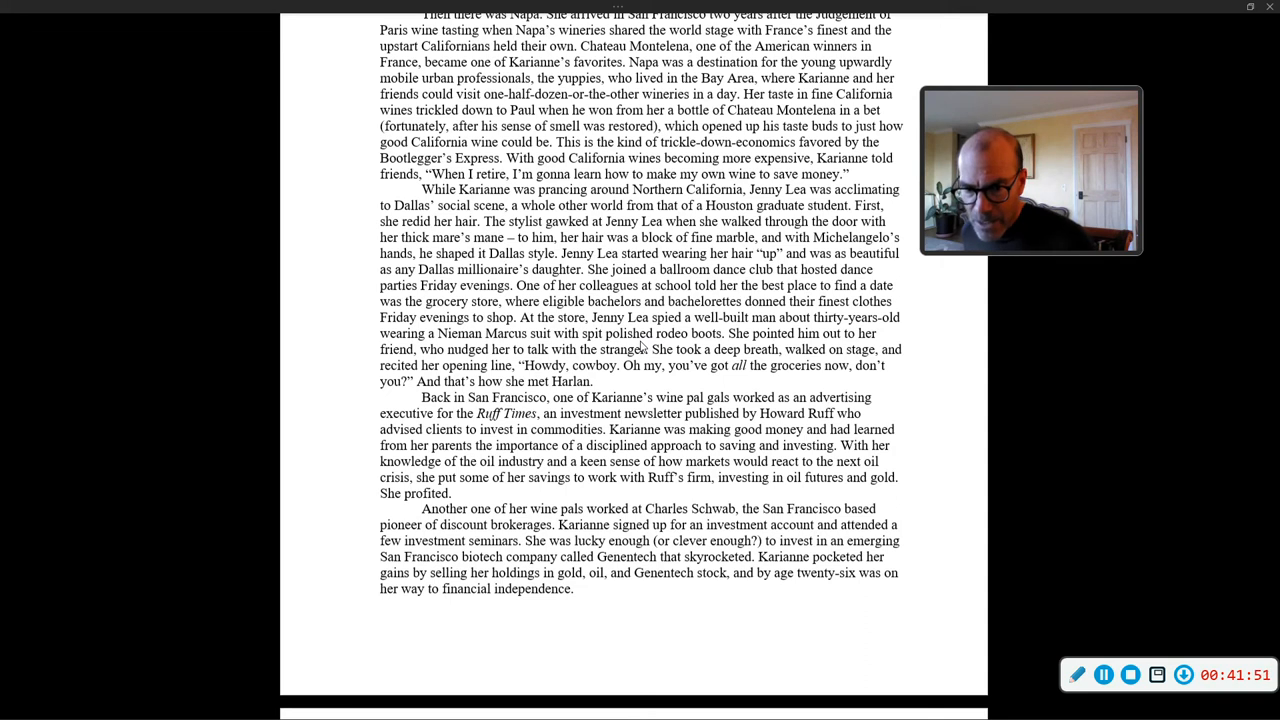
scroll("down", 3)
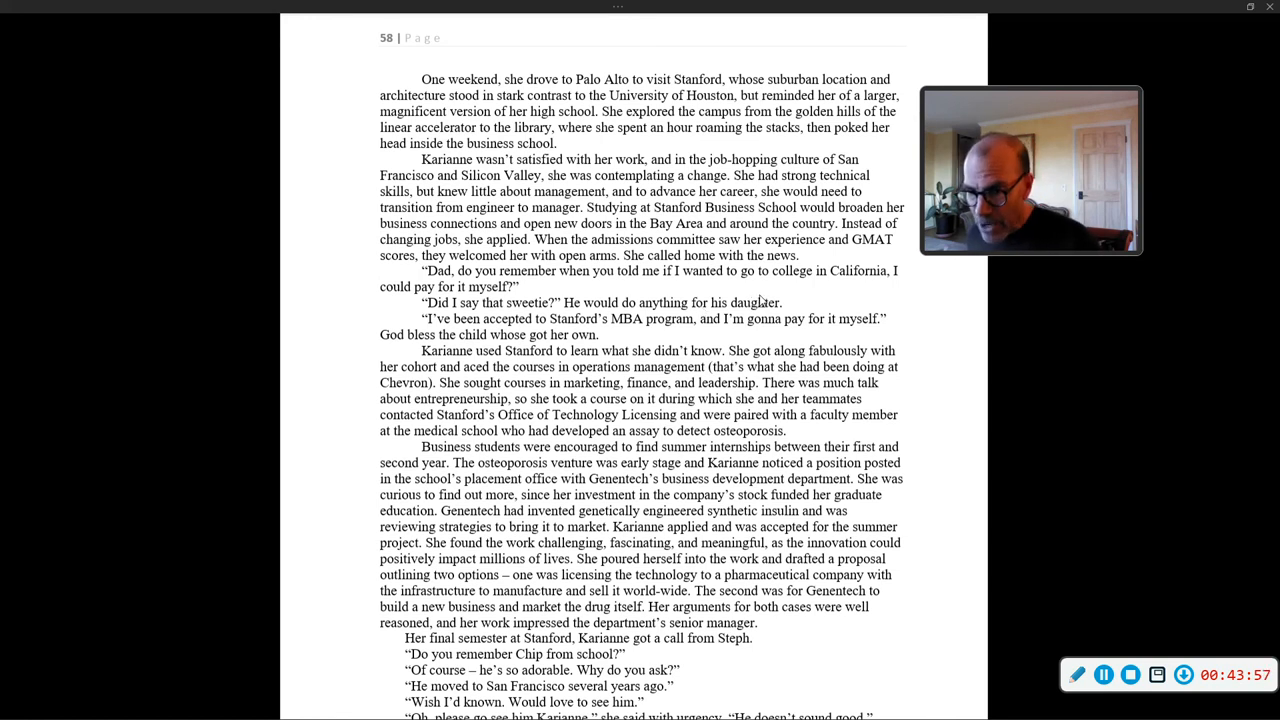
Scroll onto page 58 to the Stanford visit and MBA acceptance paragraphs
scroll("down", 3)
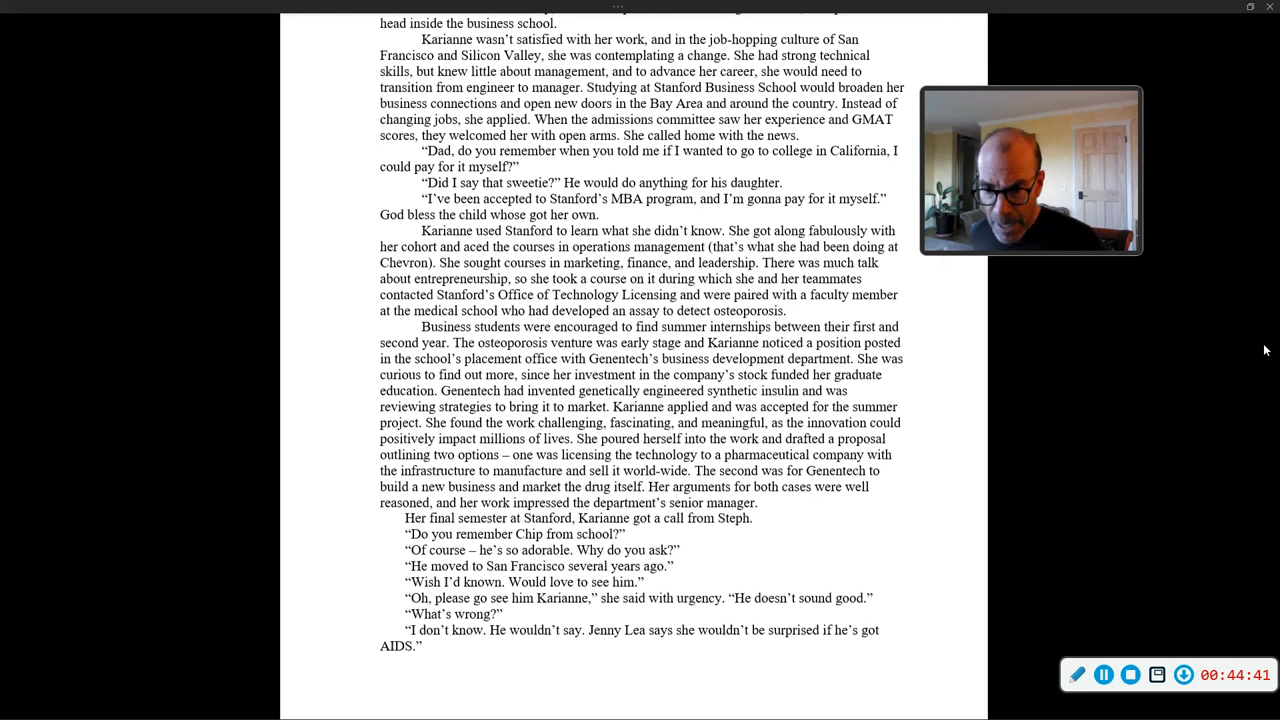
mouse_move(1148, 362)
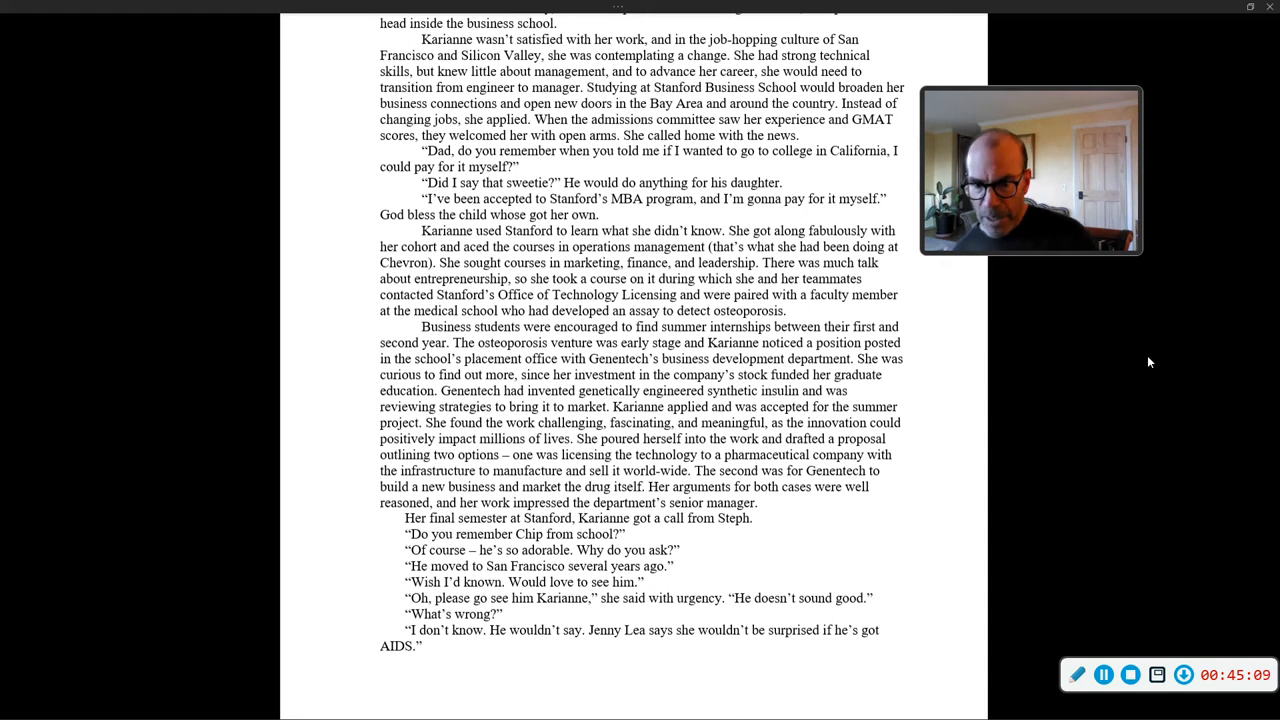
mouse_move(896, 364)
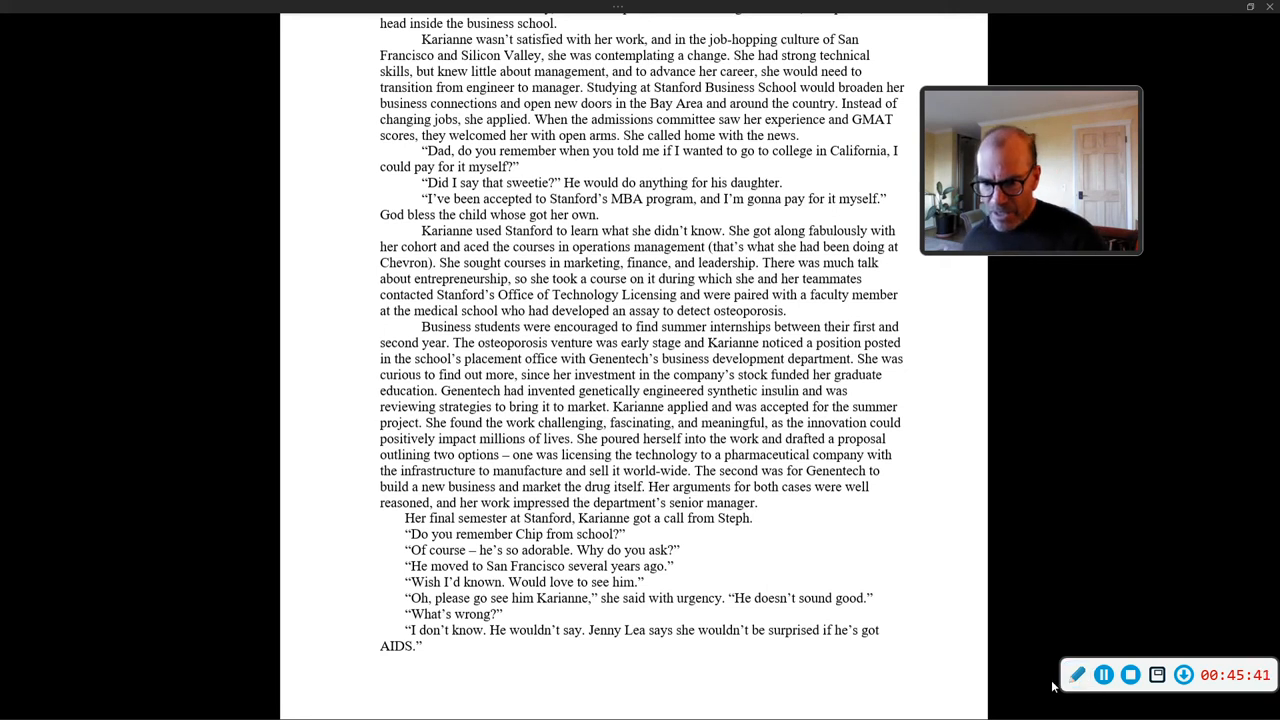
Scroll to the top of page 59 and the dialogue about visiting Chip
scroll("down", 3)
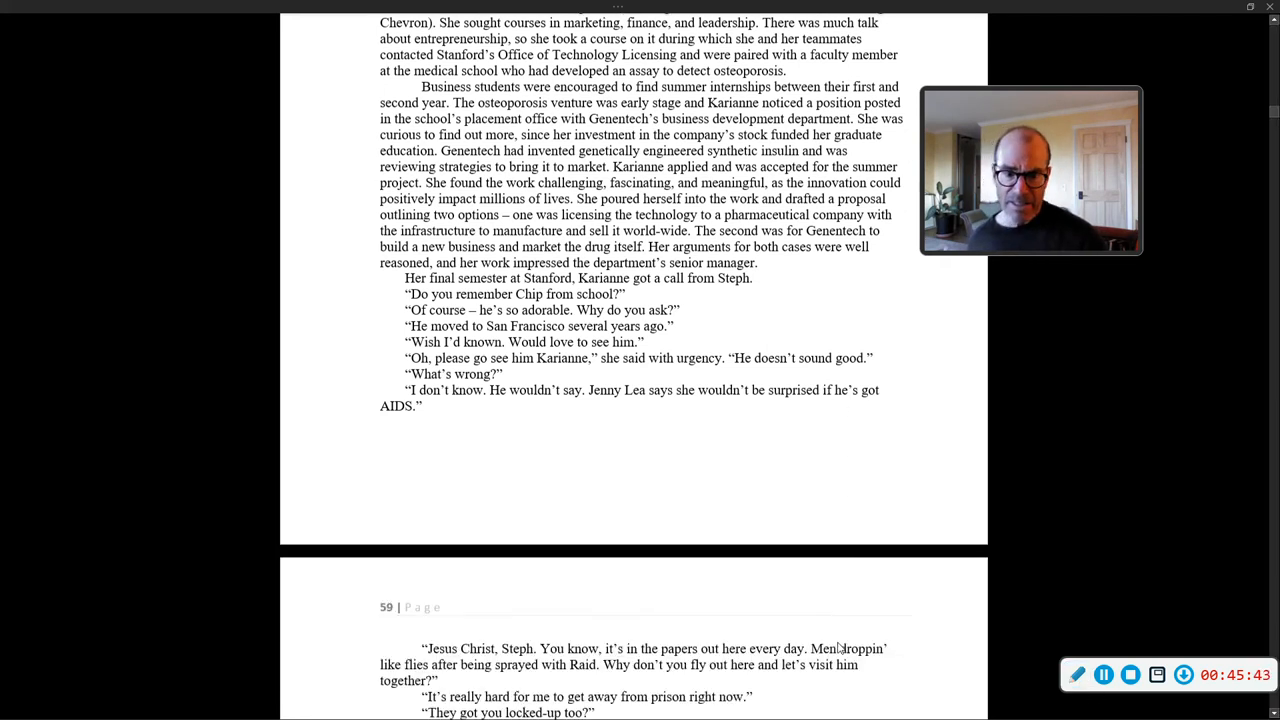
scroll("down", 3)
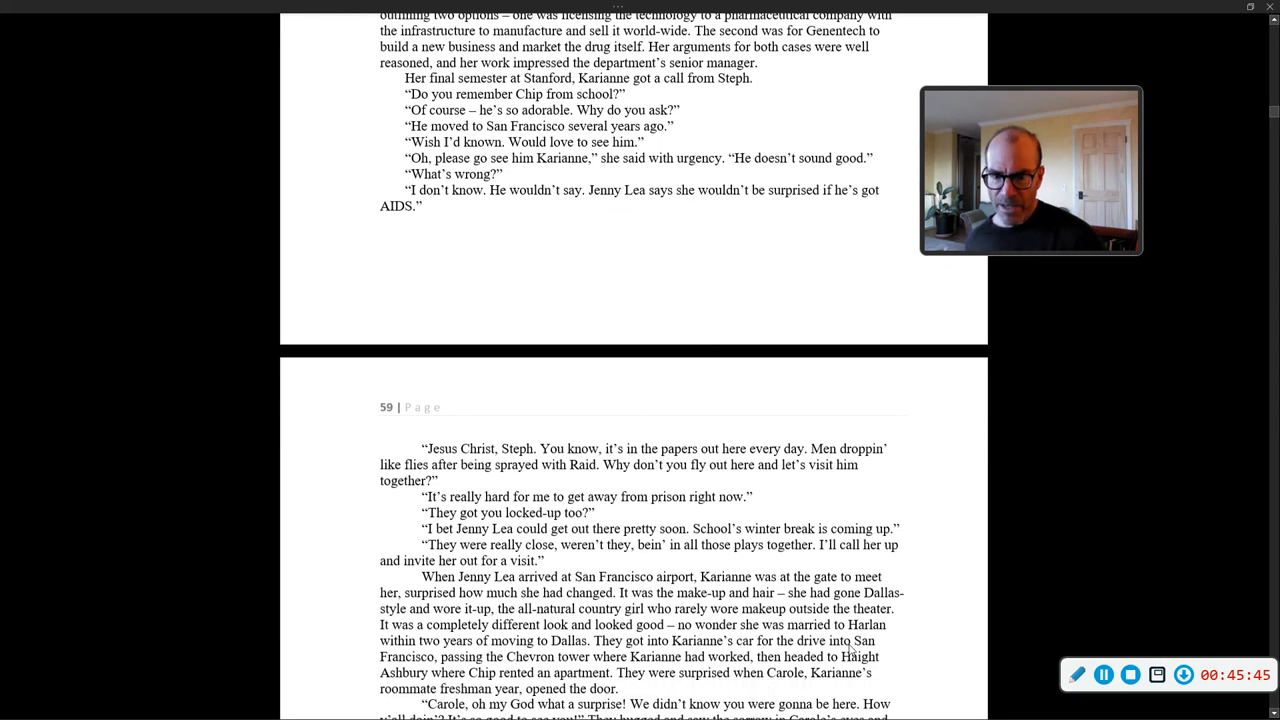
scroll("down", 3)
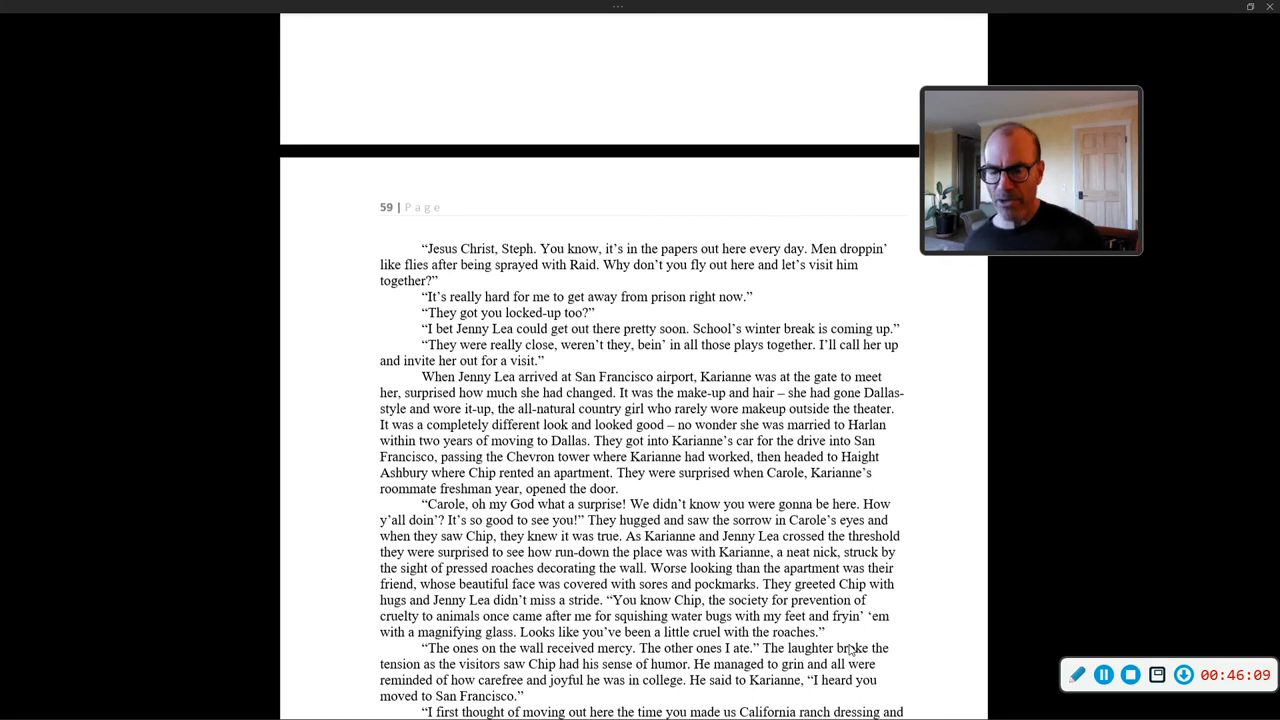
Scroll down page 59 to the Texas two-step and swing dancing lines
scroll("down", 3)
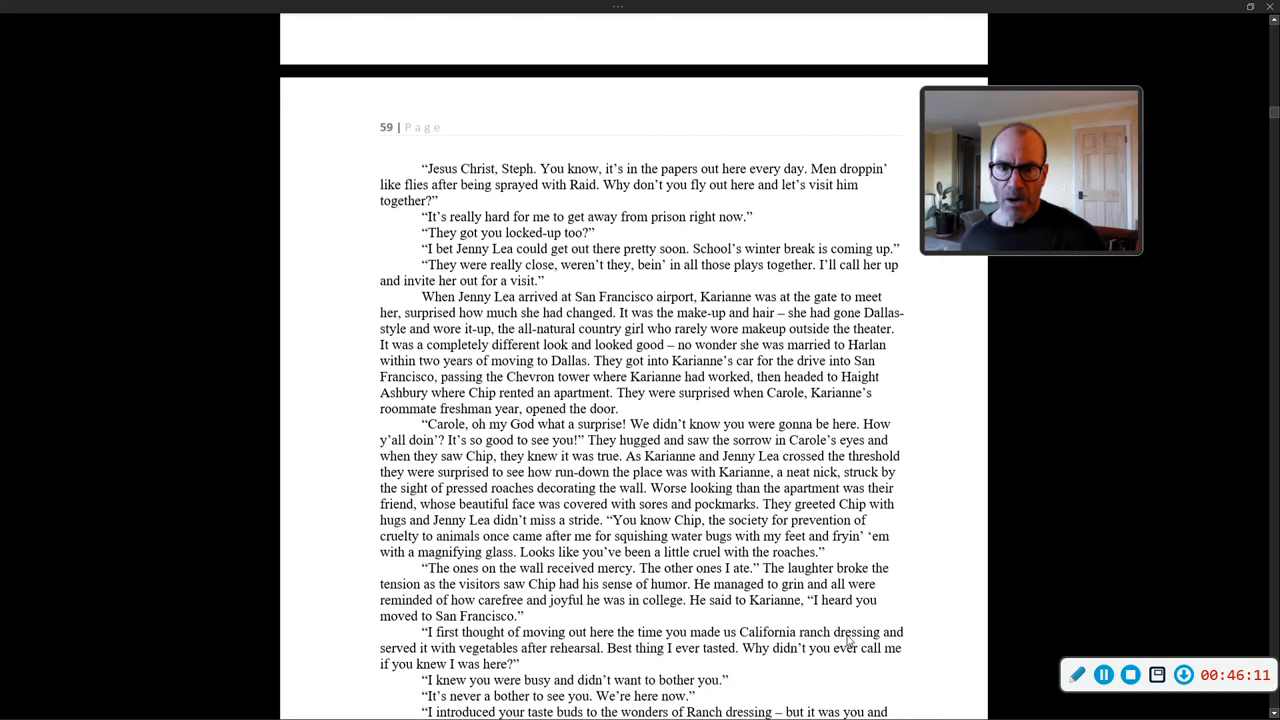
scroll("down", 3)
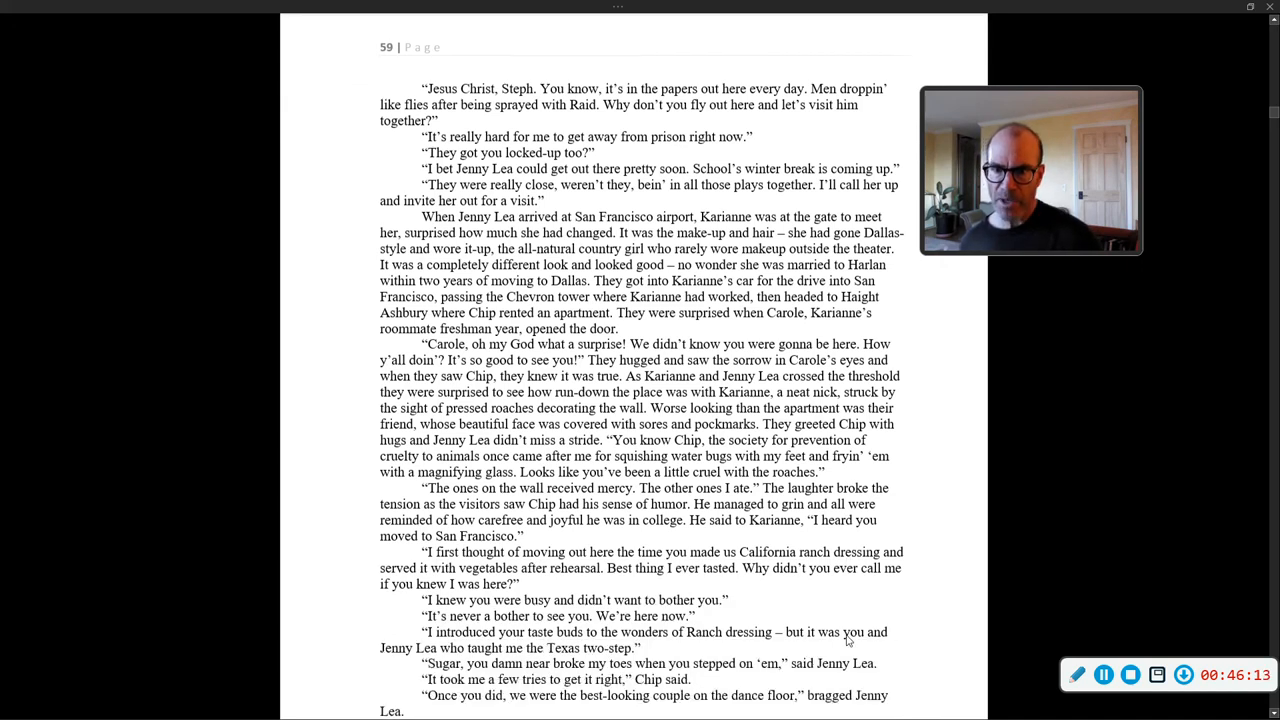
scroll("down", 3)
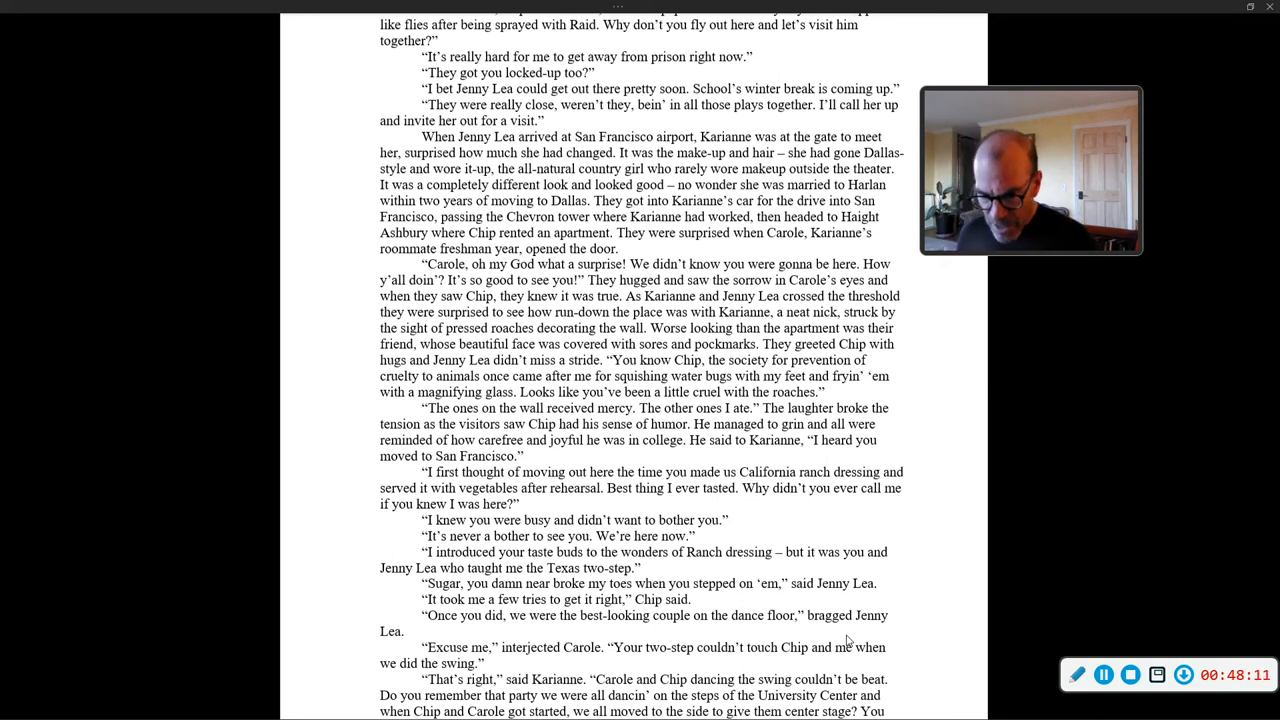
mouse_move(910, 344)
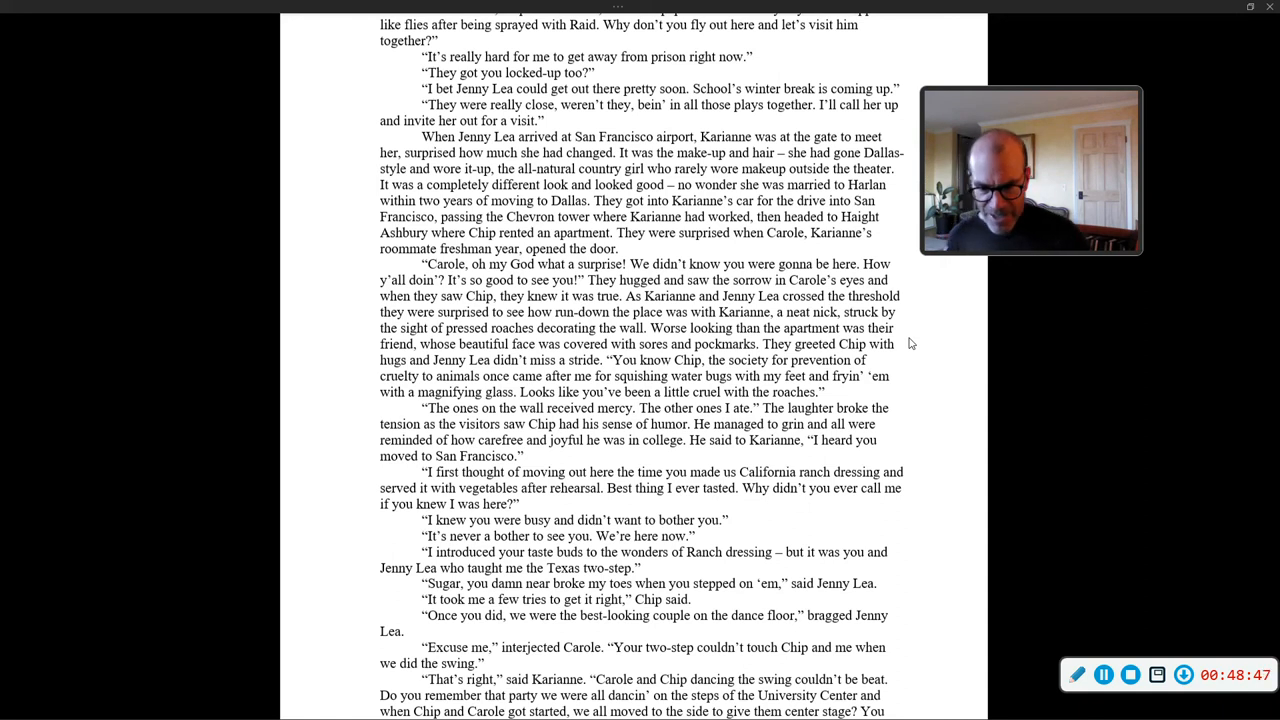
Scroll to the foot of page 59, ending with everyone watching Chip and Carole dance
scroll("down", 3)
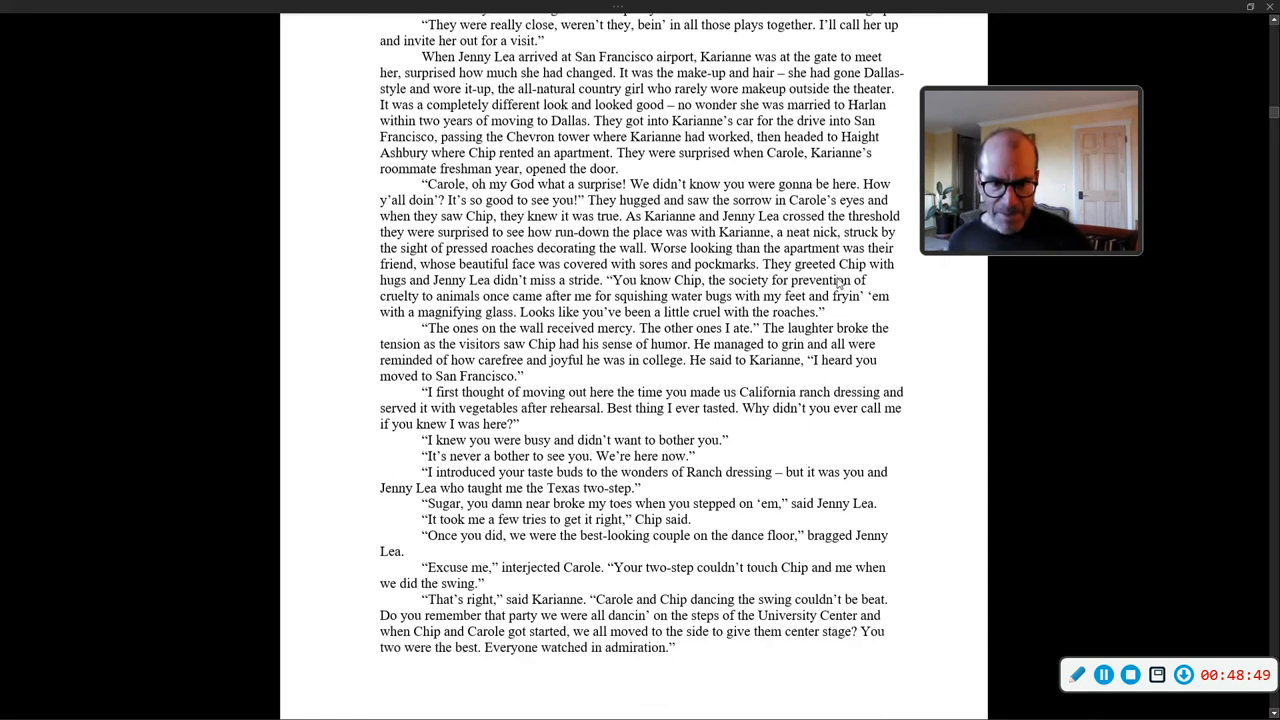
scroll("down", 3)
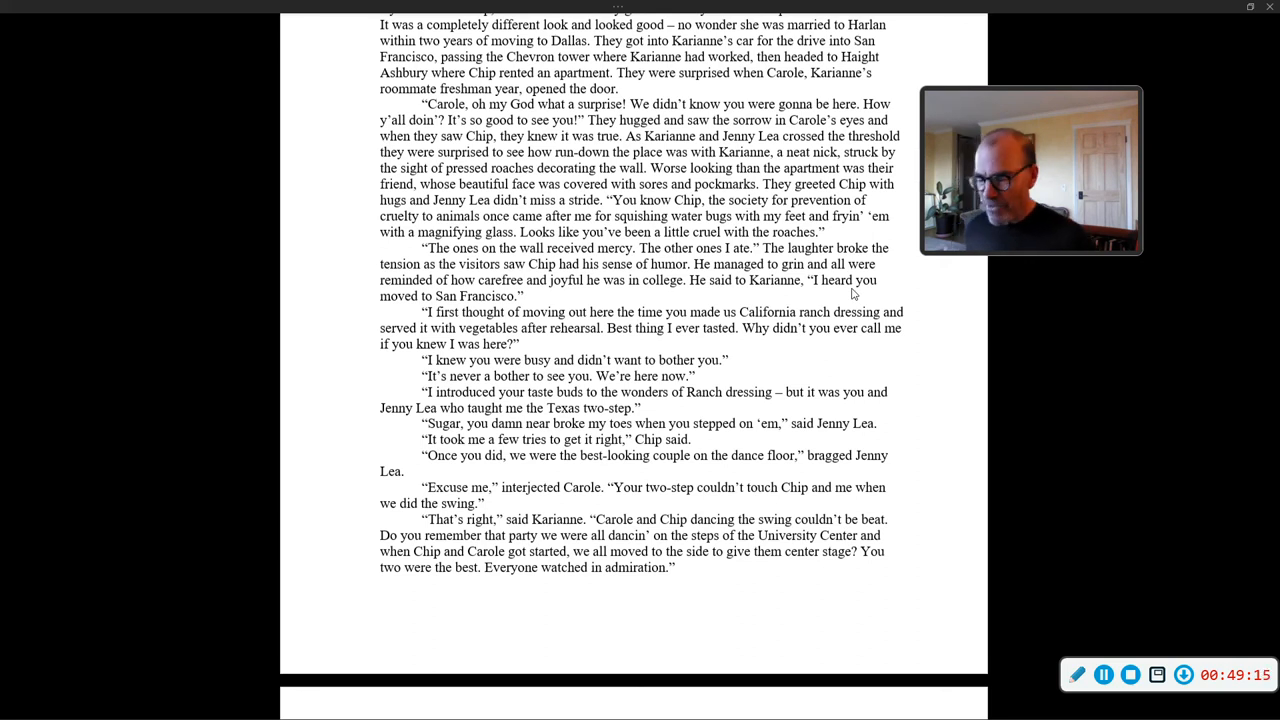
Scroll through page 60 past Karianne's Genentech-to-Lilly move until the break before page 61 appears
scroll("down", 3)
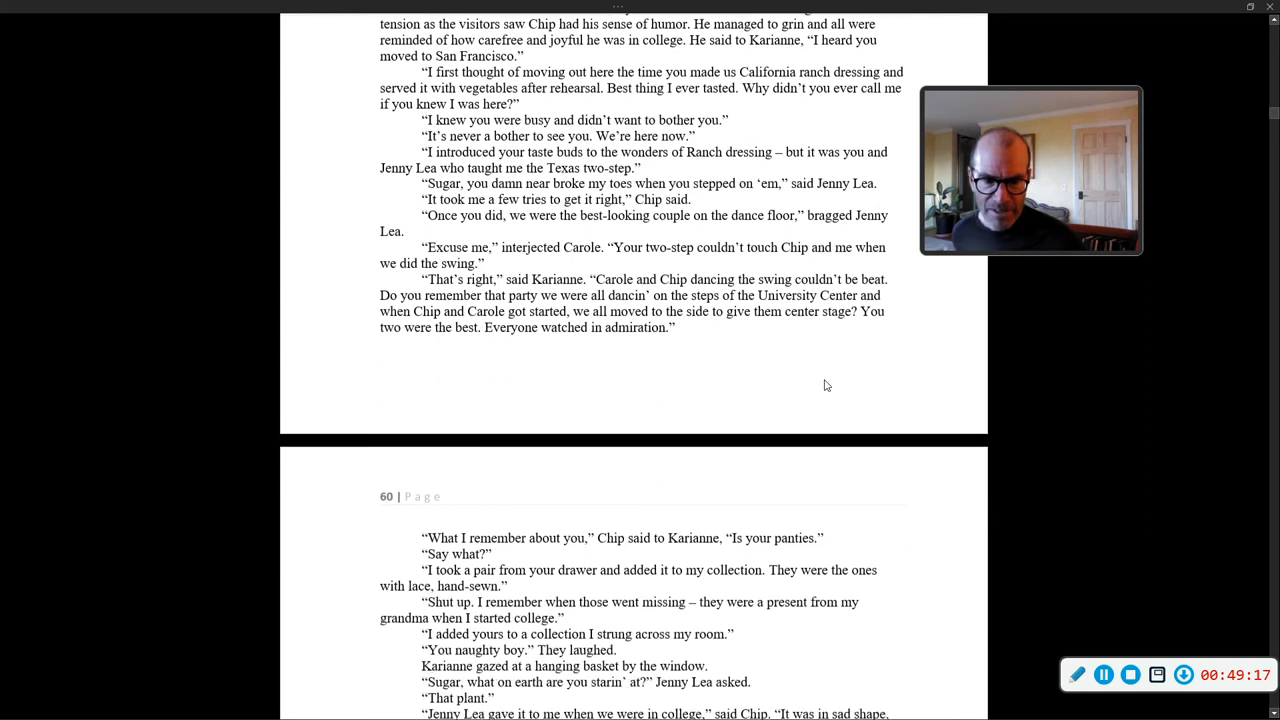
scroll("down", 3)
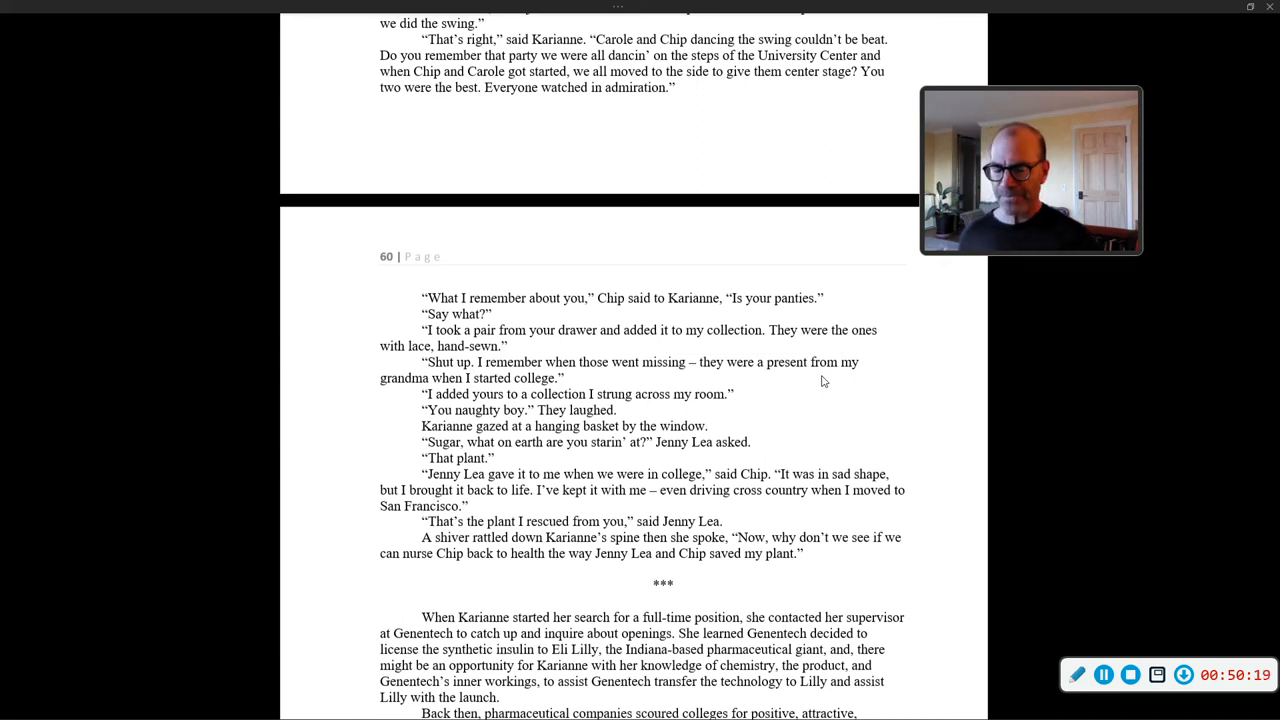
scroll("down", 3)
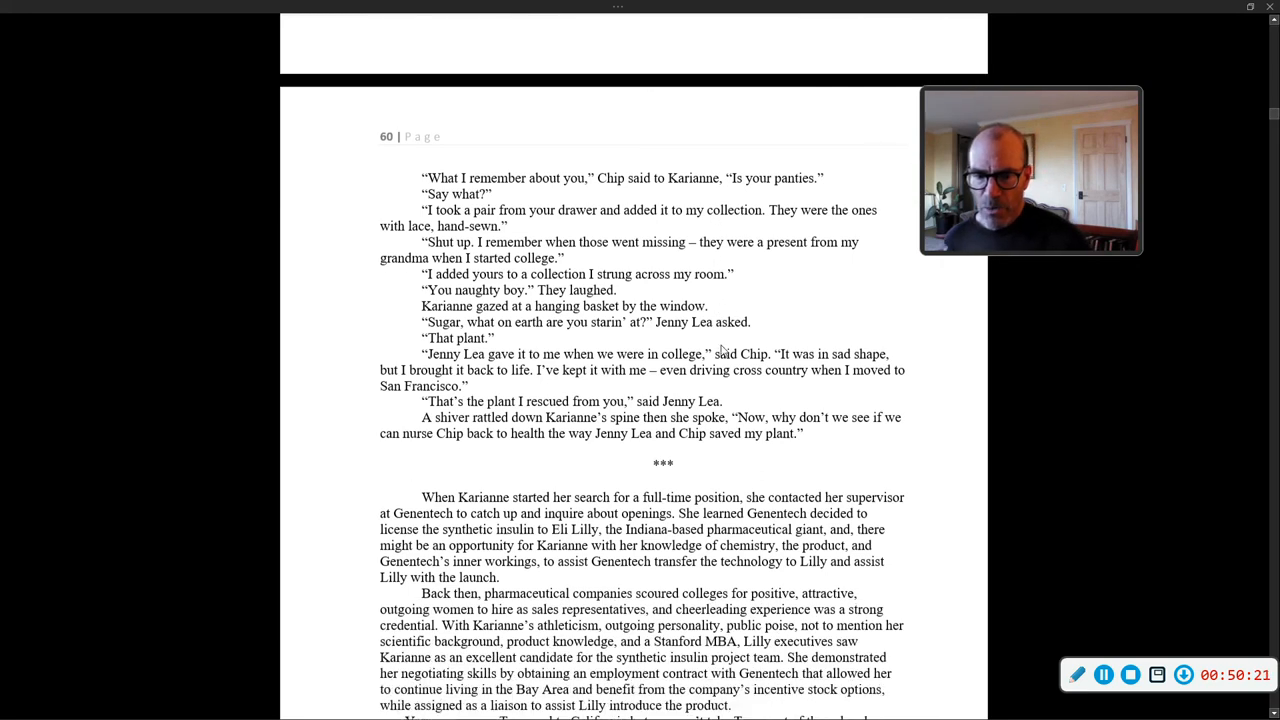
scroll("down", 3)
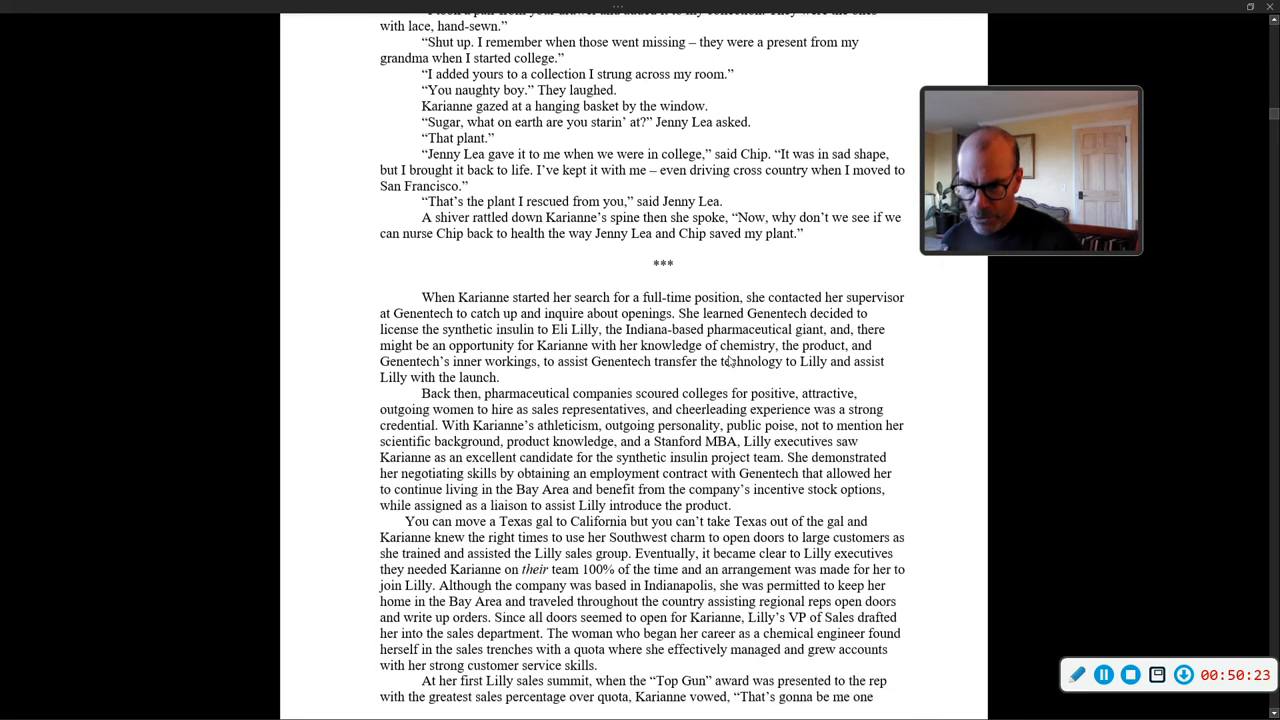
scroll("down", 3)
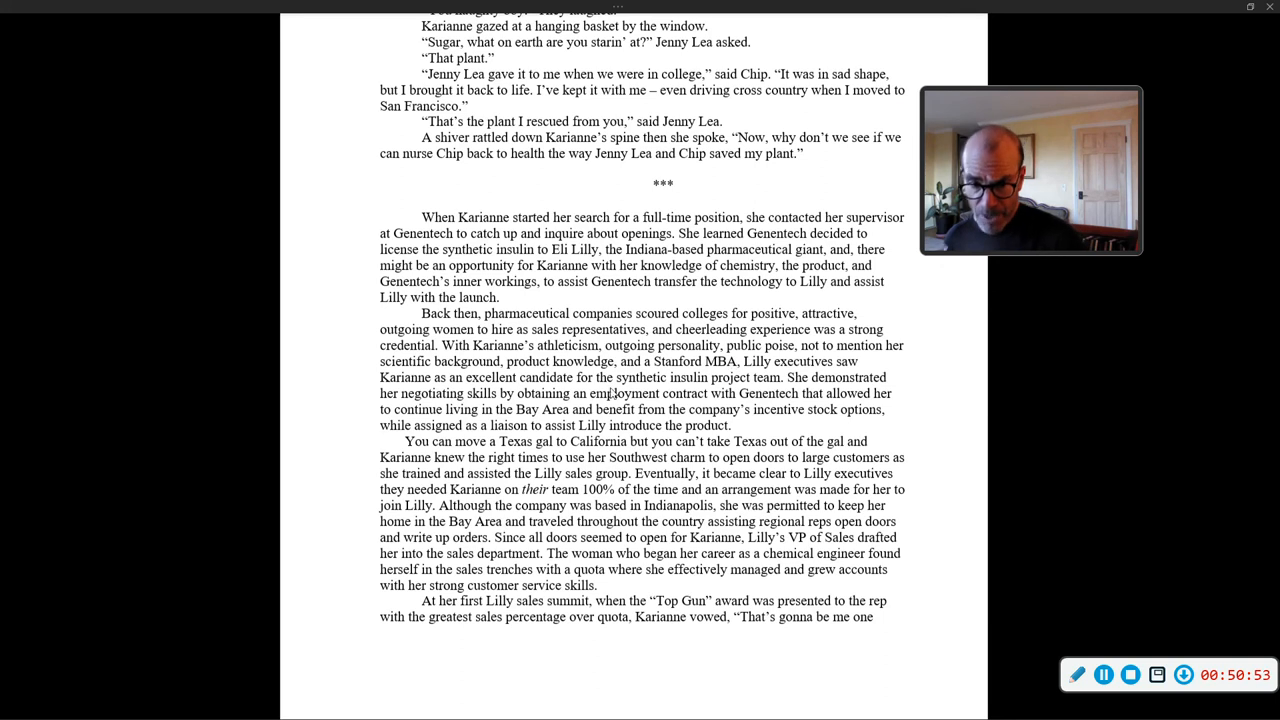
scroll("down", 3)
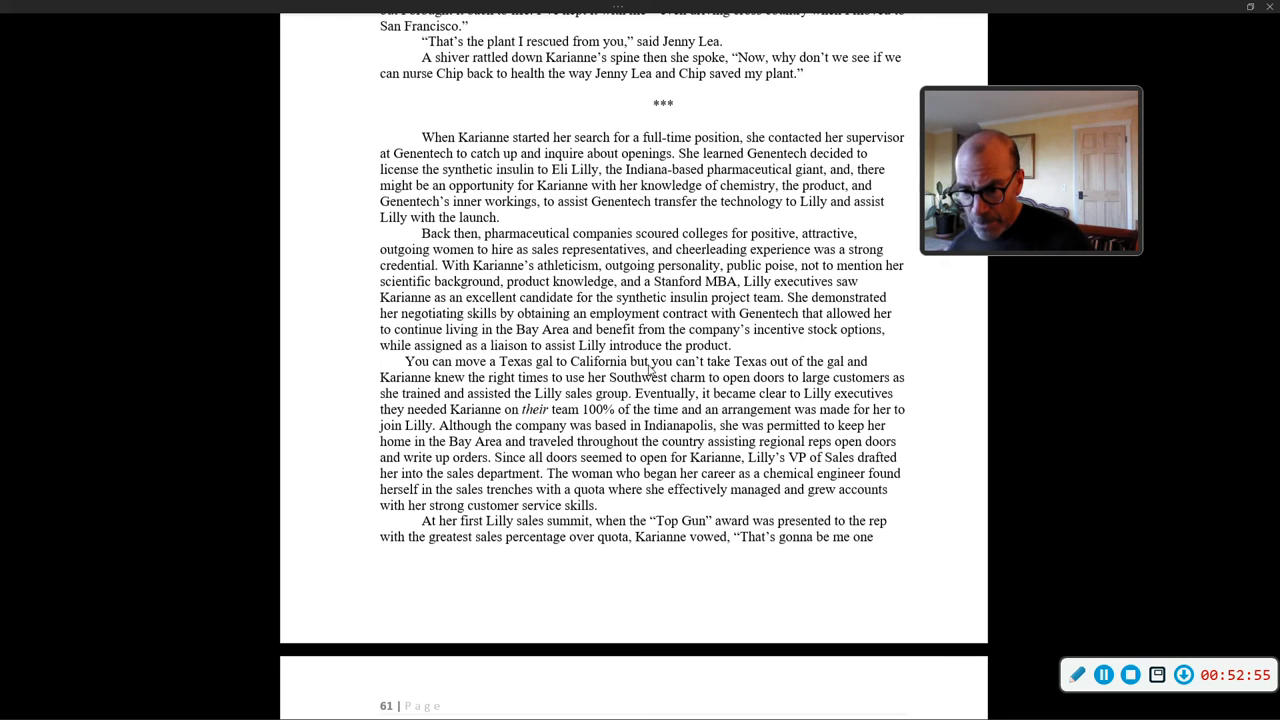
scroll("down", 3)
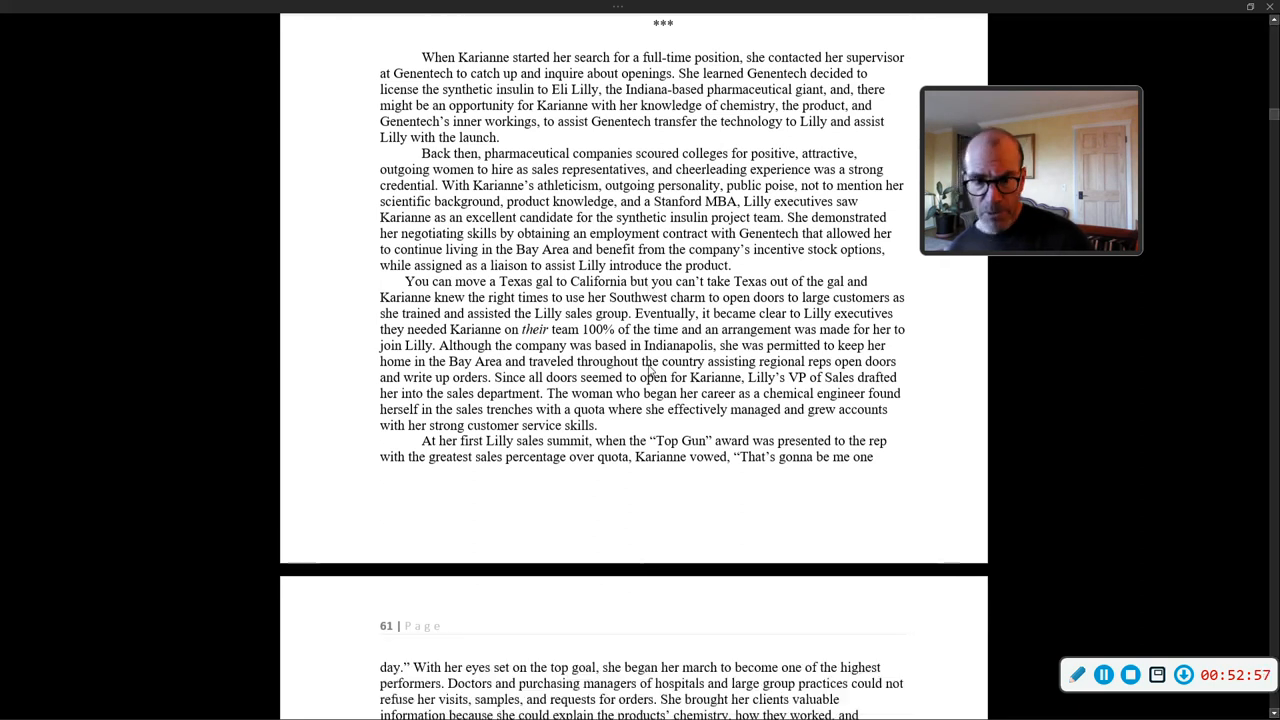
Scroll so page 61 fills the window: client dinners, her looks and the Top Gun trophy evening
scroll("down", 3)
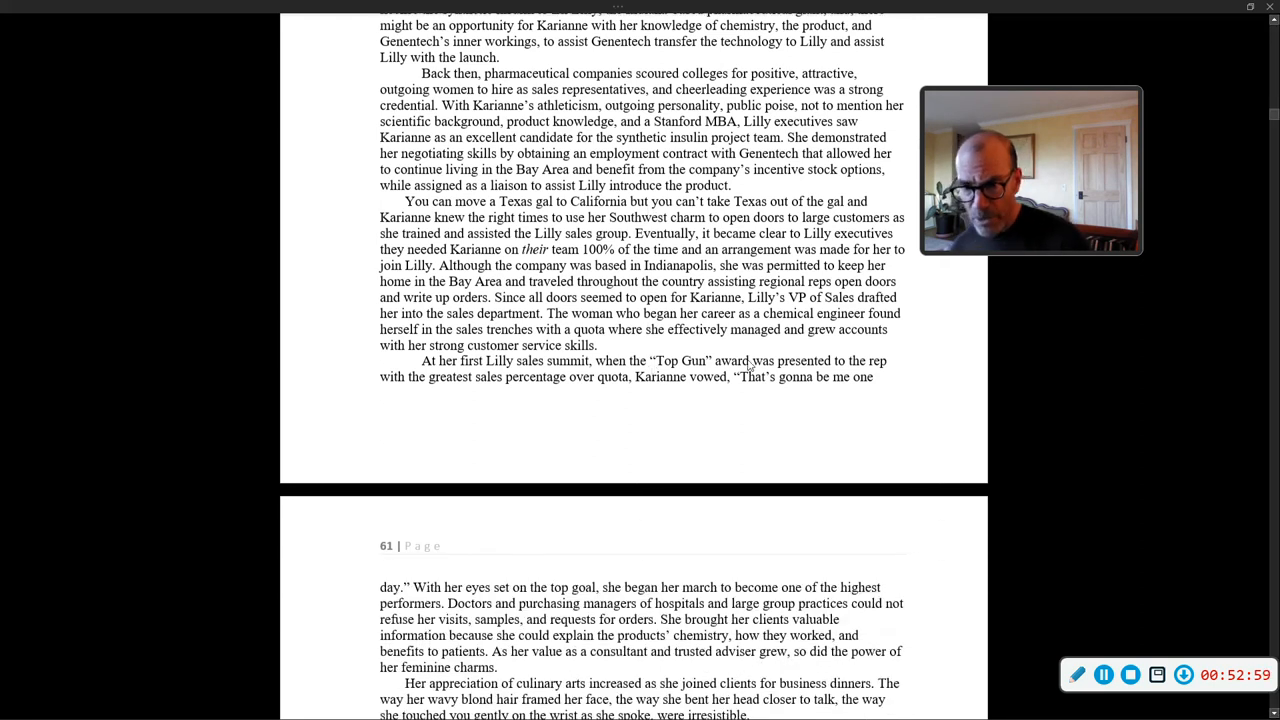
scroll("down", 3)
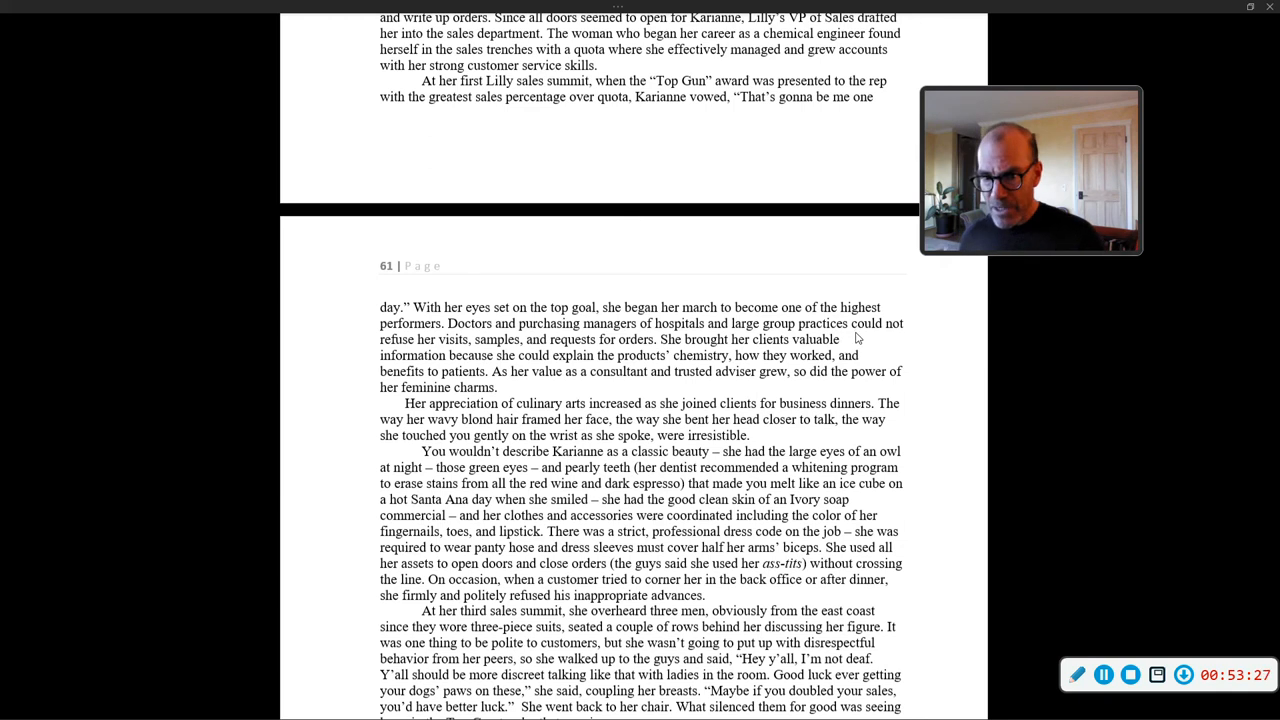
mouse_move(868, 320)
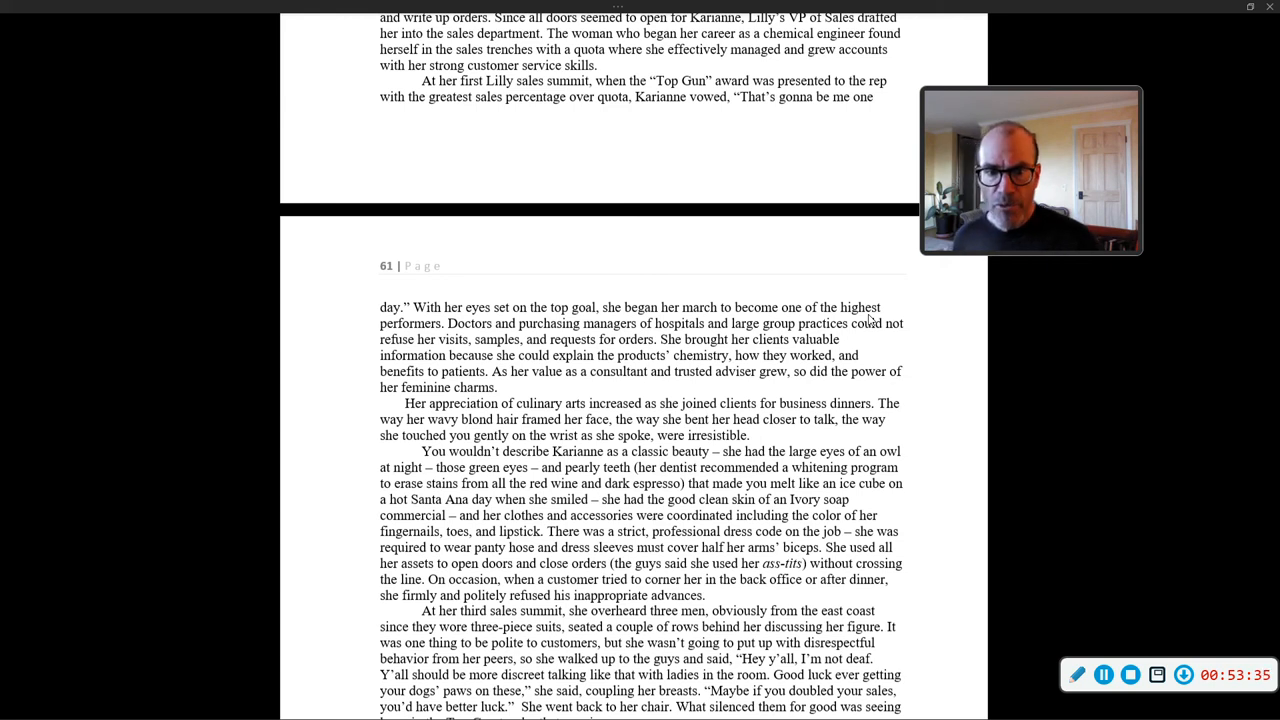
mouse_move(866, 292)
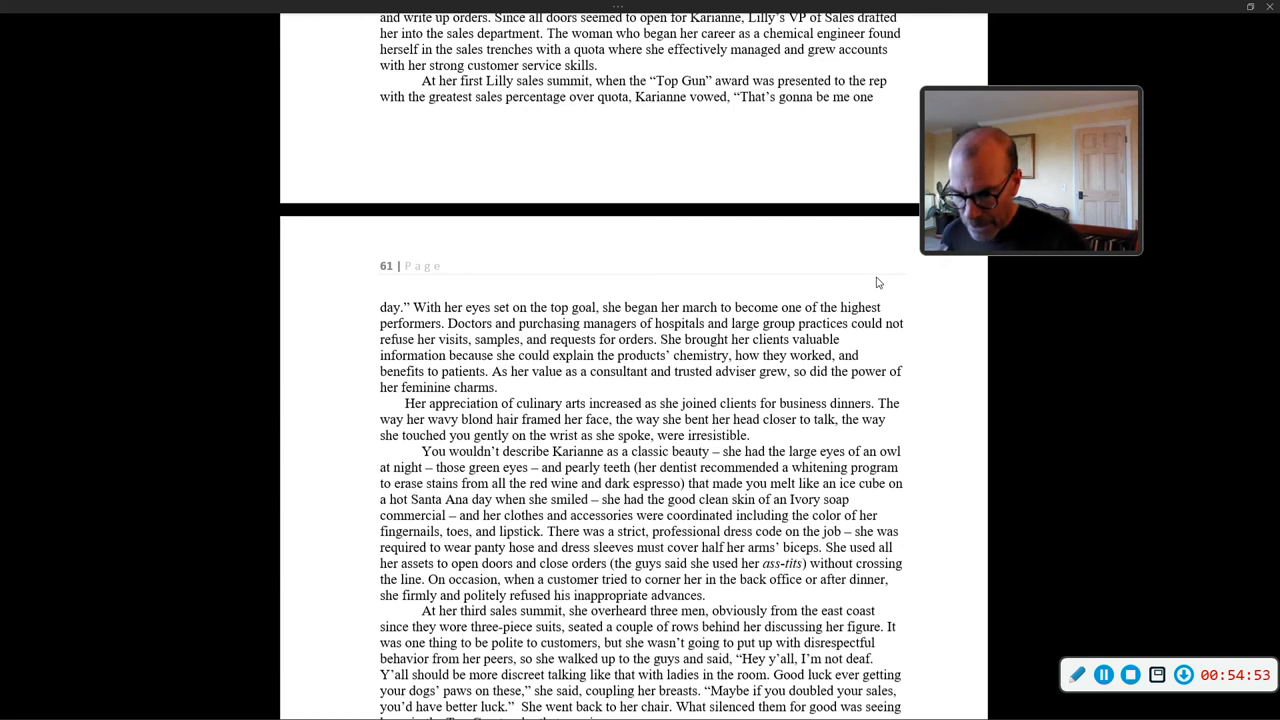
mouse_move(716, 304)
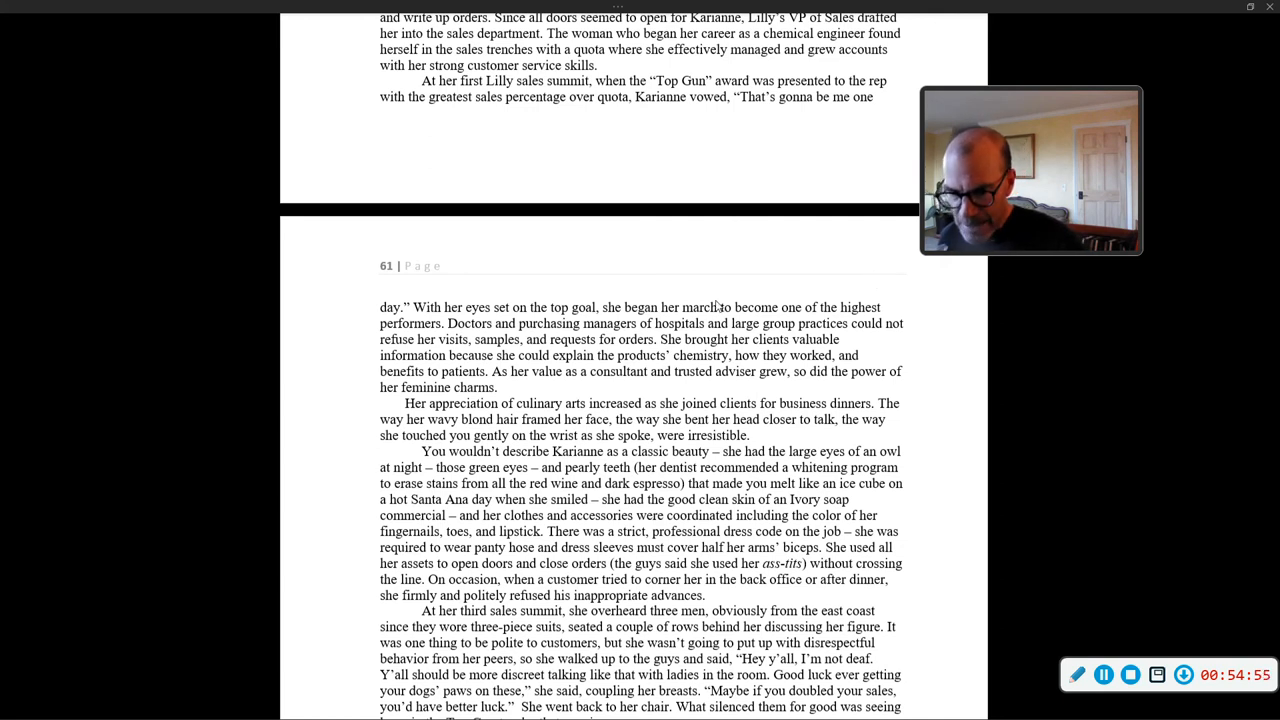
scroll("down", 3)
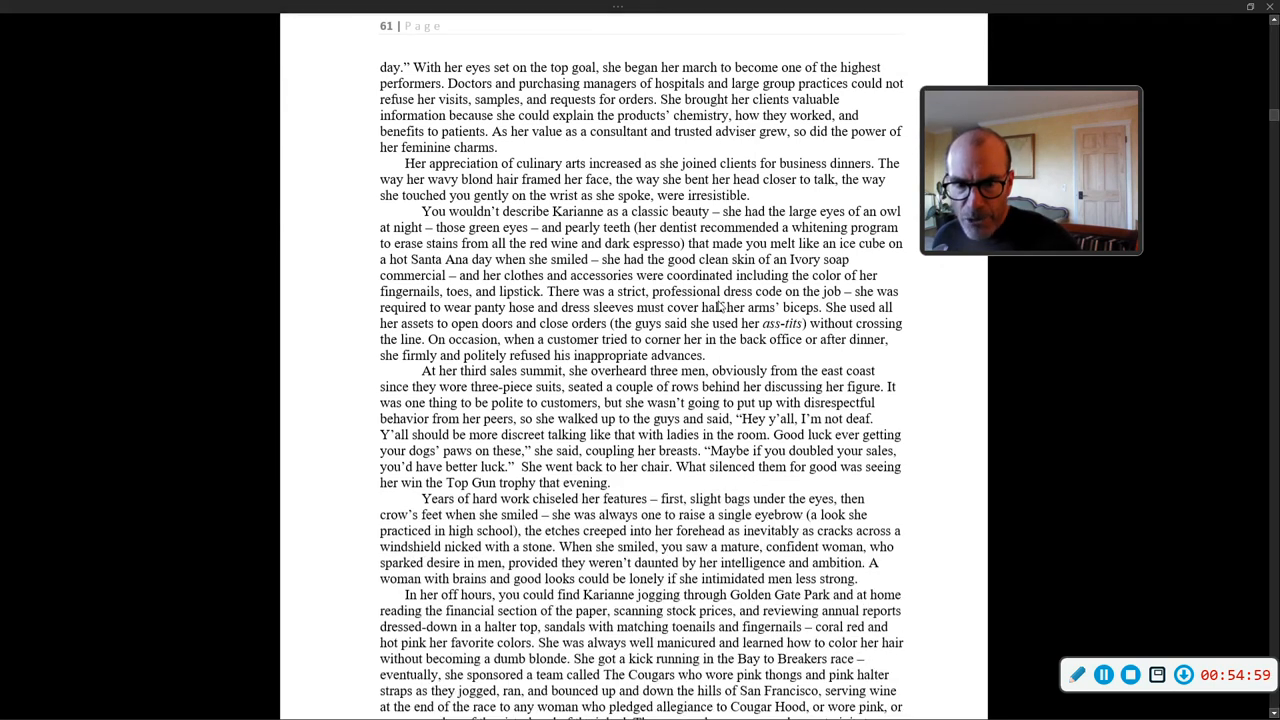
Scroll to the foot of page 61, reaching the Golden Gate Park jog and Cougars running team
scroll("down", 3)
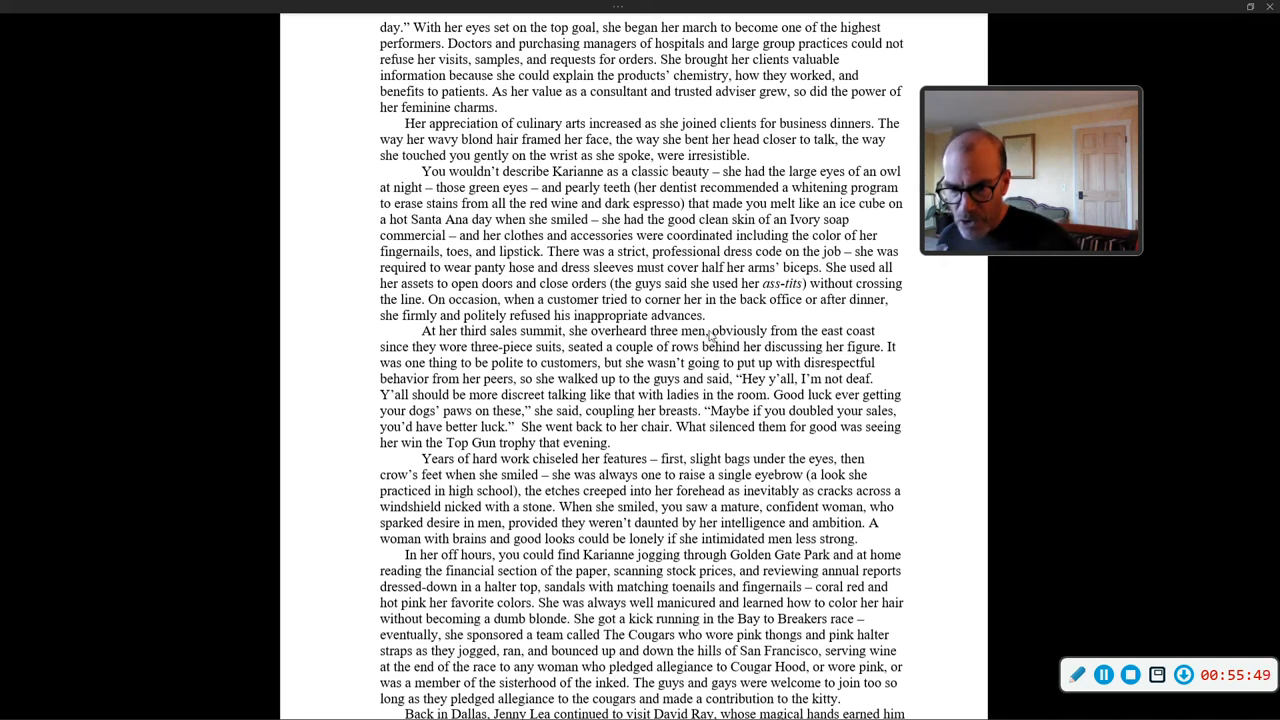
scroll("down", 3)
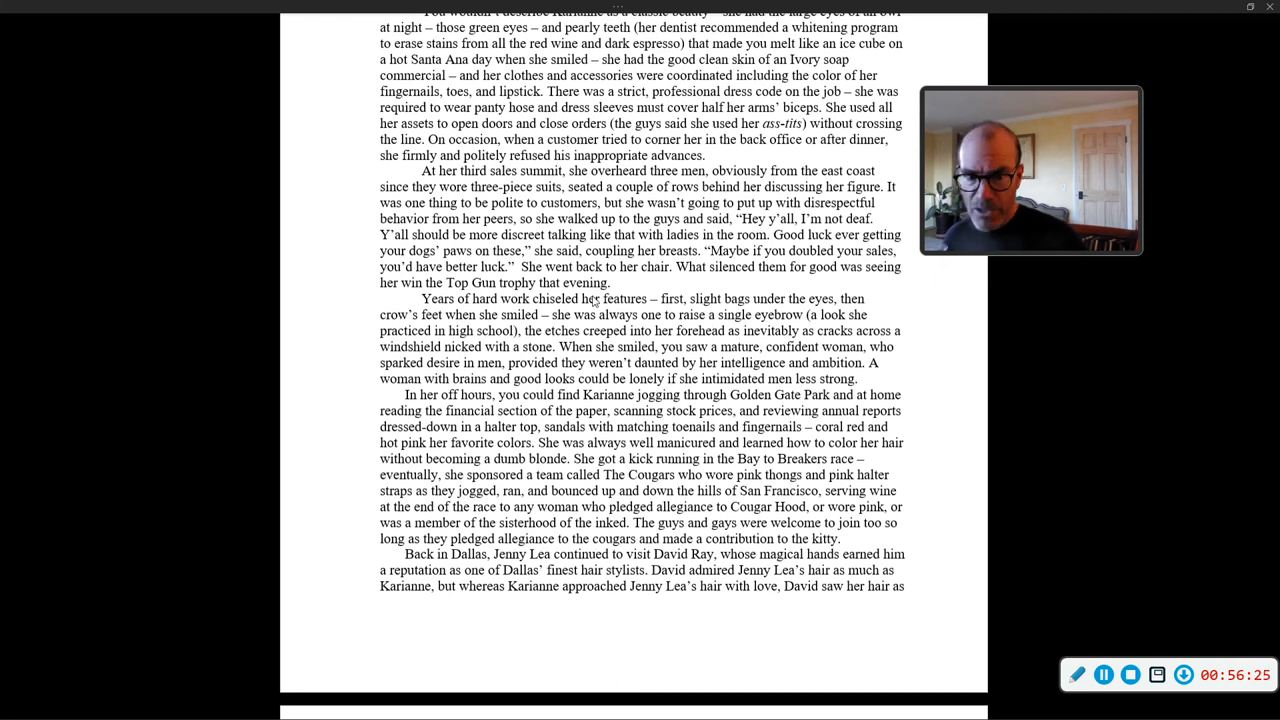
scroll("down", 3)
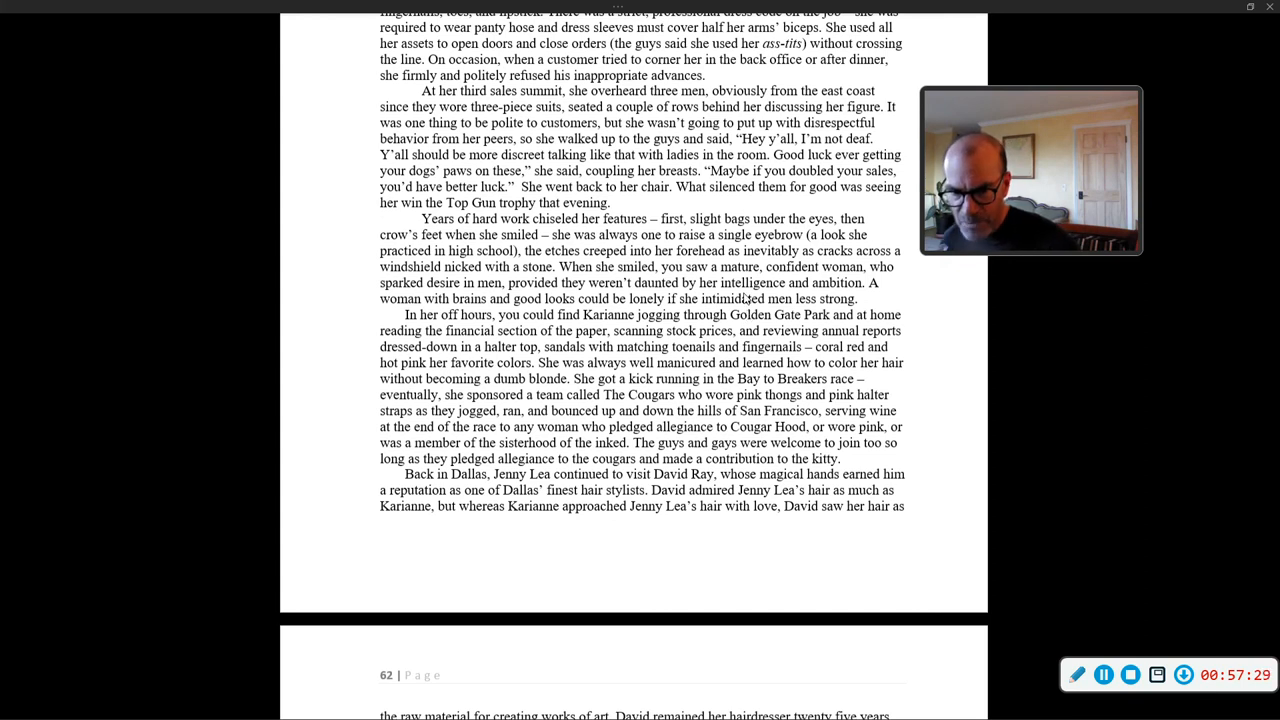
scroll("down", 3)
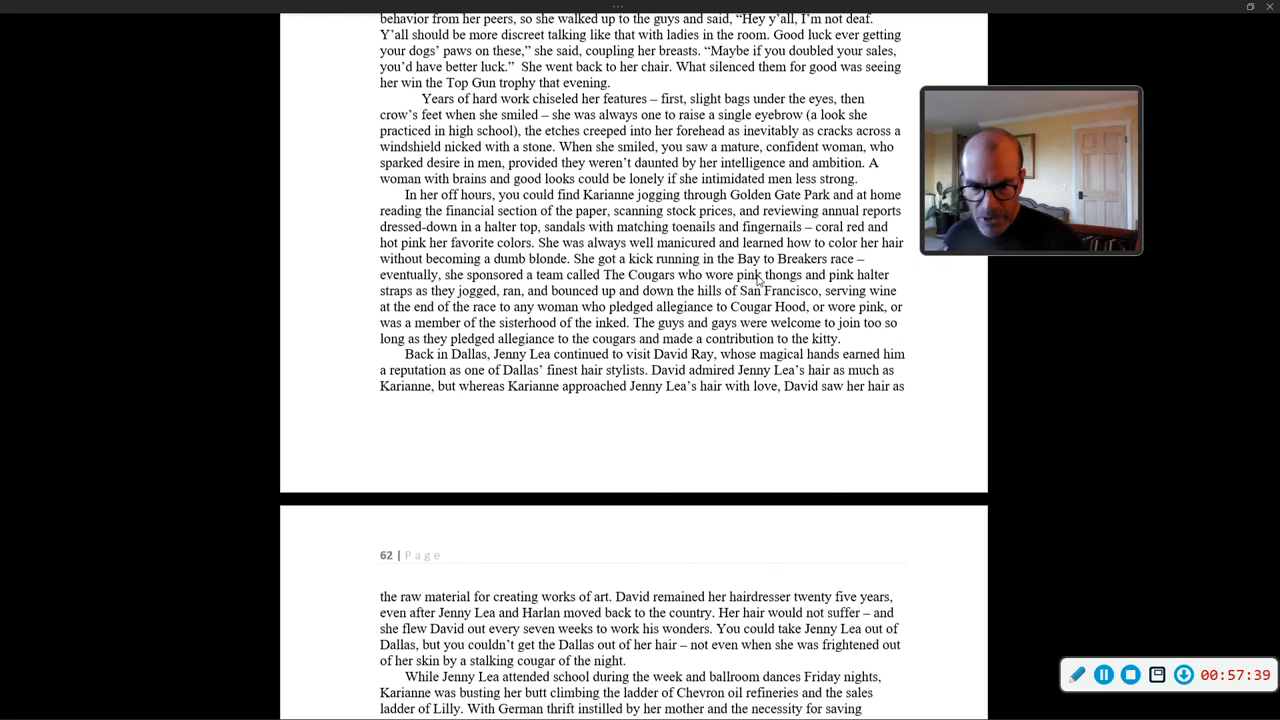
Scroll past the break so page 62 with the 401K investing and 'Dearest Friends,' letter fills the view
scroll("down", 3)
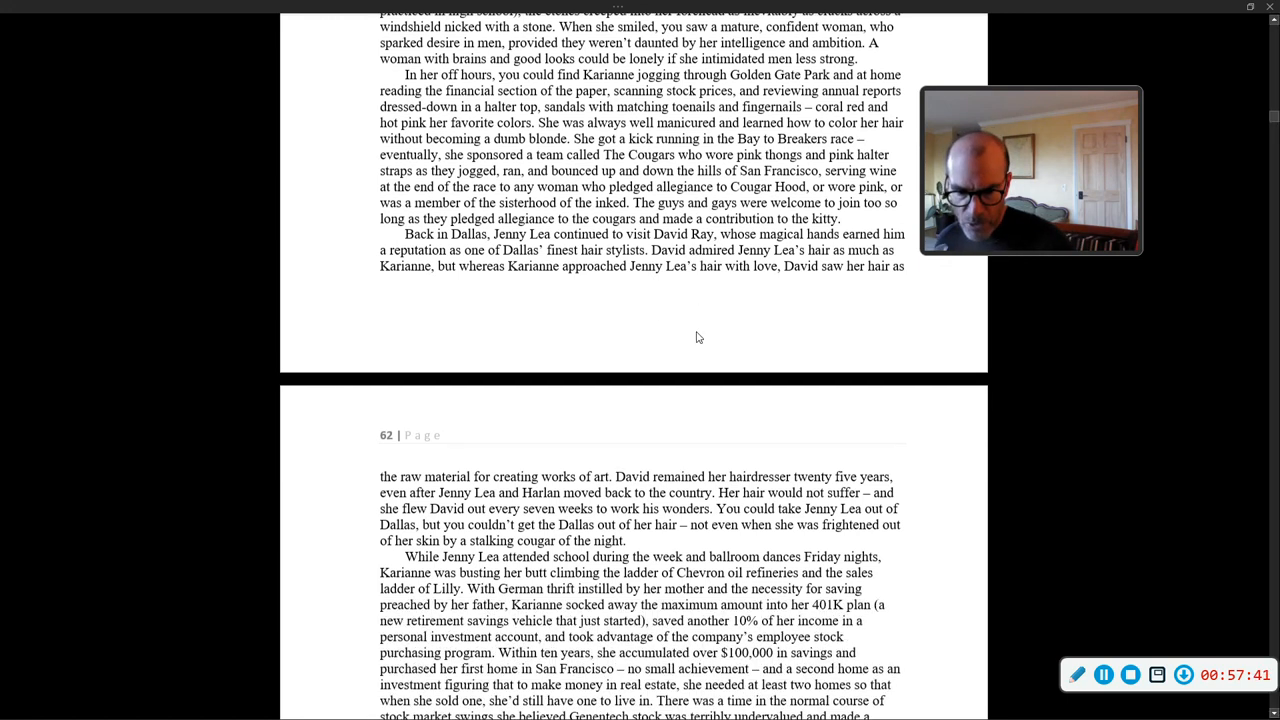
scroll("down", 3)
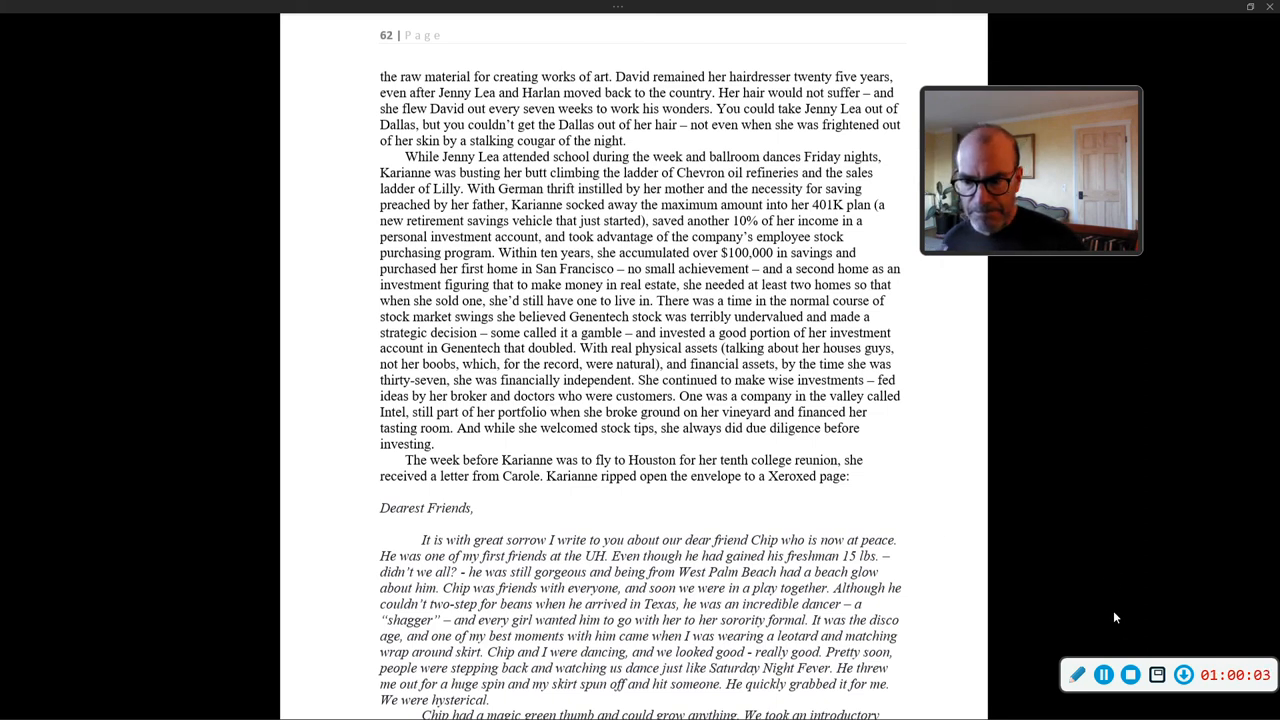
left_click(1104, 674)
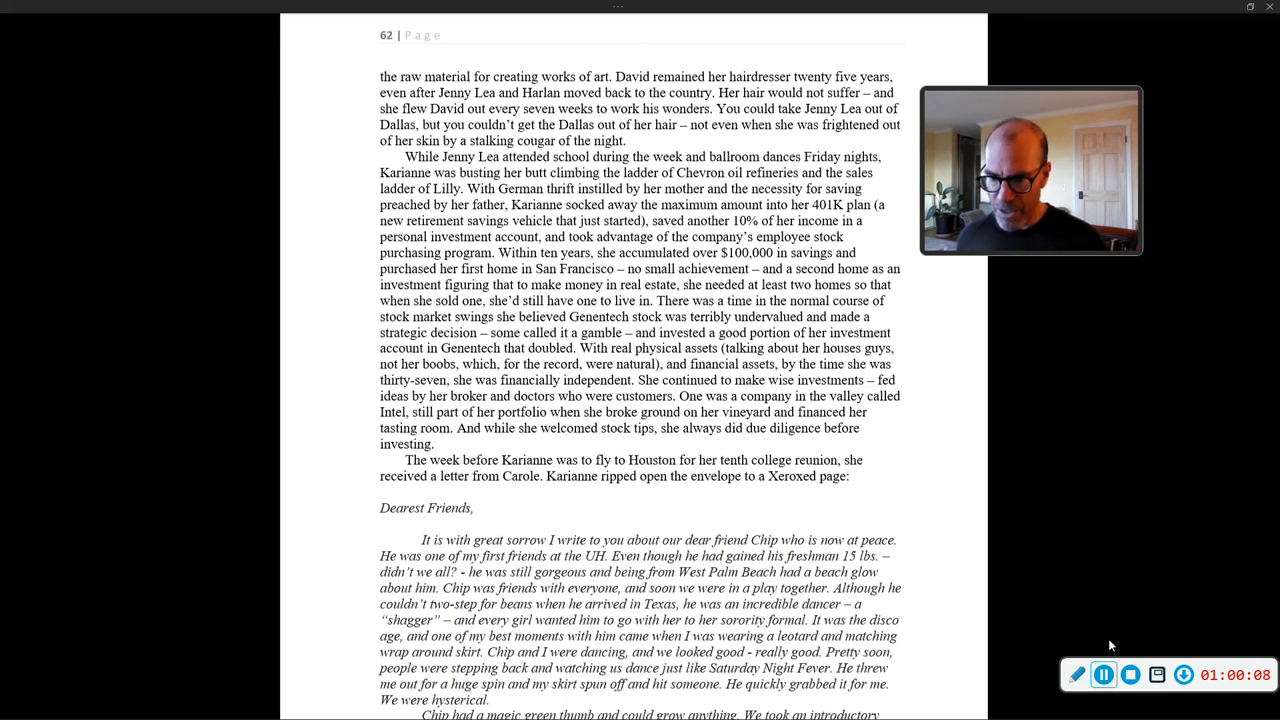
mouse_move(1134, 588)
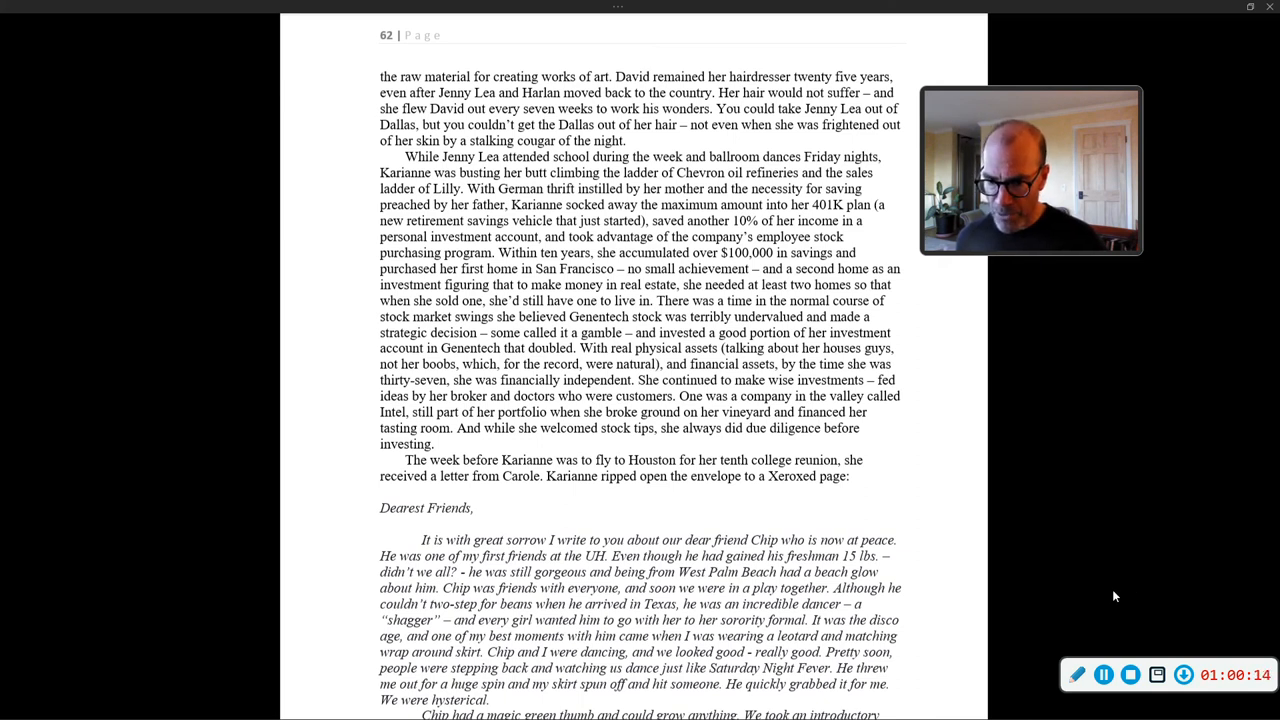
mouse_move(1042, 516)
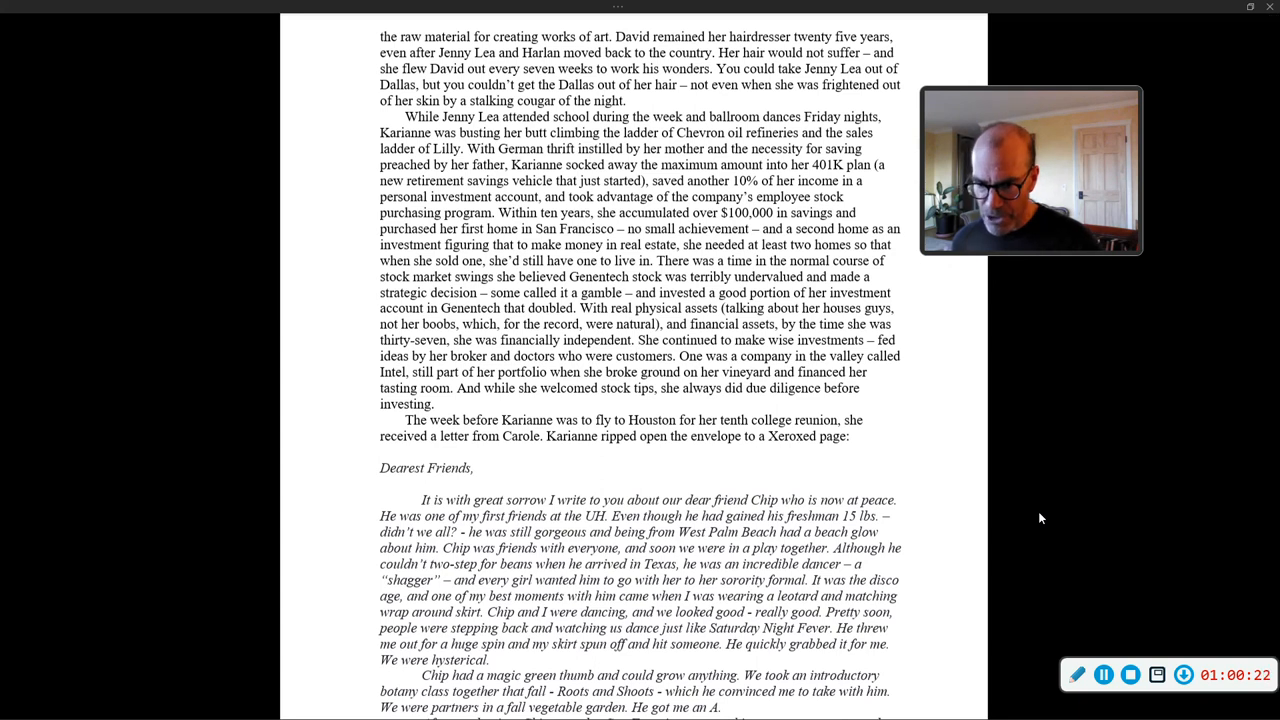
Scroll so page 63 shows Carole's letter ending with Chip lost at 32 and Karianne's reaction
scroll("down", 3)
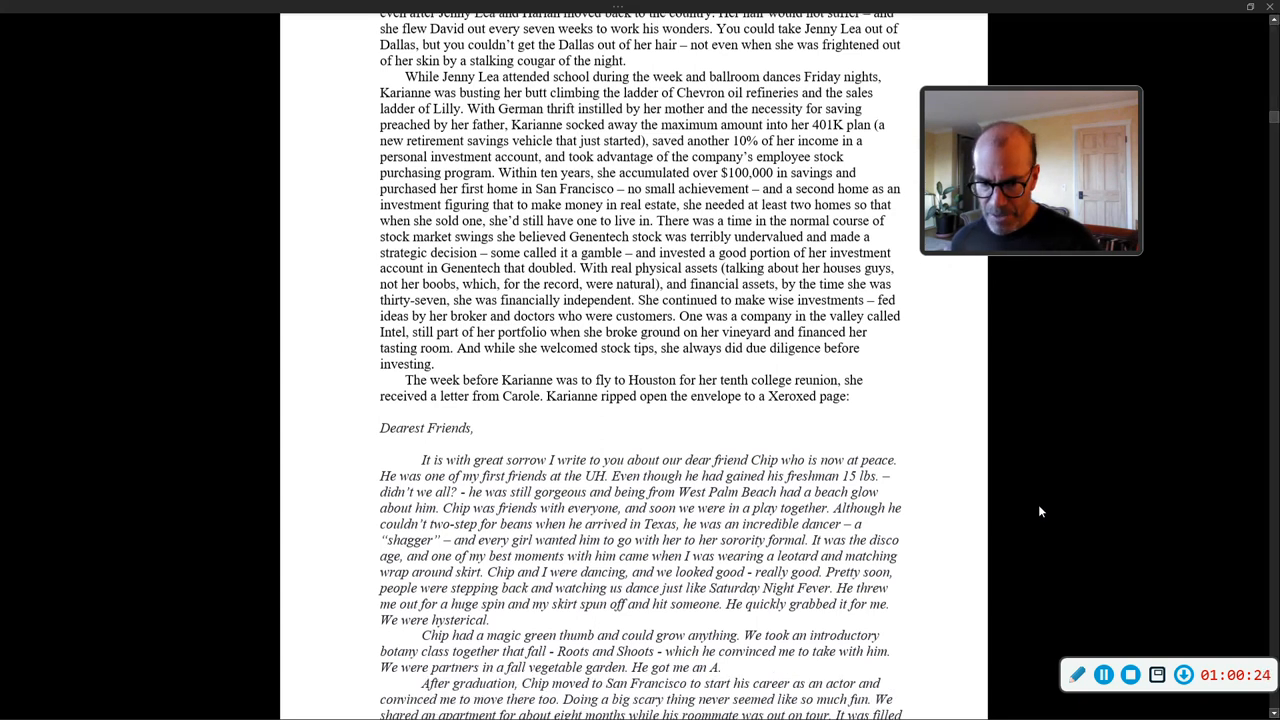
scroll("down", 3)
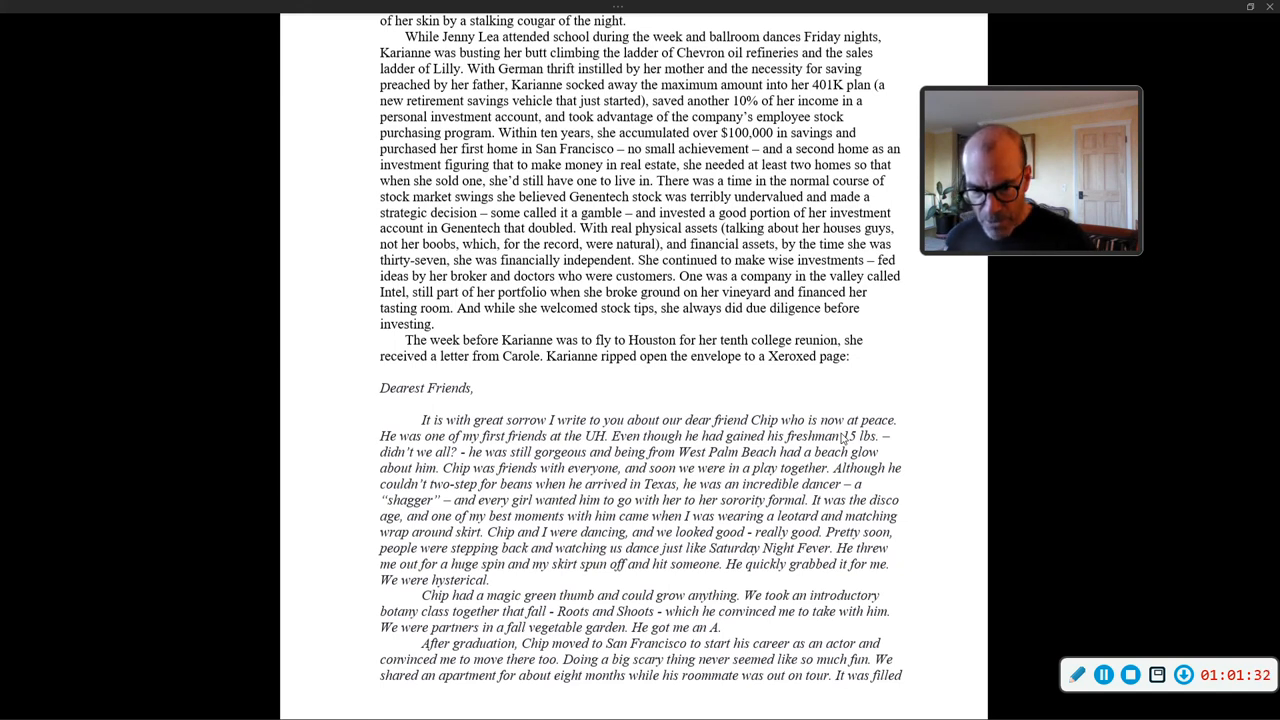
mouse_move(838, 408)
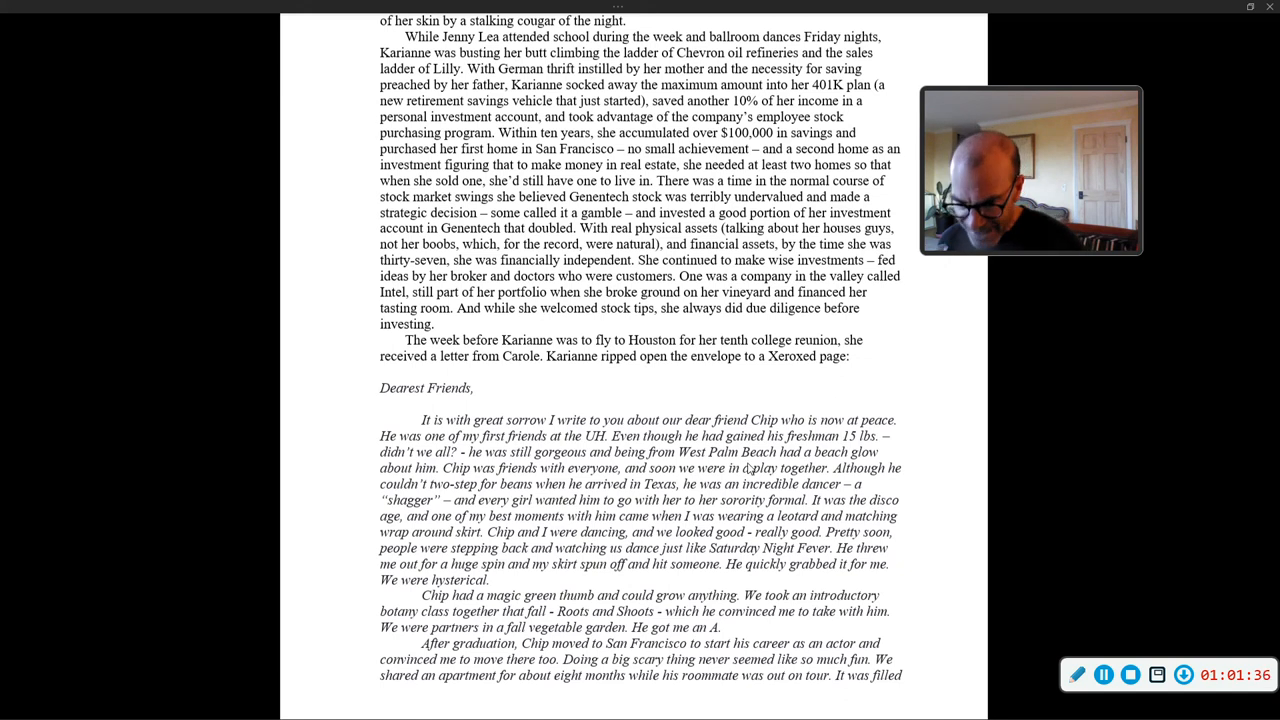
scroll("down", 3)
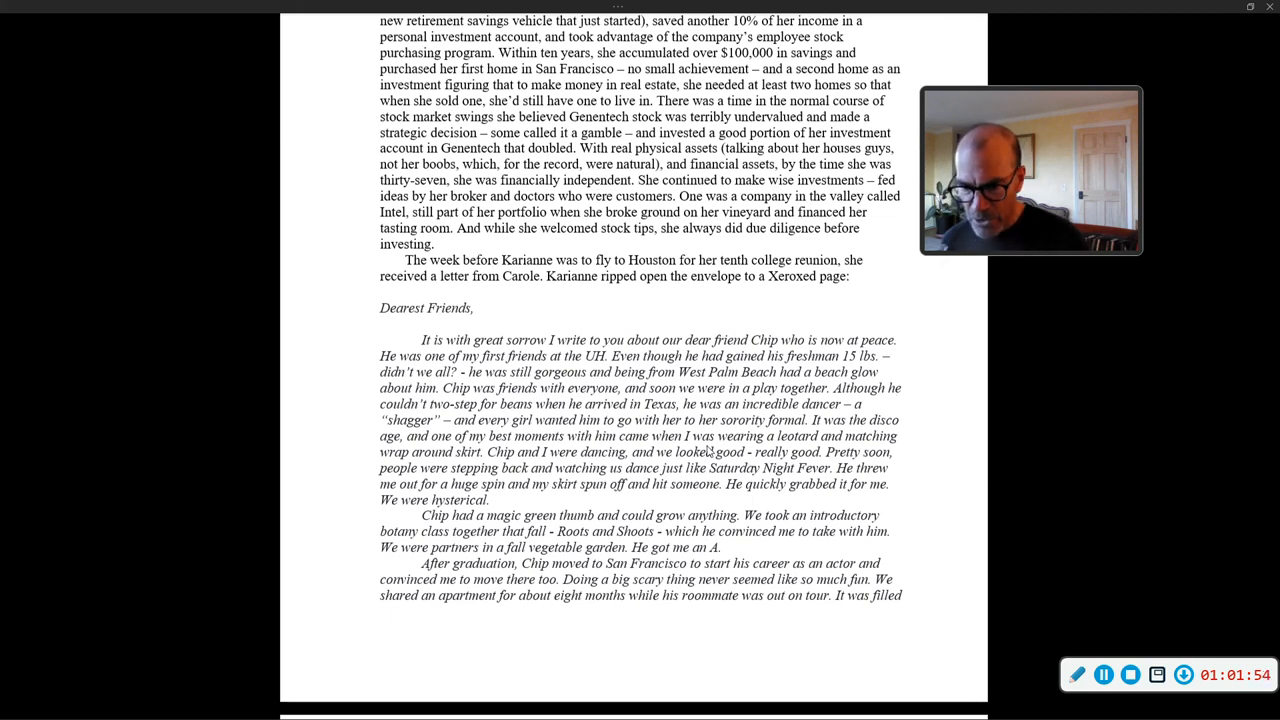
scroll("down", 3)
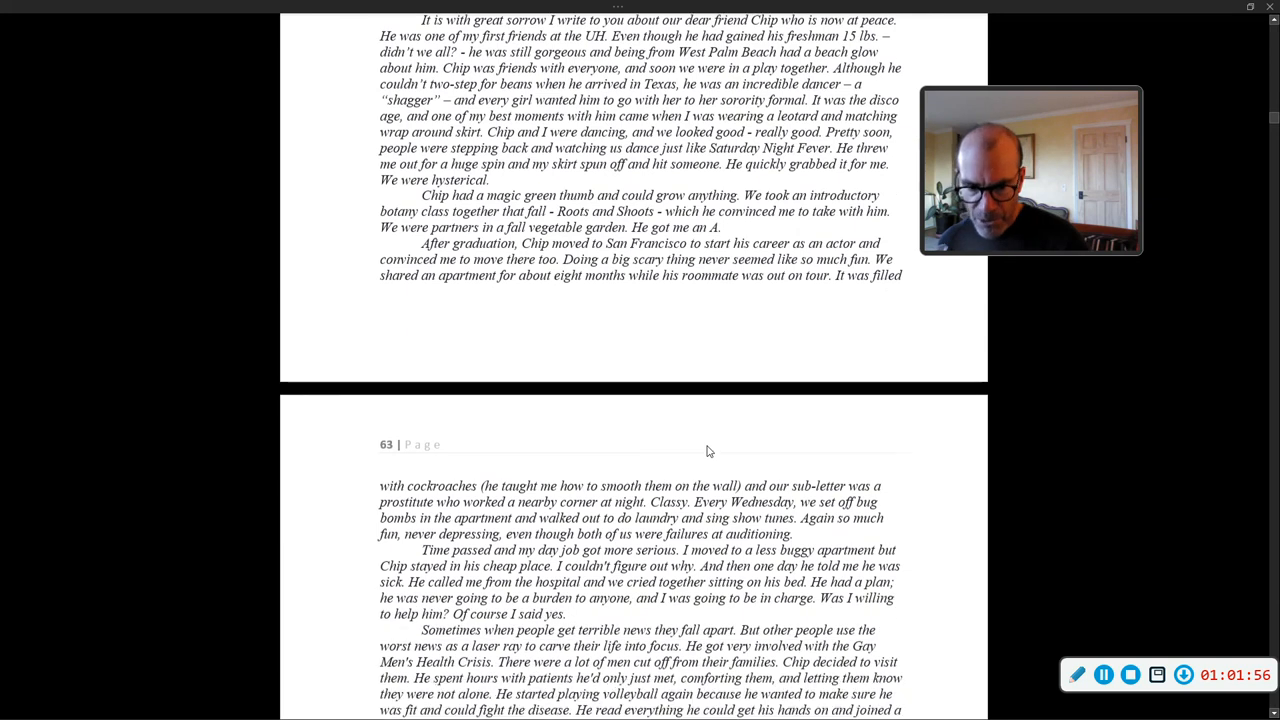
scroll("down", 3)
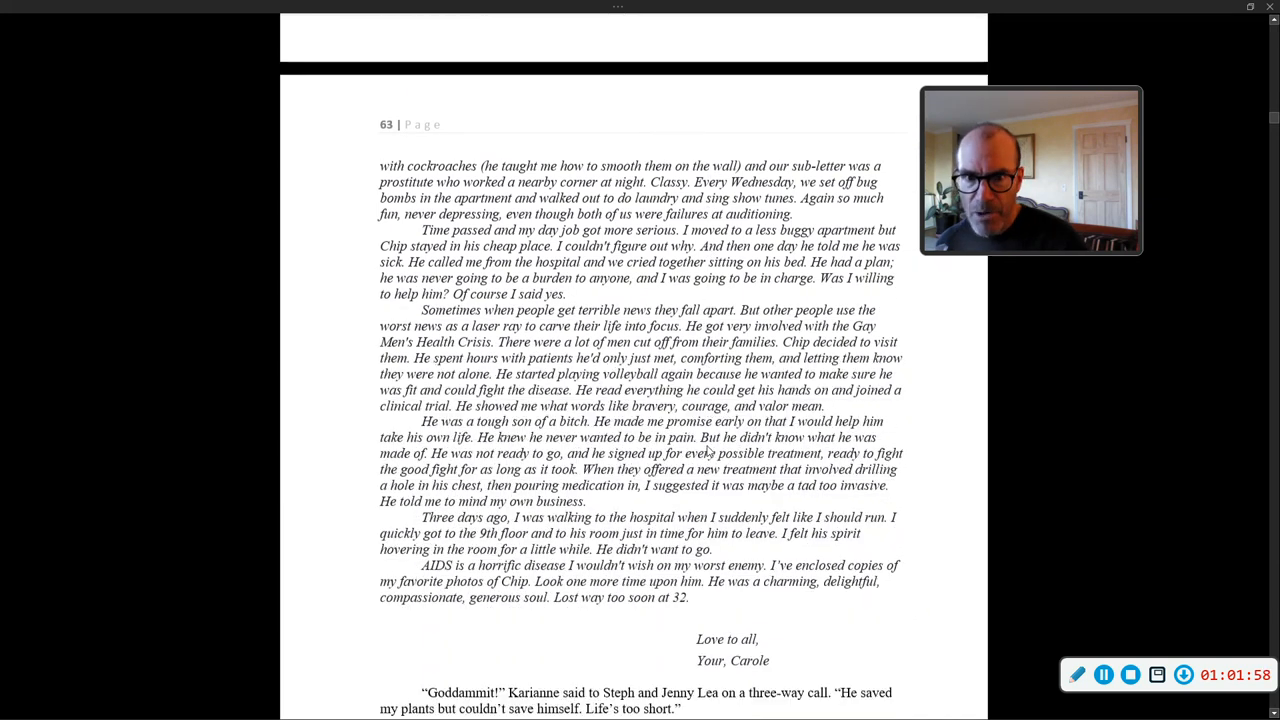
scroll("down", 3)
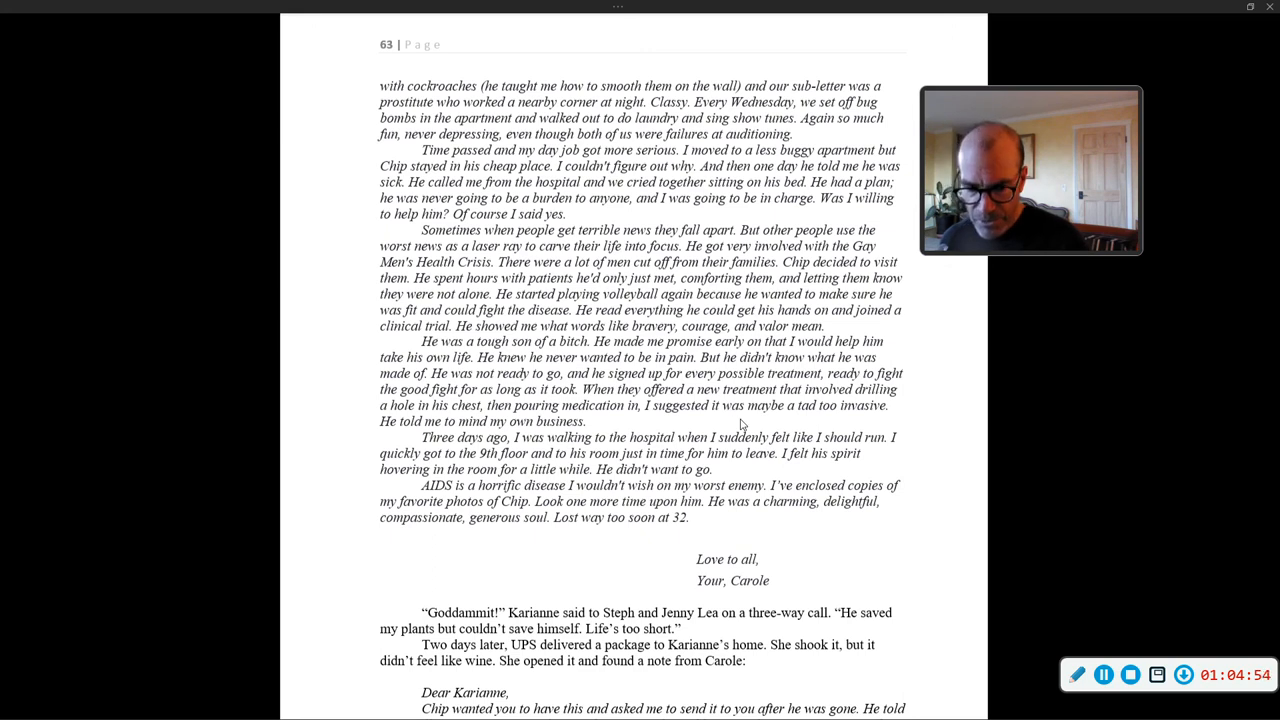
Scroll to the foot of page 63, revealing the Dear Karianne note about Chip's plant and page 64 below
scroll("down", 3)
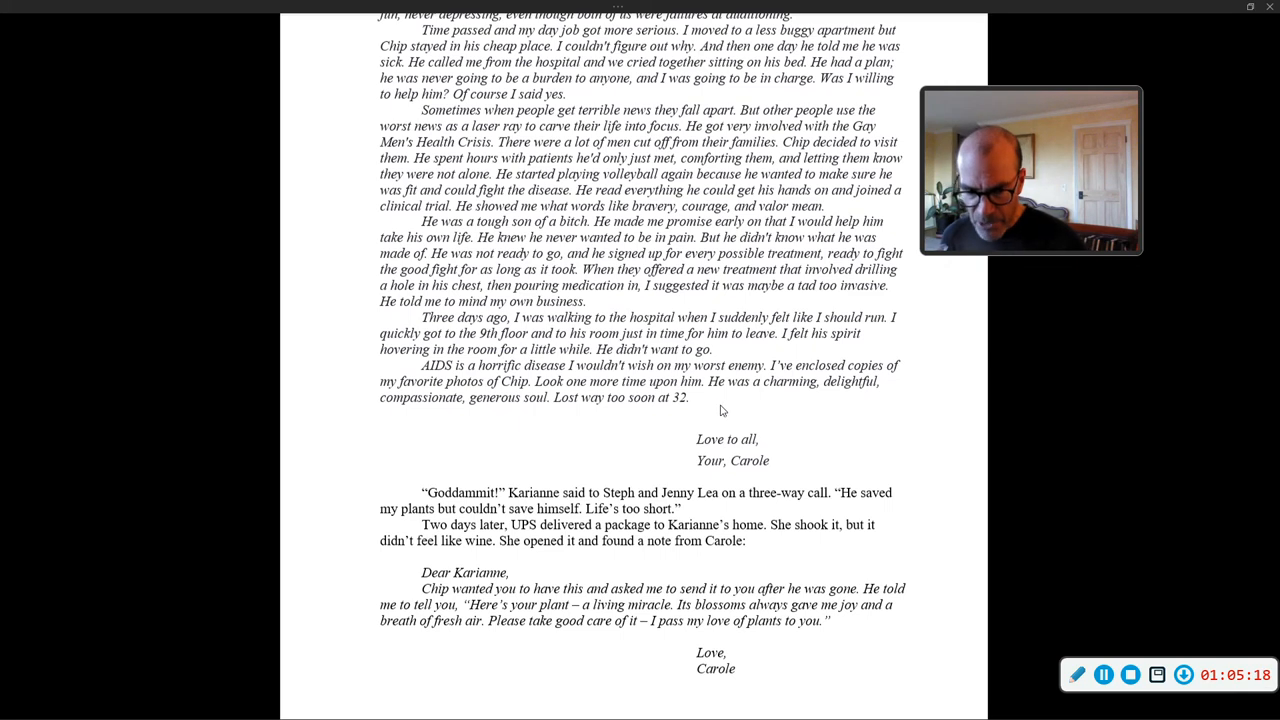
scroll("down", 3)
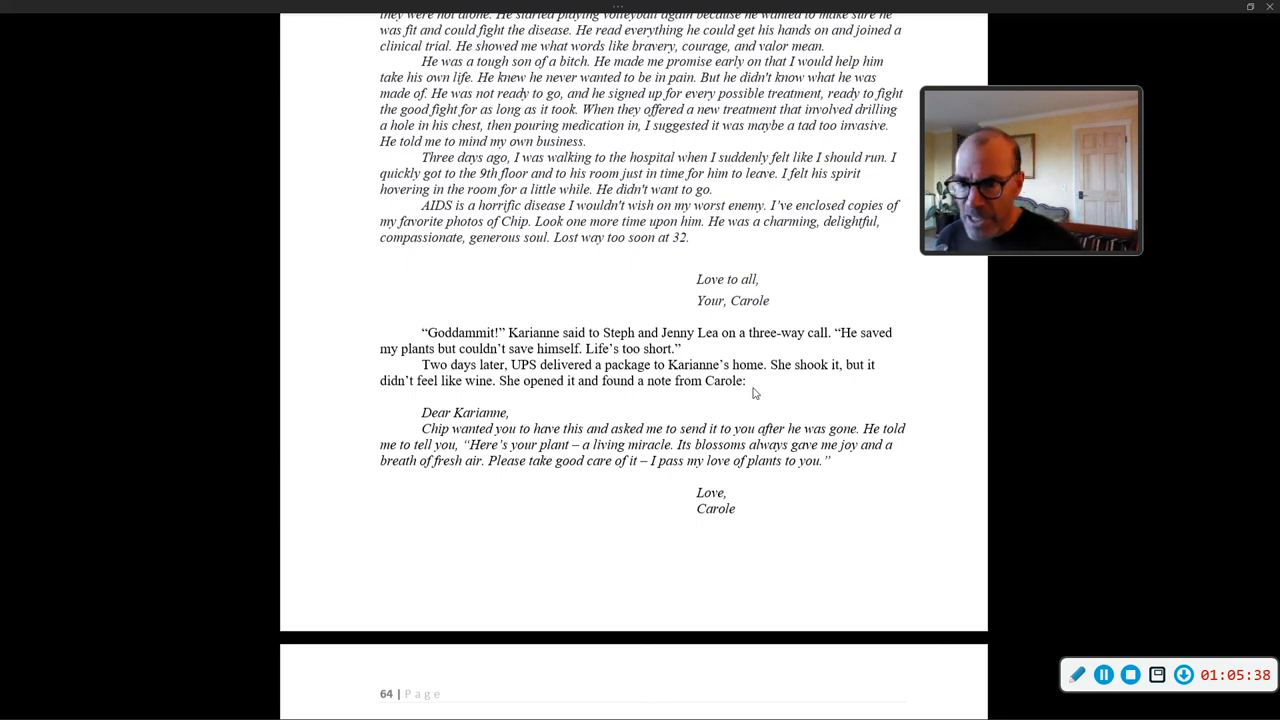
scroll("down", 3)
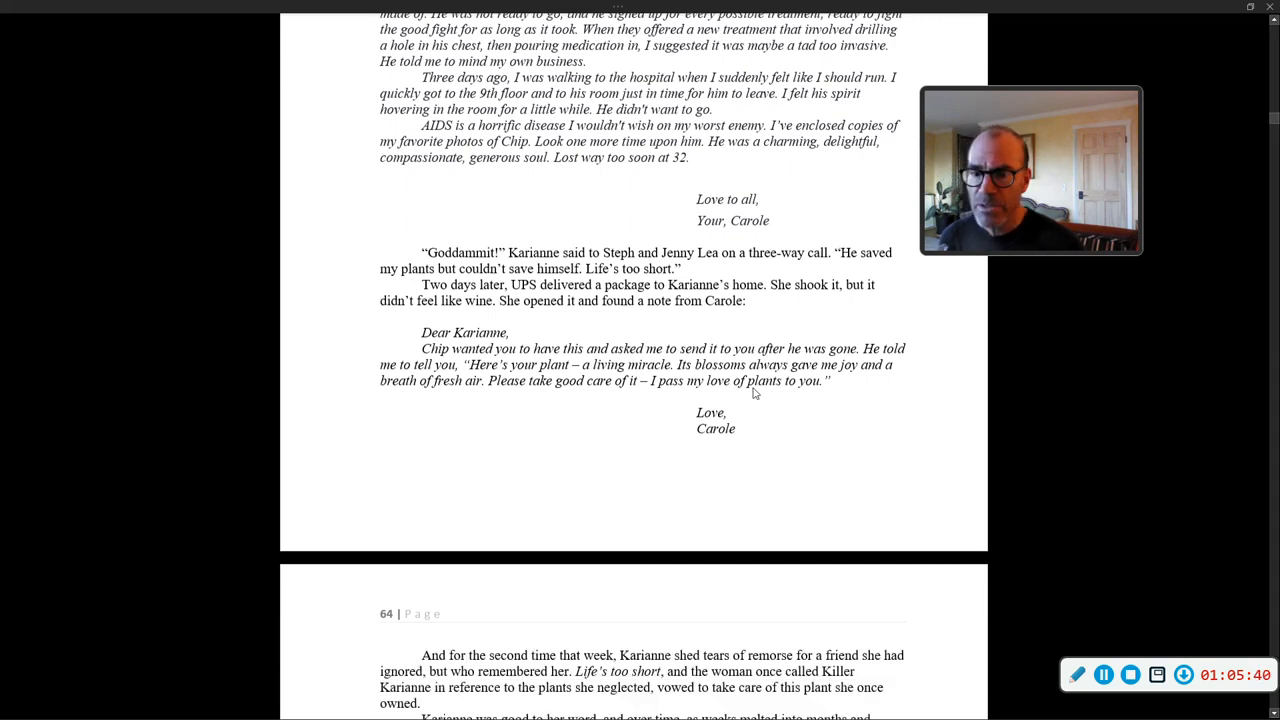
Scroll so page 64 fills the window: Karianne's plant care, San Diego visit and Southwest flight
scroll("down", 3)
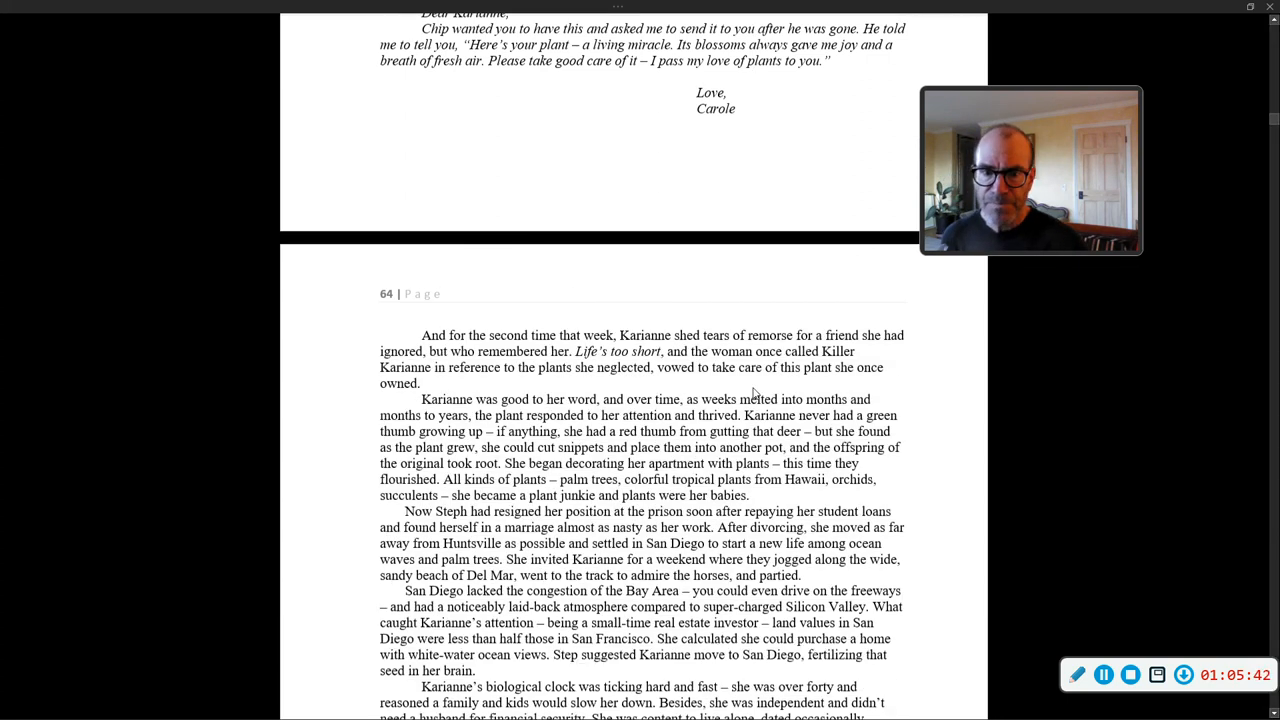
scroll("down", 3)
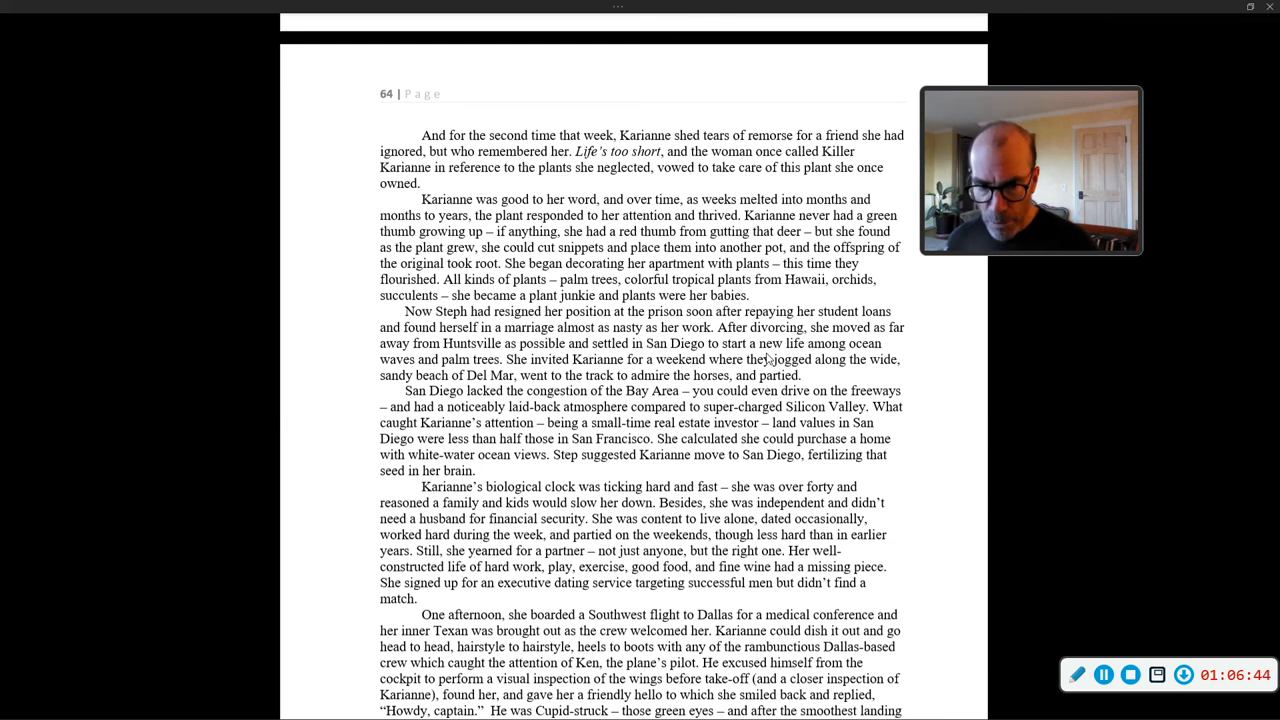
scroll("down", 3)
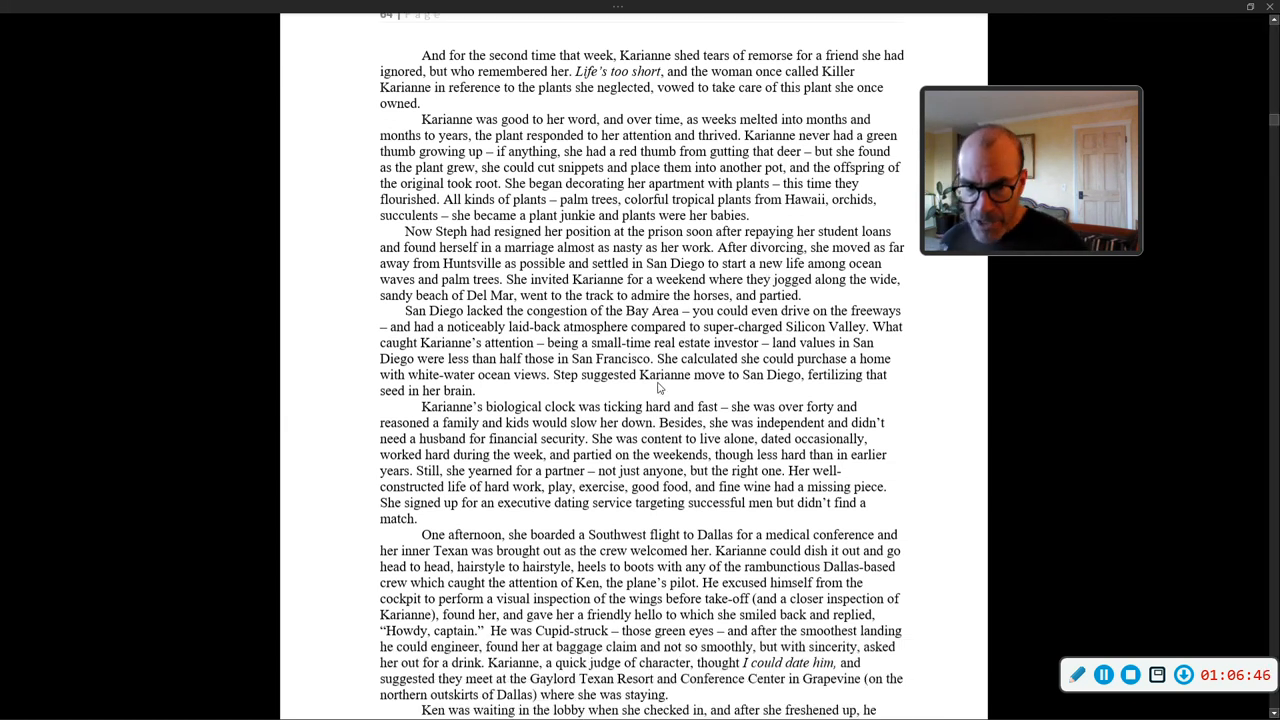